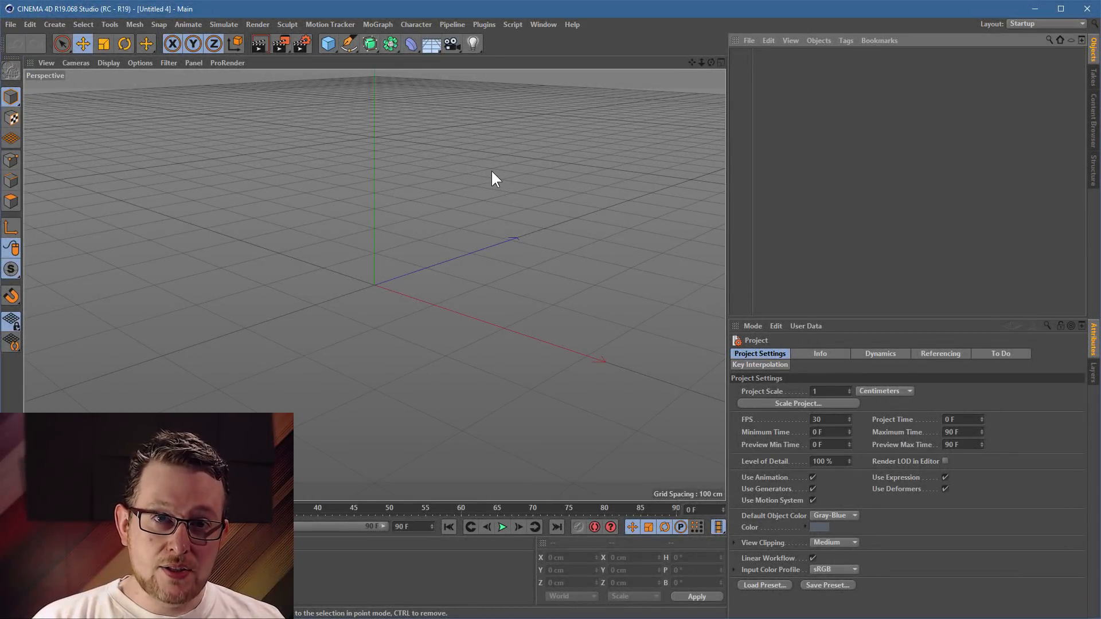
{"action": "mouse_move", "coordinate": [483, 143]}
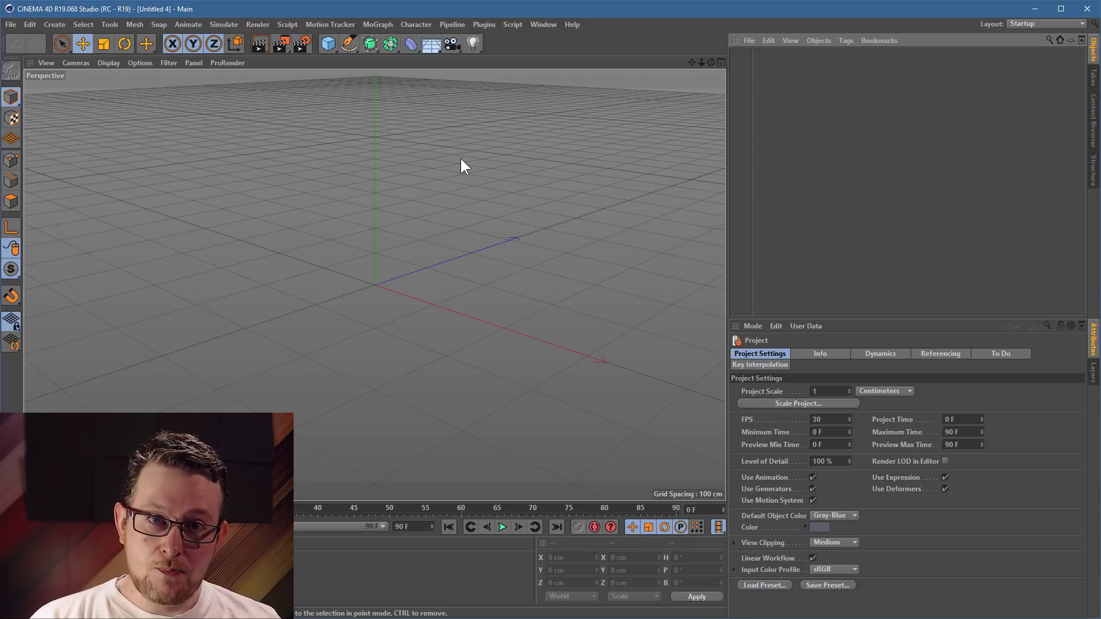
{"action": "mouse_move", "coordinate": [393, 134]}
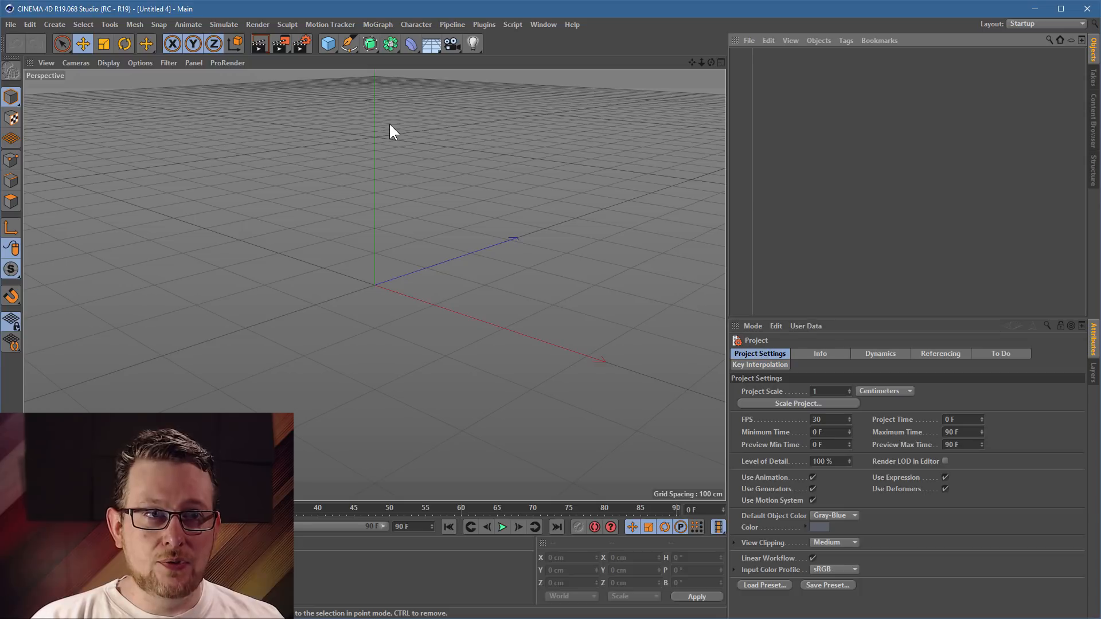
- Add two Plane objects, one as the floor and one rotated 90° on P as a wall
{"action": "left_click", "coordinate": [473, 44]}
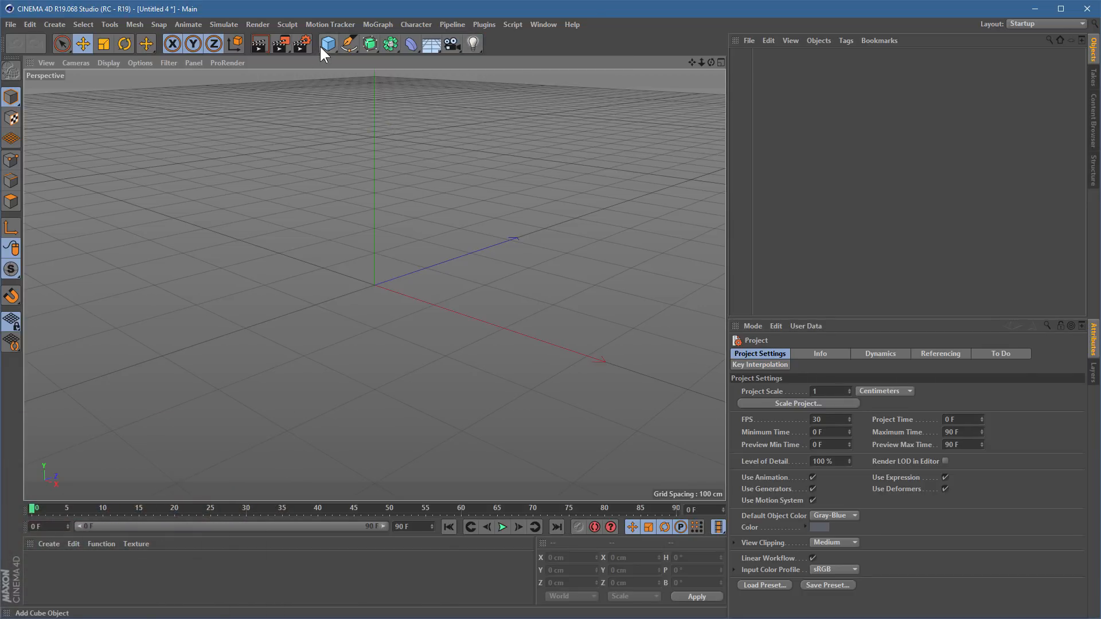
{"action": "left_click", "coordinate": [326, 43]}
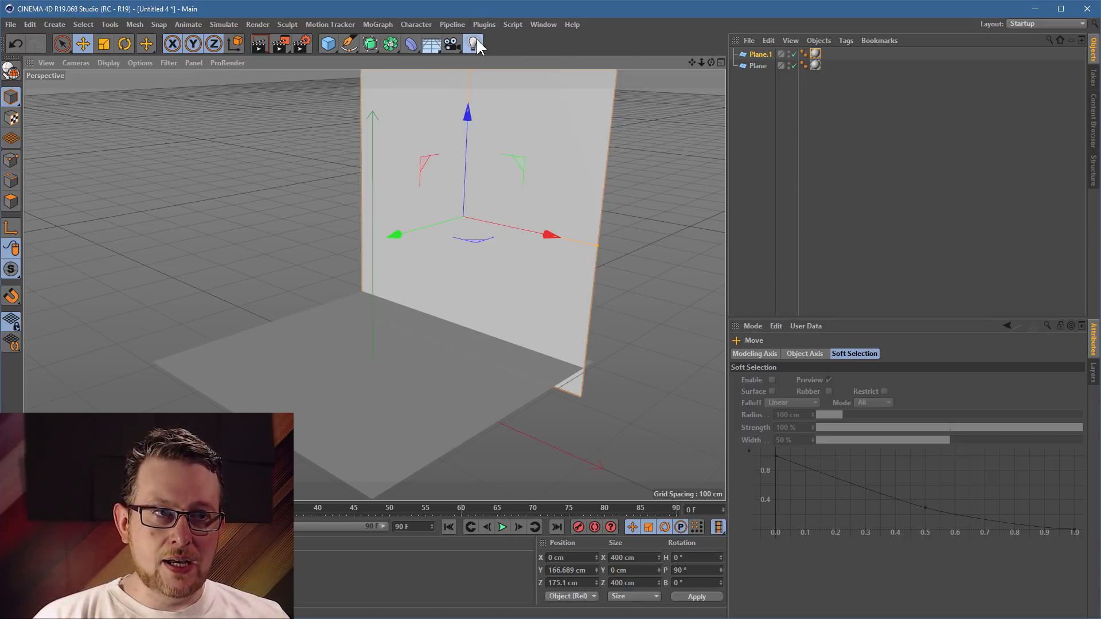
{"action": "left_click", "coordinate": [473, 43]}
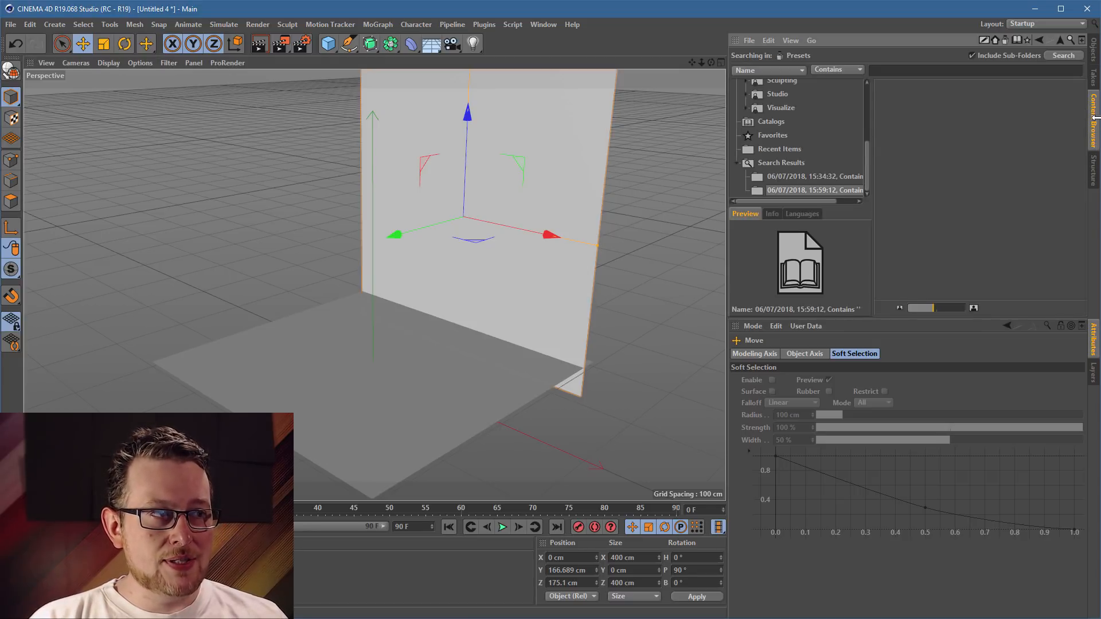
- Search the Content Browser presets for 'ies' and pick a 5MJ22371QS IES profile
{"action": "type", "text": "ies"}
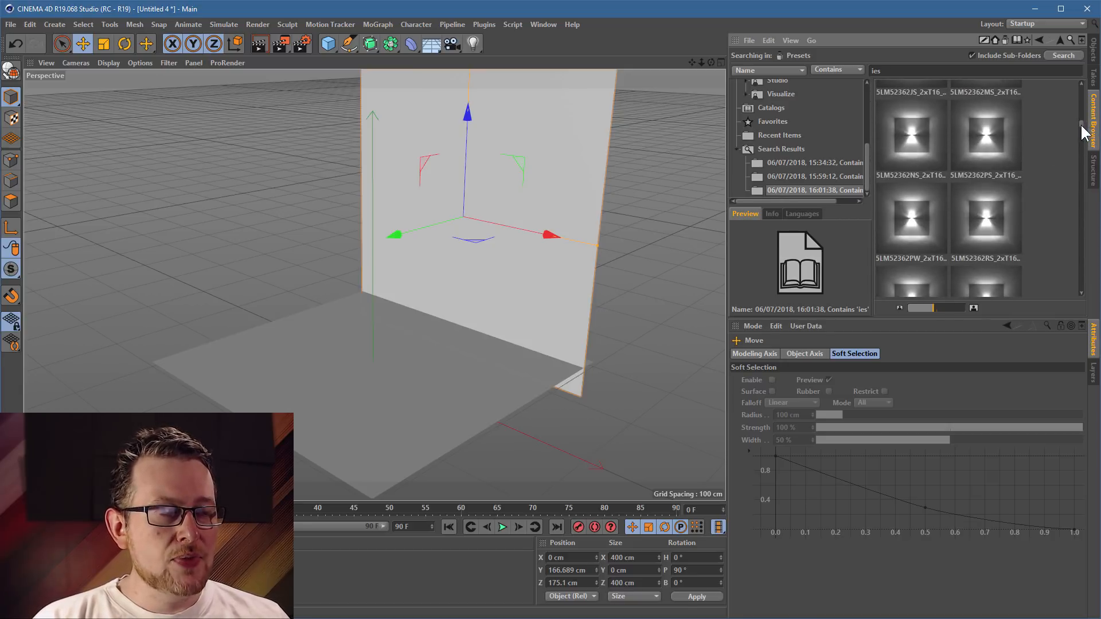
{"action": "scroll", "scroll_direction": "down", "scroll_amount": 3}
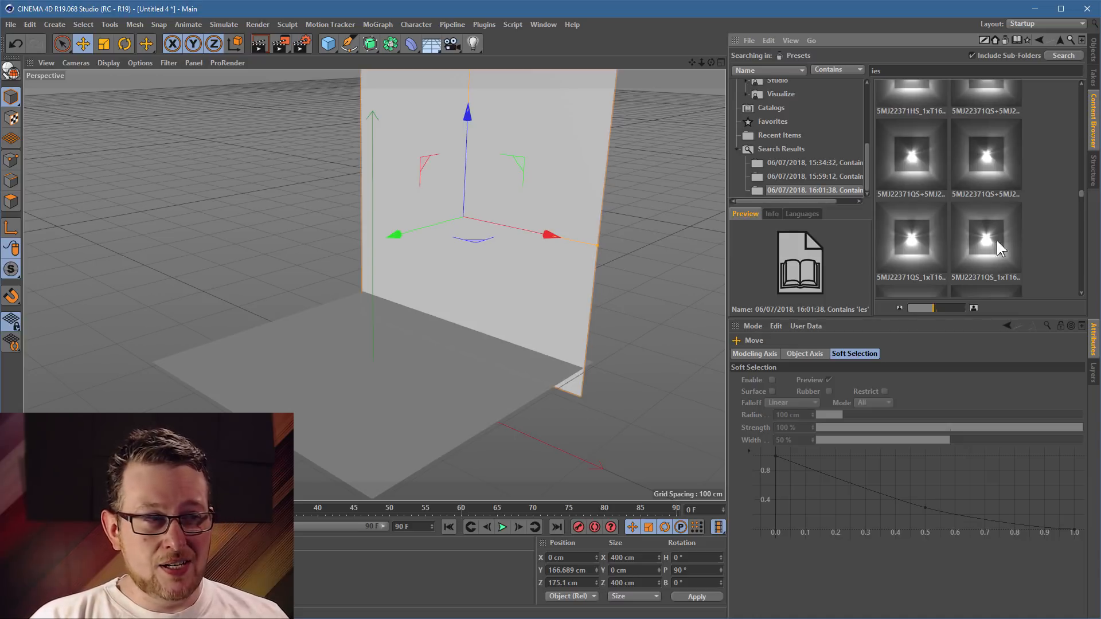
{"action": "left_click", "coordinate": [986, 239]}
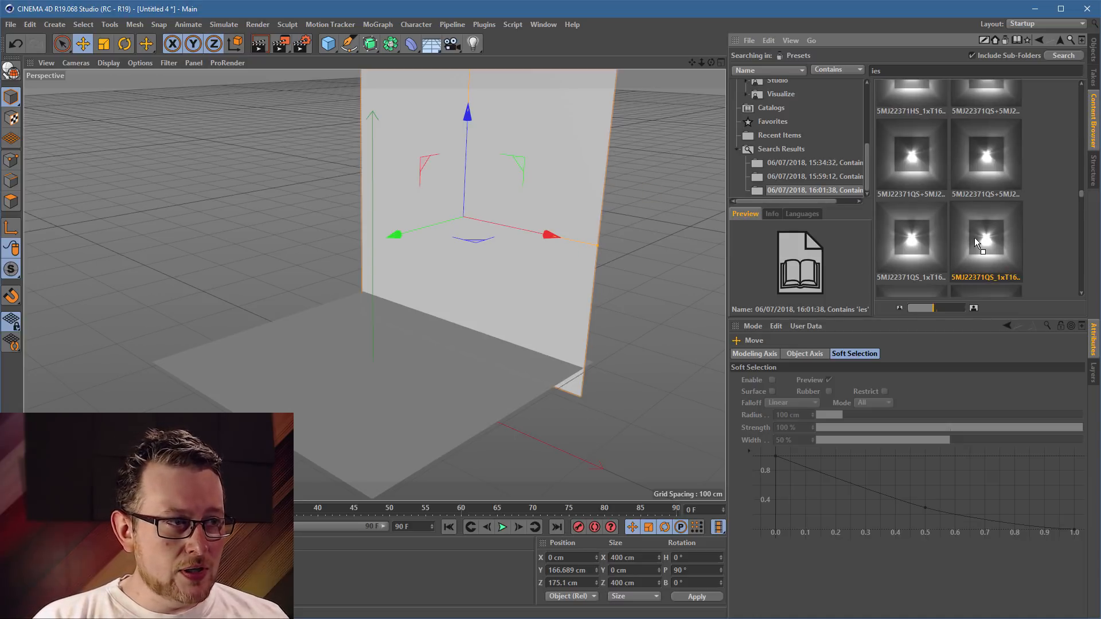
{"action": "left_click", "coordinate": [472, 44]}
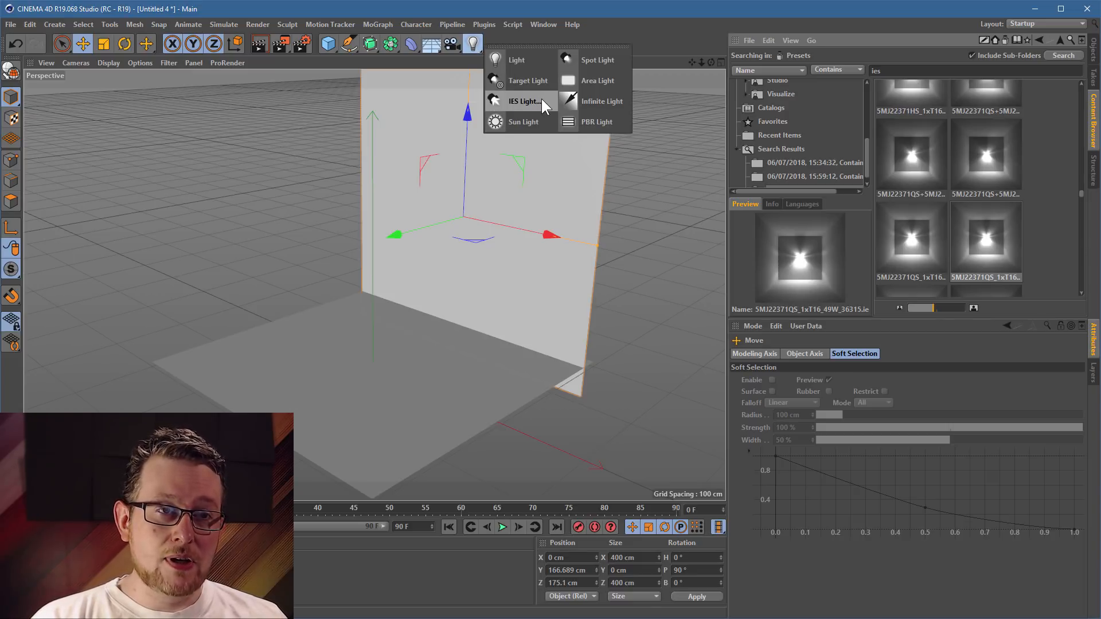
- Add a Light object and set its General type to IES
{"action": "left_click", "coordinate": [523, 101]}
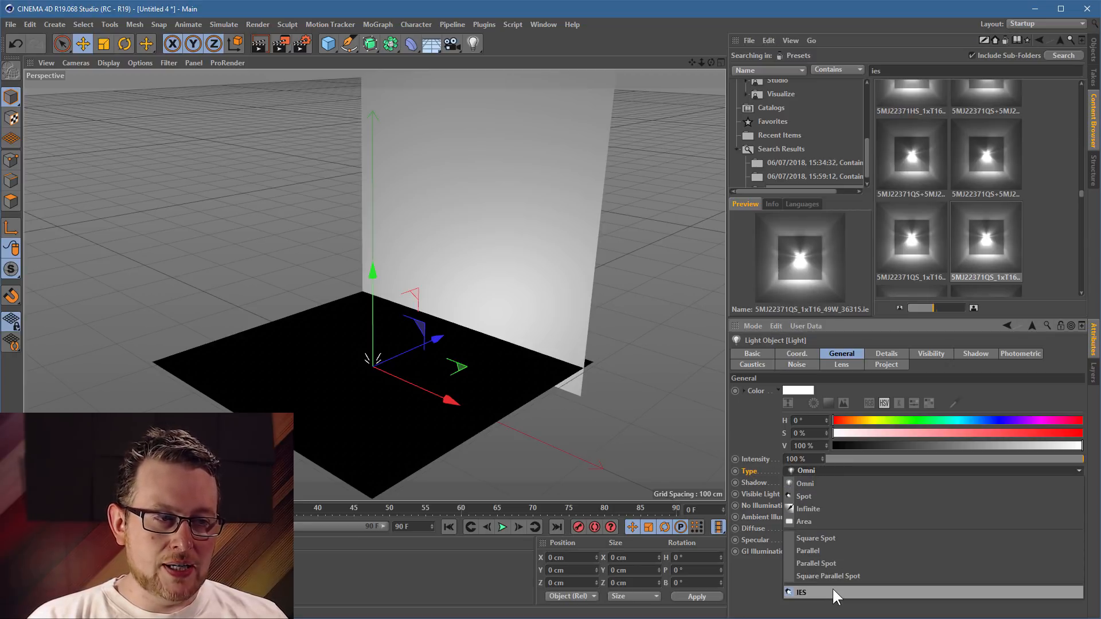
{"action": "left_click", "coordinate": [801, 591]}
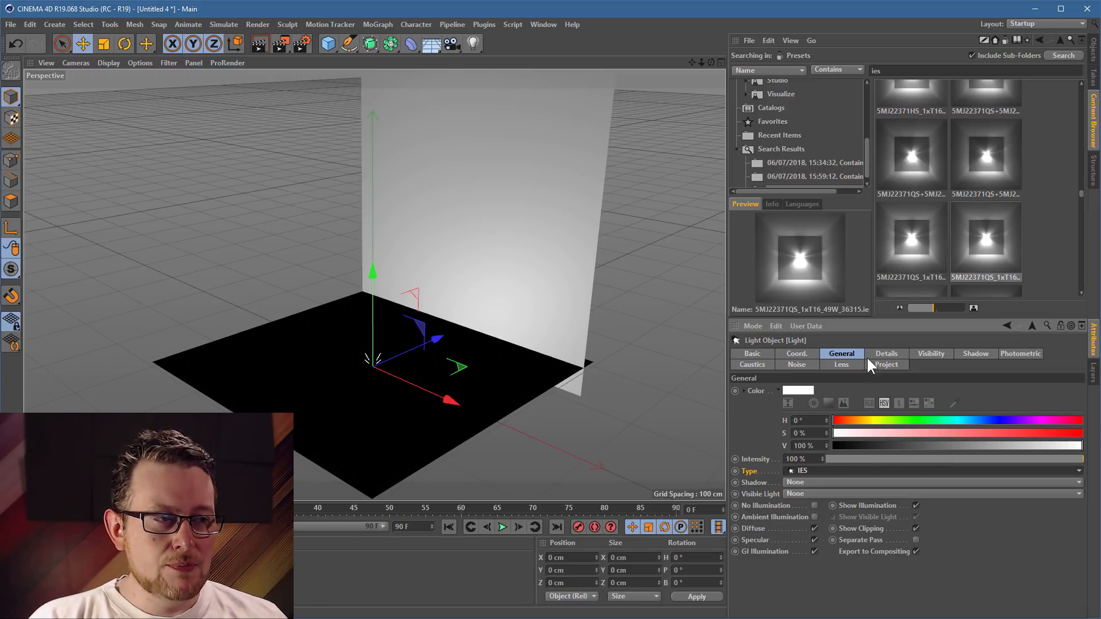
{"action": "mouse_move", "coordinate": [1032, 373]}
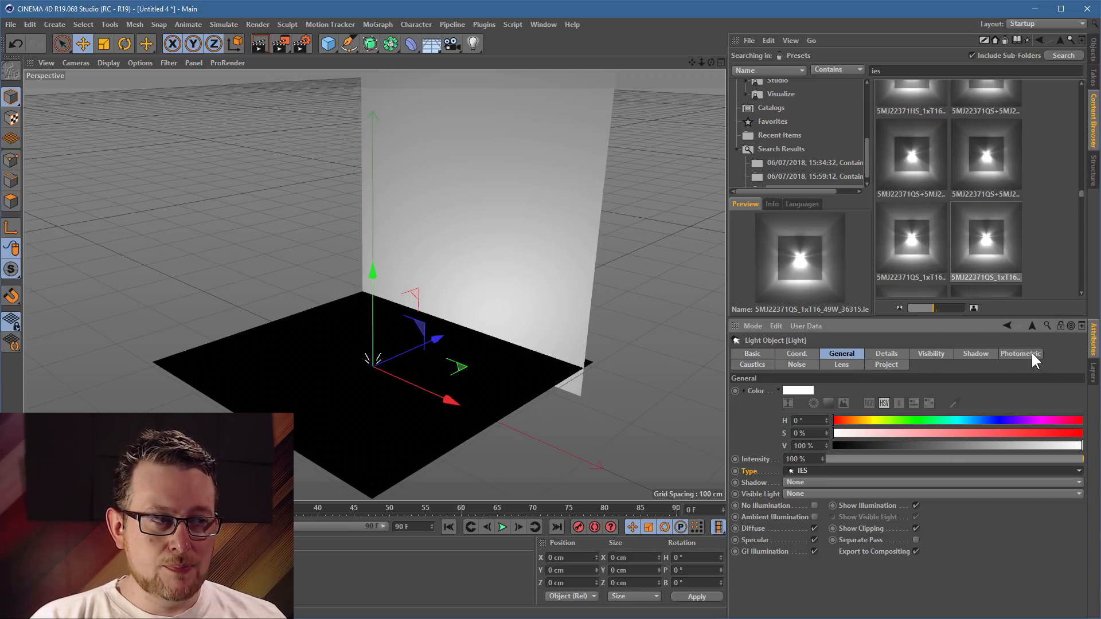
- Show the IES light's Photometric settings with Photometric Intensity enabled
{"action": "left_click", "coordinate": [1020, 353]}
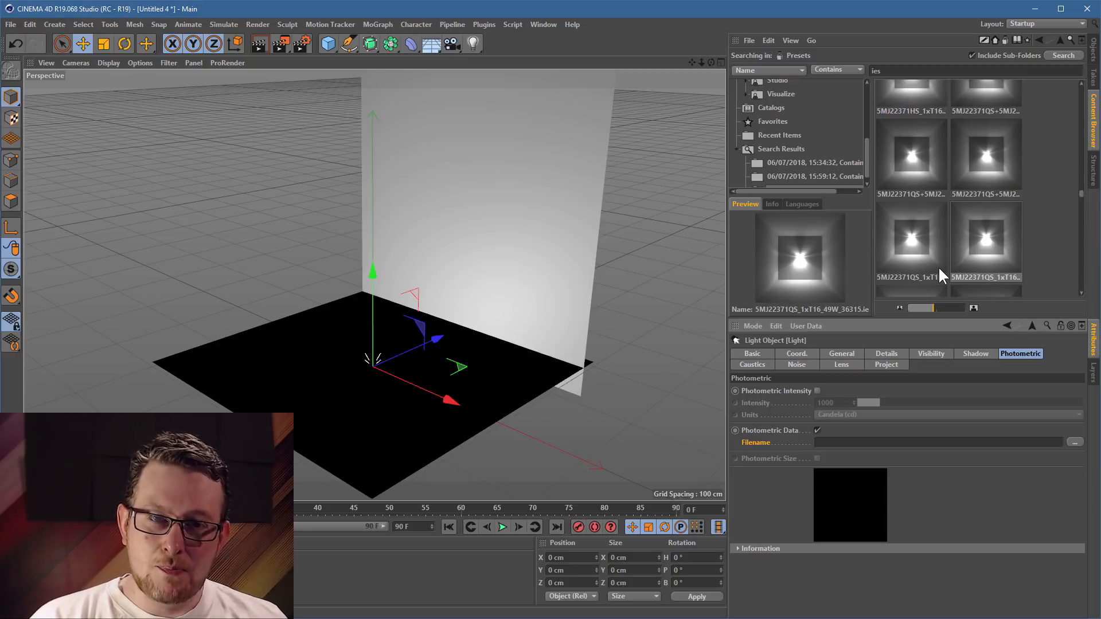
{"action": "mouse_move", "coordinate": [1038, 218]}
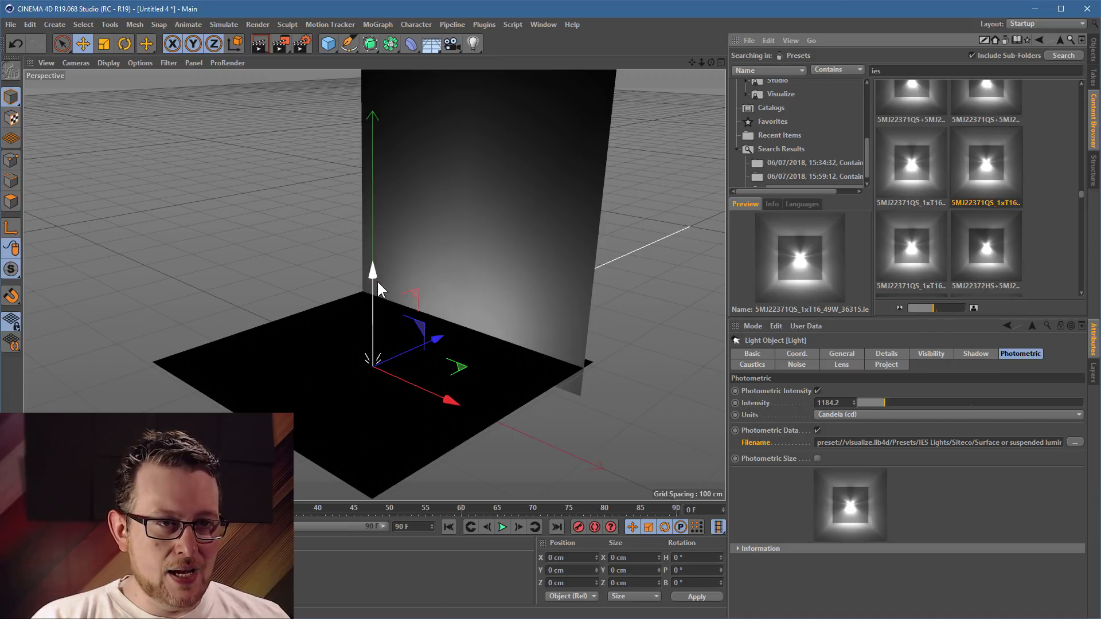
- Raise the IES light in front of the wall and set its intensity to 1225 cd
{"action": "left_click_drag", "start_coordinate": [372, 270], "coordinate": [372, 204]}
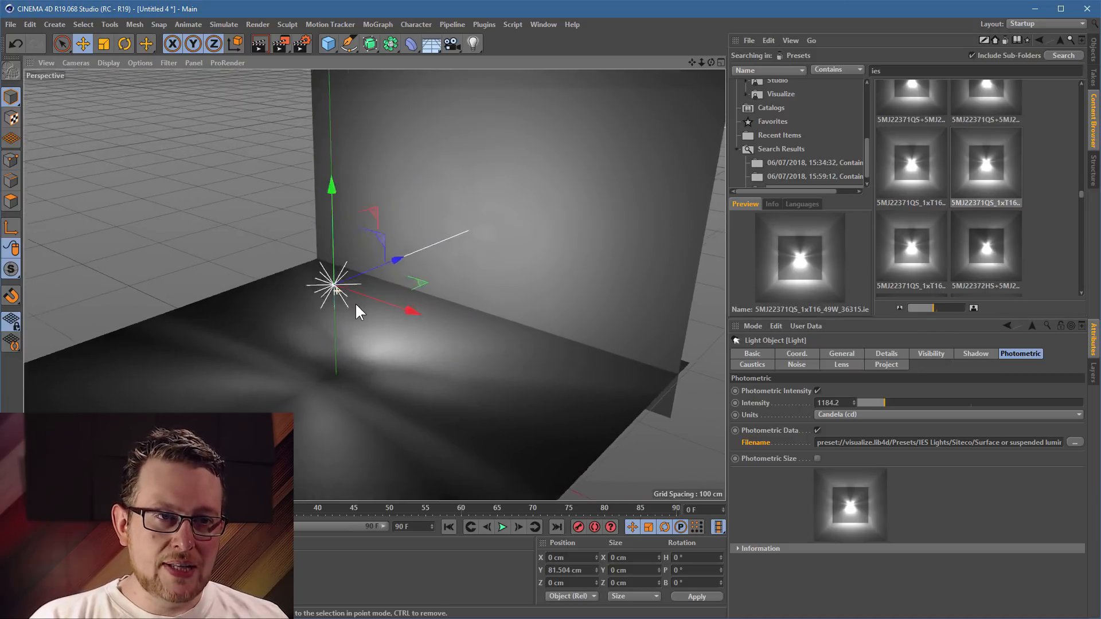
{"action": "left_click_drag", "start_coordinate": [337, 288], "coordinate": [463, 238]}
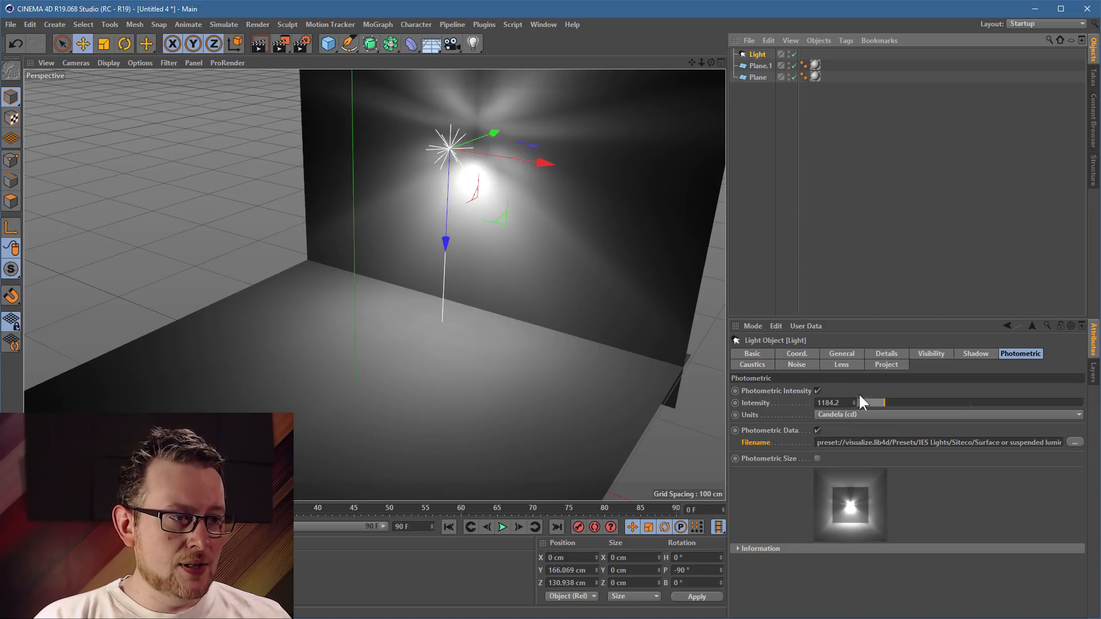
{"action": "mouse_move", "coordinate": [901, 403]}
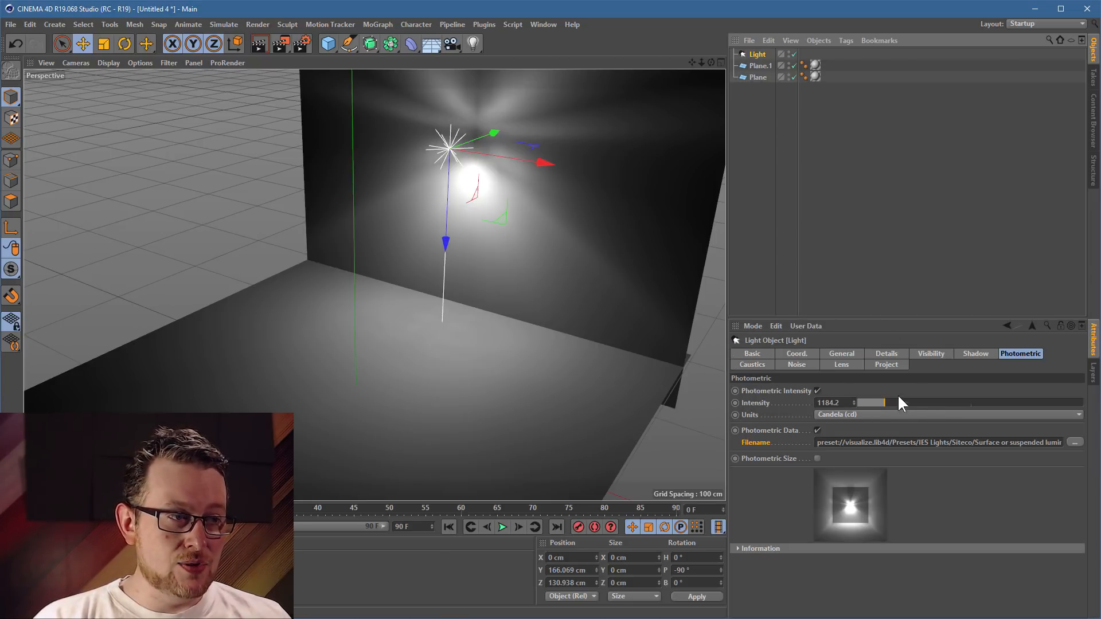
{"action": "left_click_drag", "start_coordinate": [883, 403], "coordinate": [890, 403]}
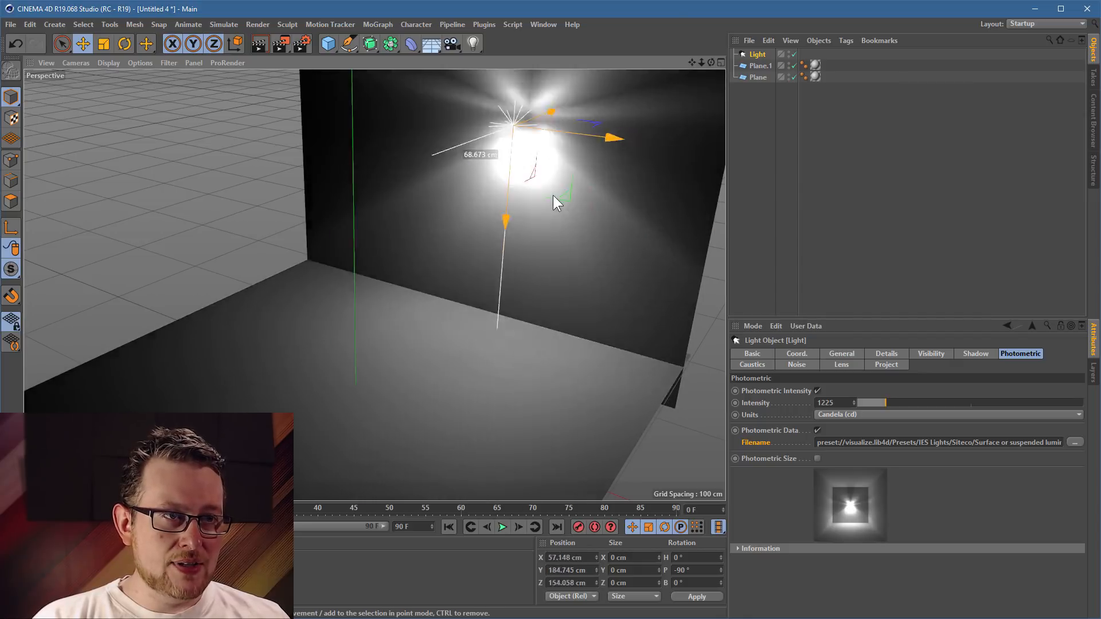
{"action": "left_click_drag", "start_coordinate": [513, 126], "coordinate": [453, 169]}
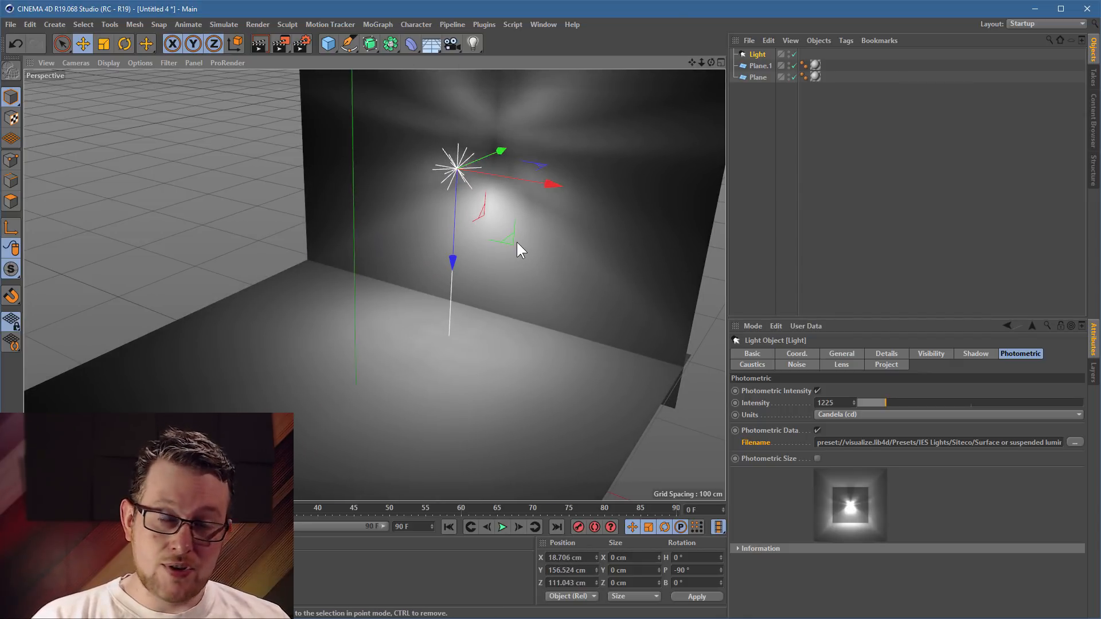
{"action": "mouse_move", "coordinate": [590, 246]}
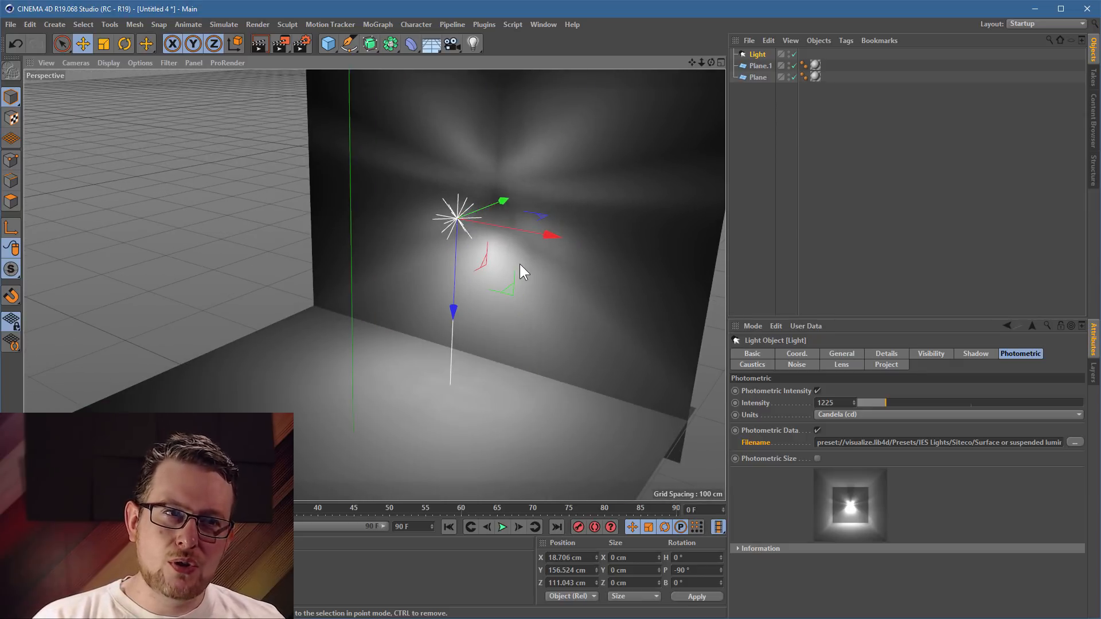
{"action": "mouse_move", "coordinate": [525, 254]}
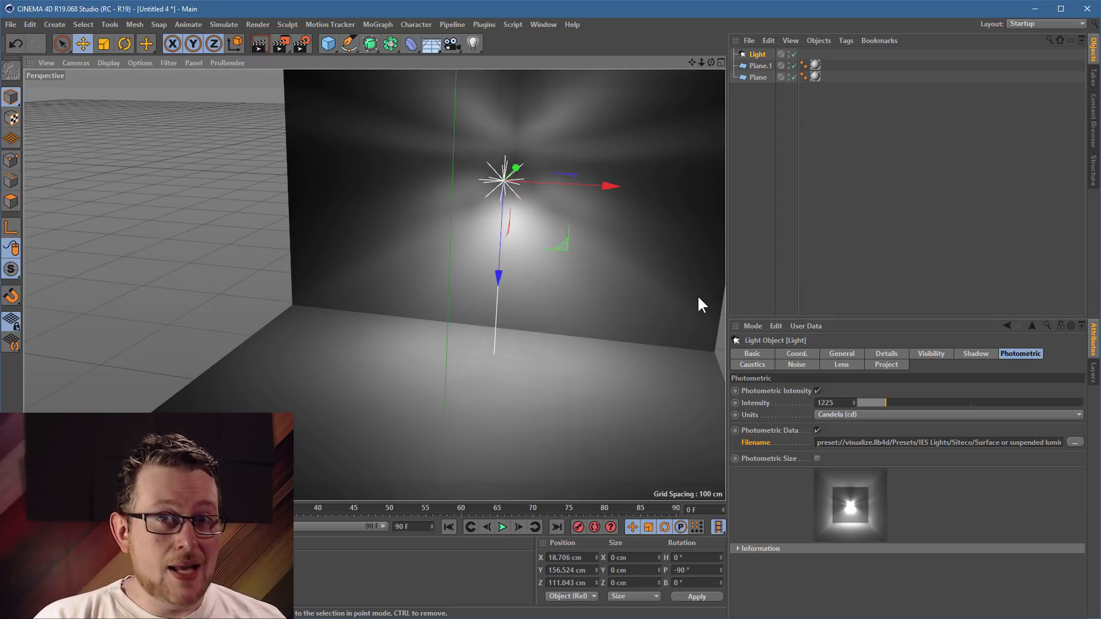
{"action": "mouse_move", "coordinate": [618, 166]}
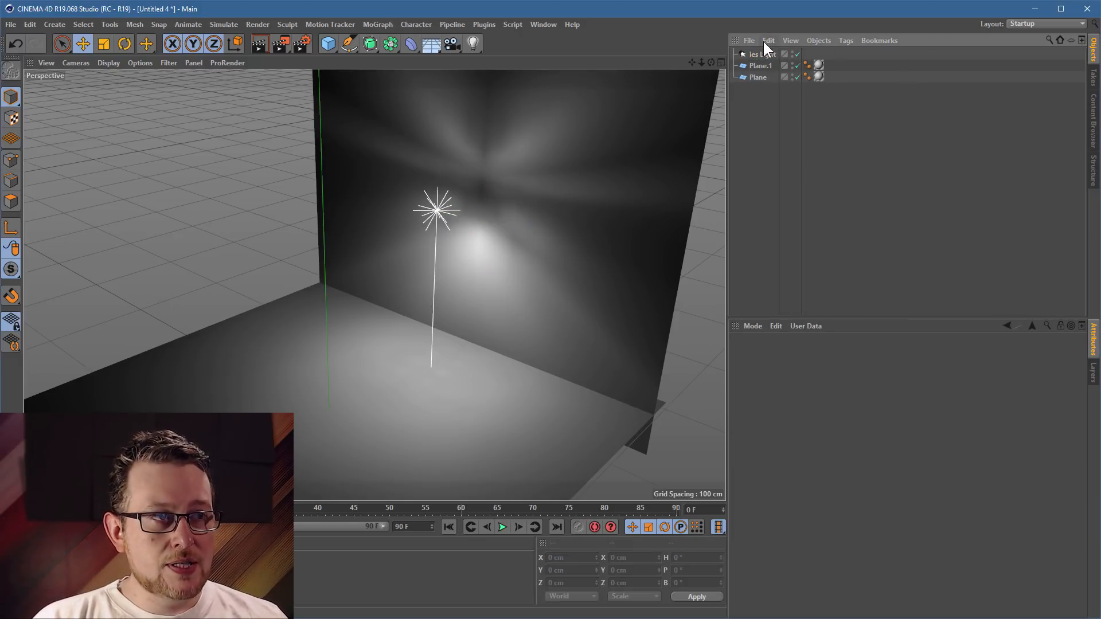
- Rename the light object 'ies Light' and keep it selected
{"action": "left_click", "coordinate": [754, 55]}
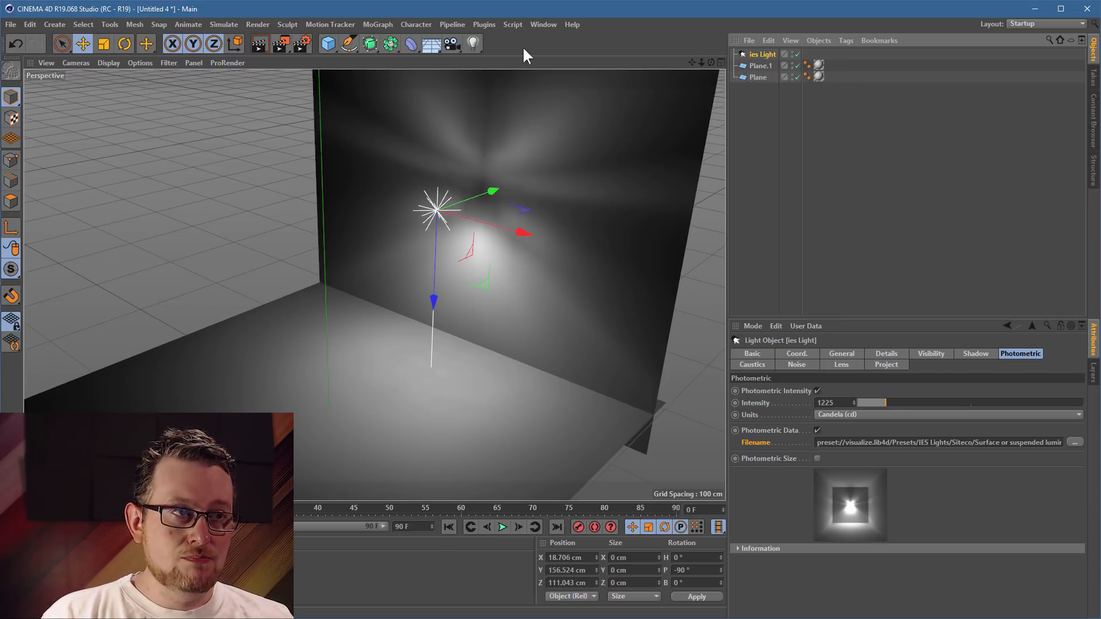
{"action": "left_click", "coordinate": [10, 24]}
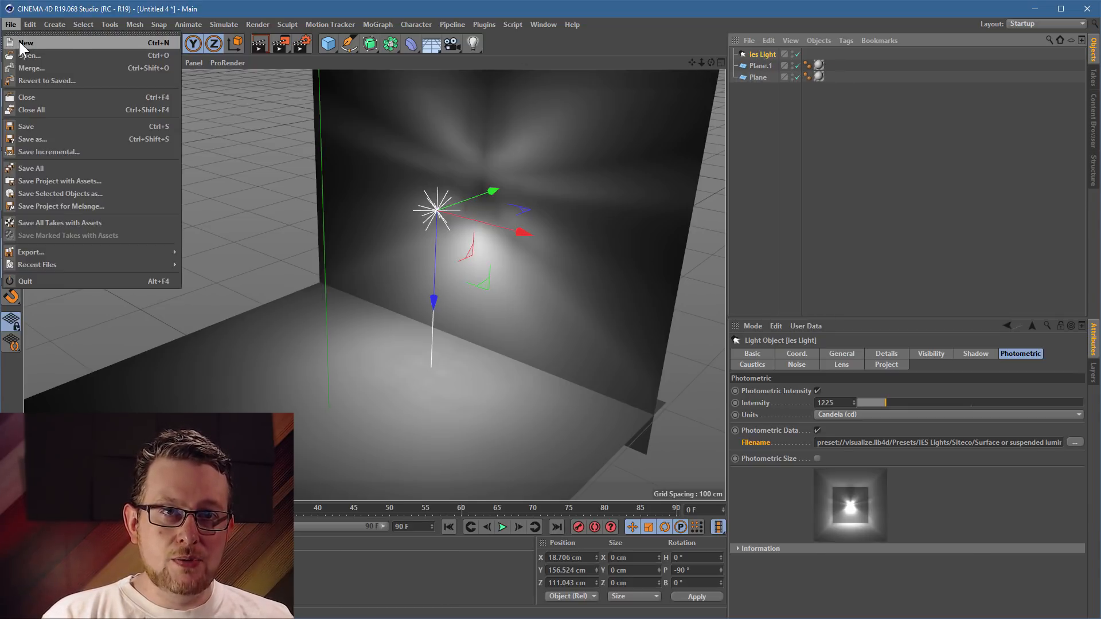
- Start a new scene and zero the ies Light's position and rotation with Reset PSR
{"action": "left_click", "coordinate": [26, 43]}
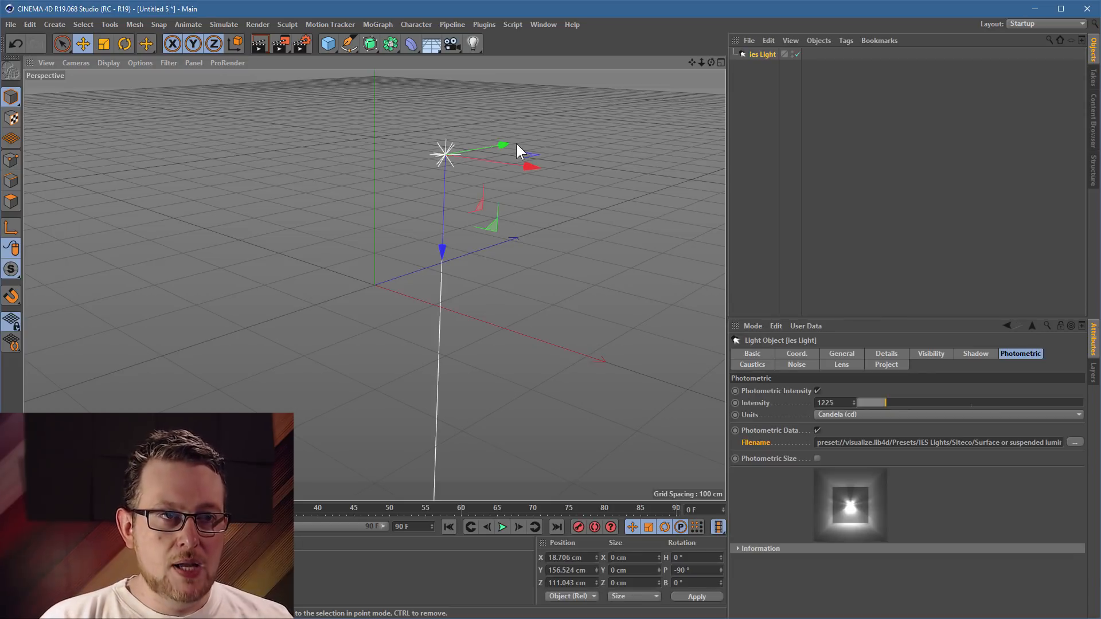
{"action": "mouse_move", "coordinate": [457, 150]}
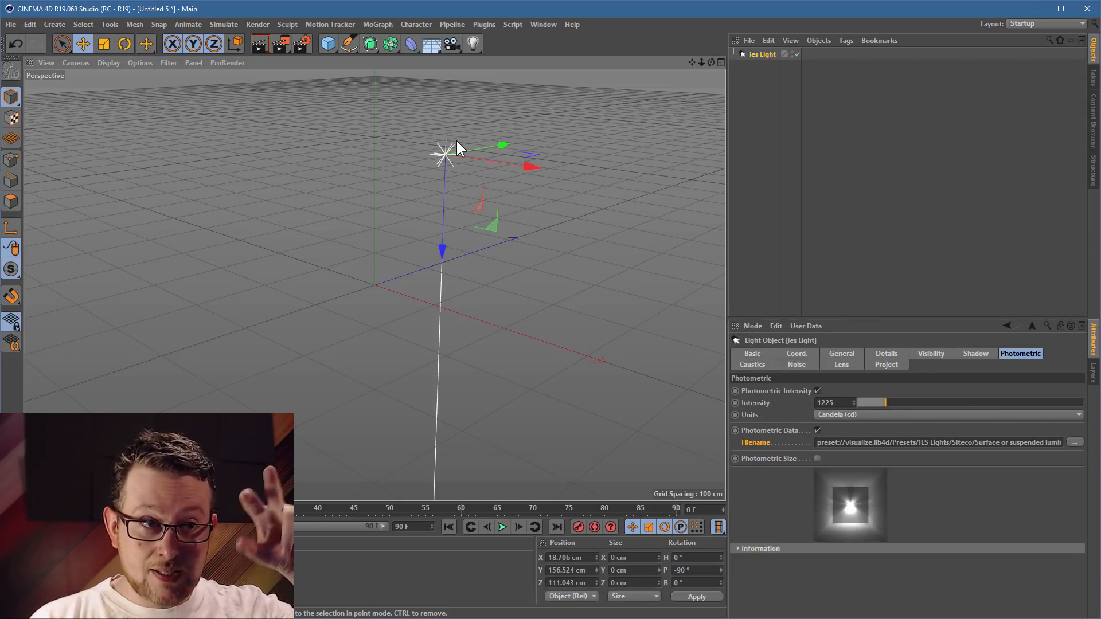
{"action": "mouse_move", "coordinate": [469, 118]}
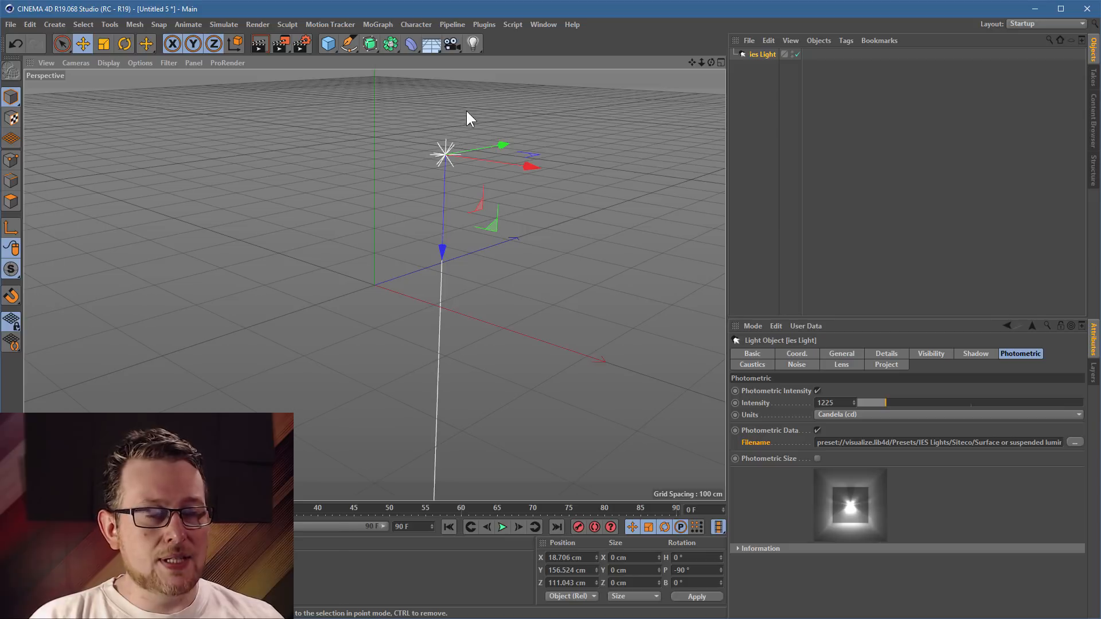
{"action": "mouse_move", "coordinate": [675, 91]}
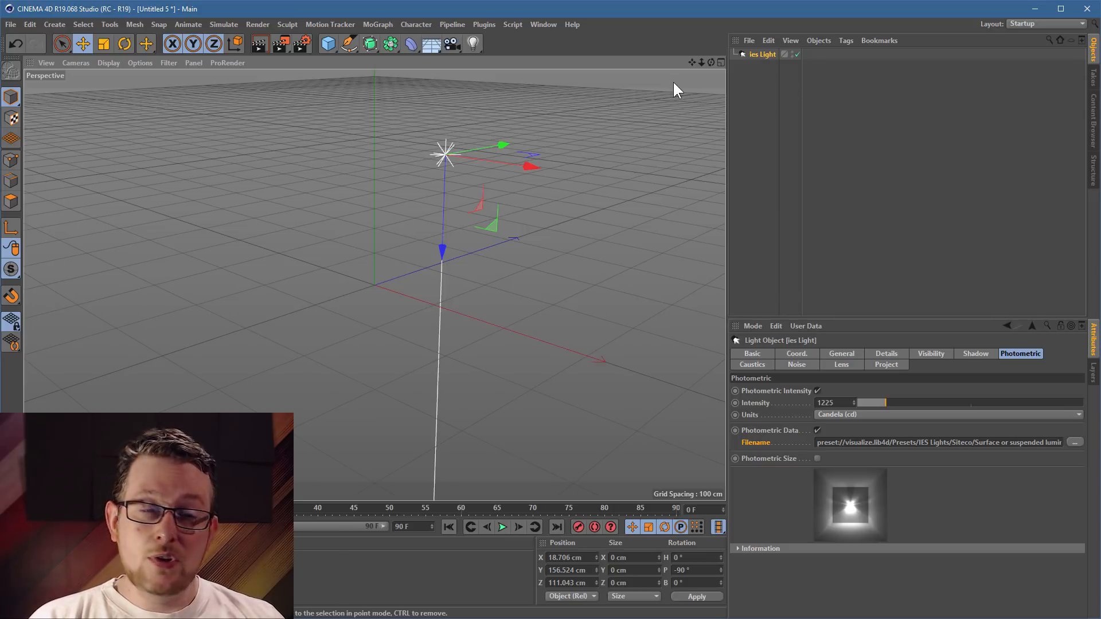
{"action": "mouse_move", "coordinate": [413, 45]}
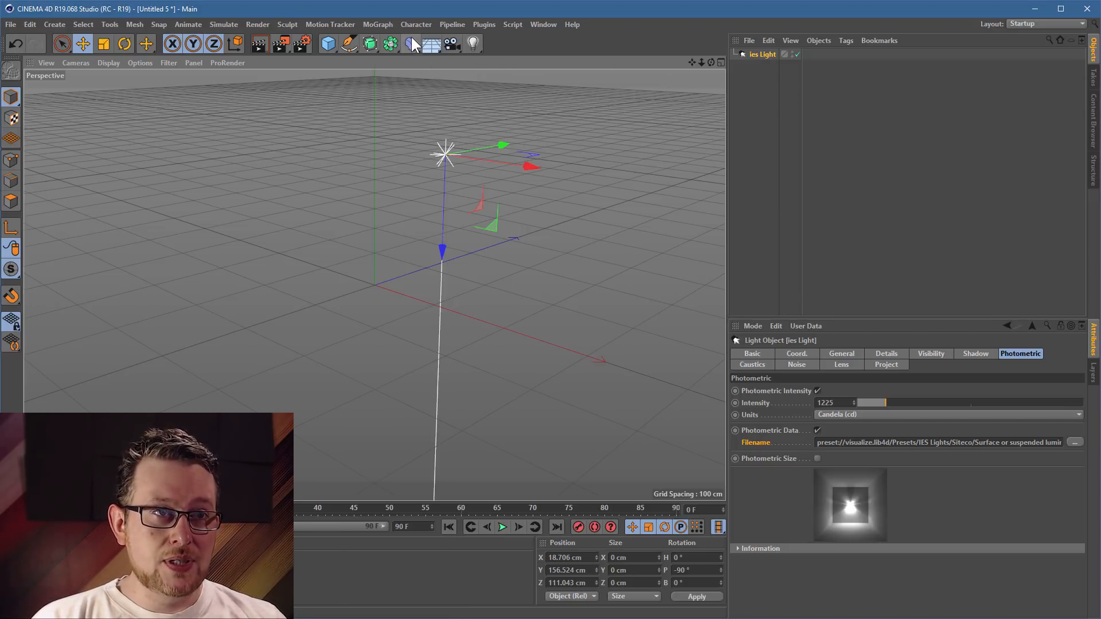
{"action": "left_click", "coordinate": [416, 24]}
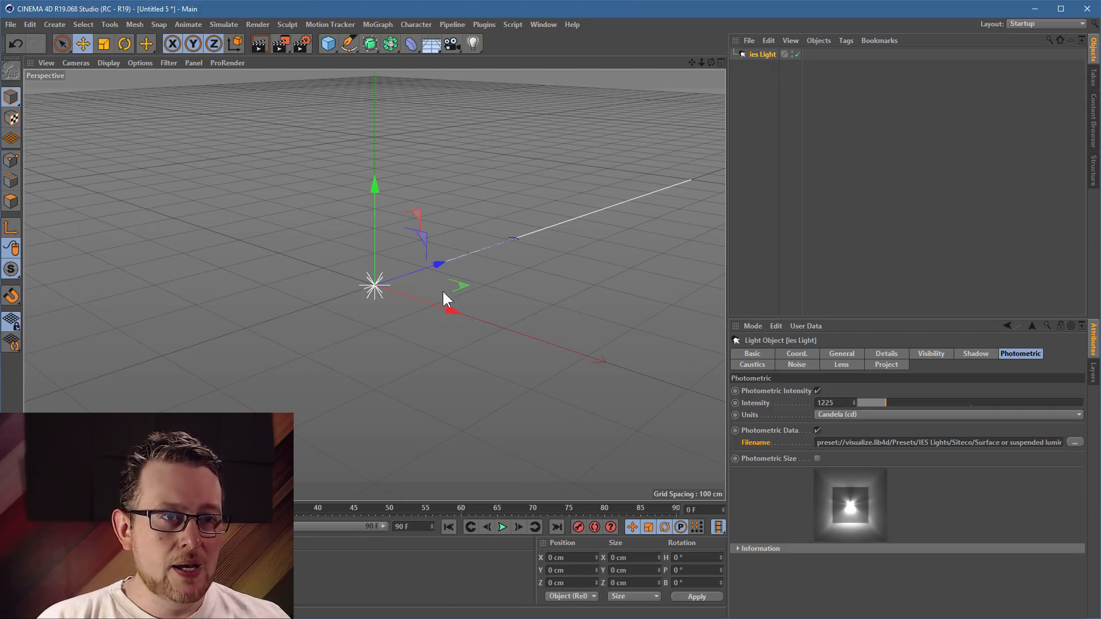
- Add a sphere and scale it to about 2021 cm to enclose the light
{"action": "left_click", "coordinate": [328, 44]}
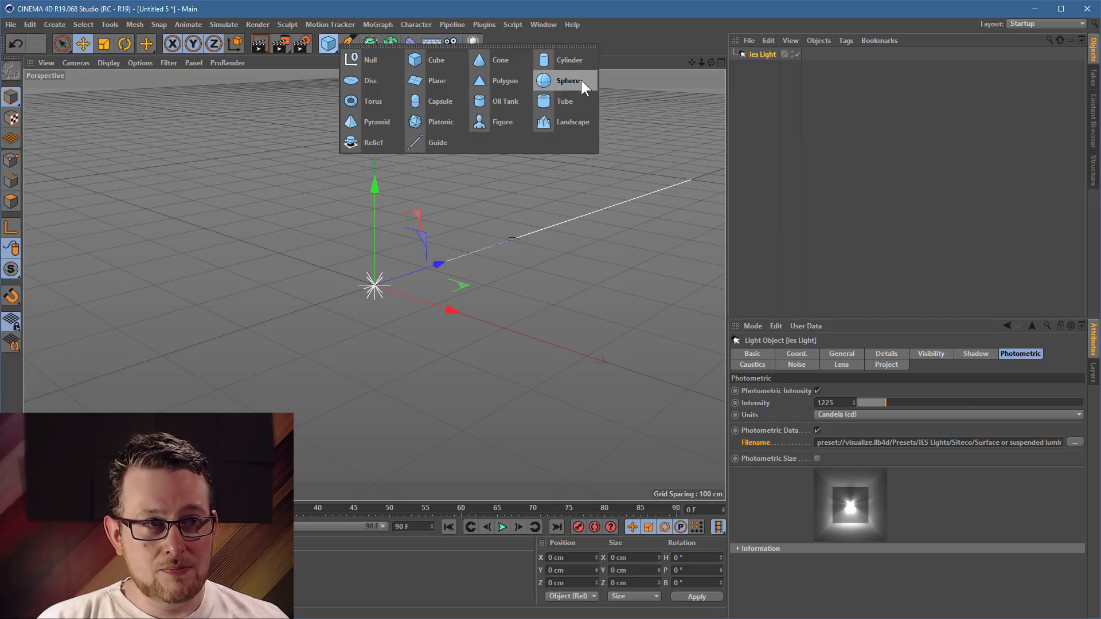
{"action": "left_click", "coordinate": [569, 80]}
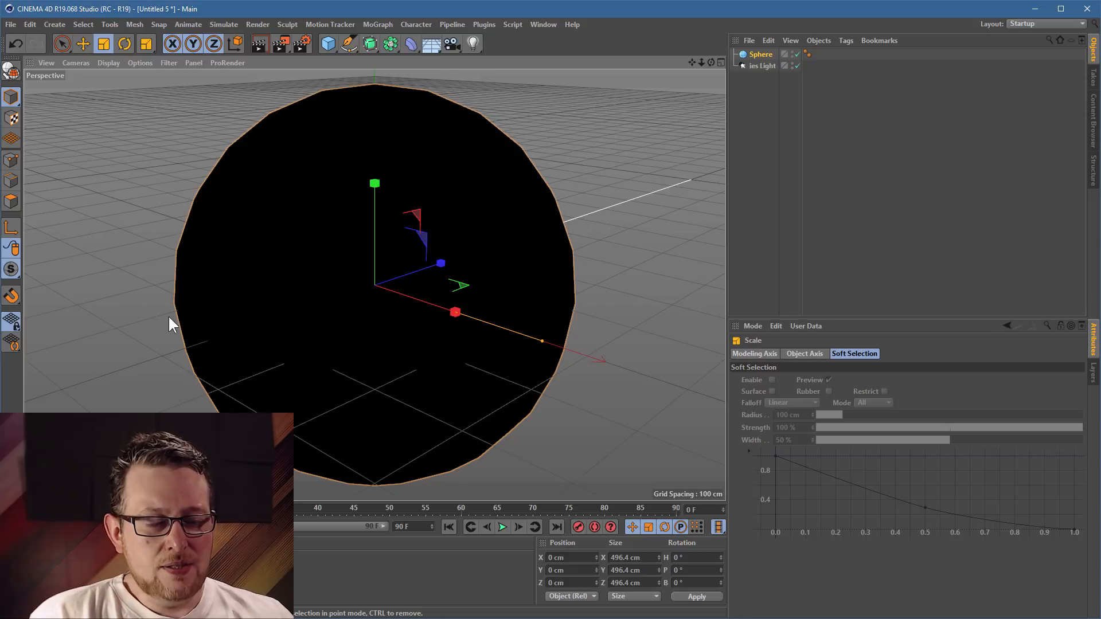
{"action": "mouse_move", "coordinate": [195, 319]}
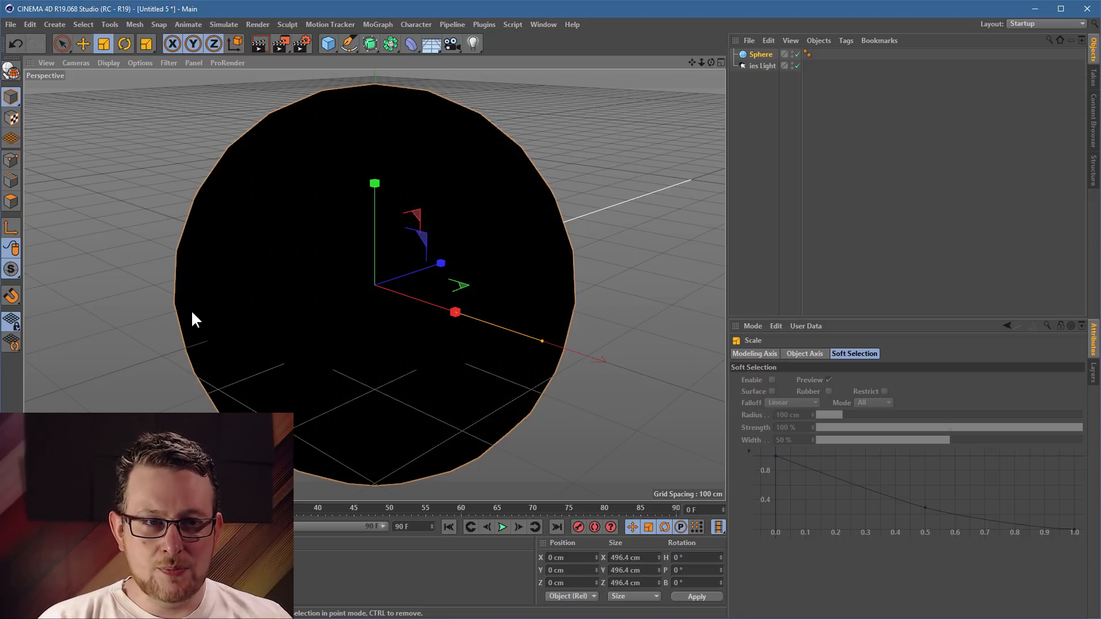
{"action": "left_click_drag", "start_coordinate": [454, 312], "coordinate": [695, 392]}
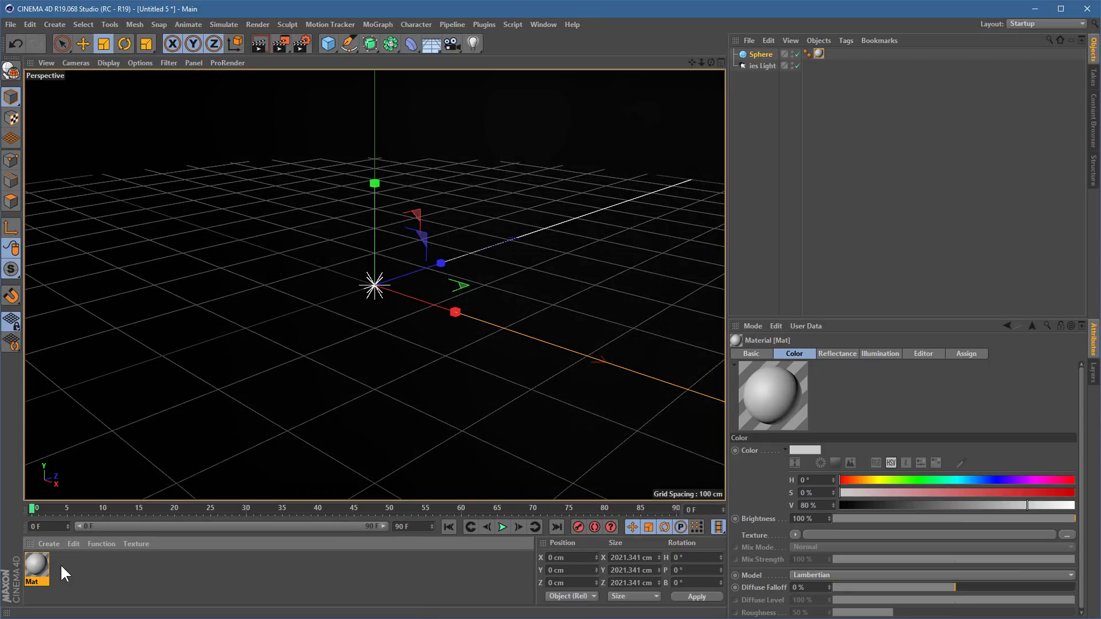
{"action": "mouse_move", "coordinate": [981, 546]}
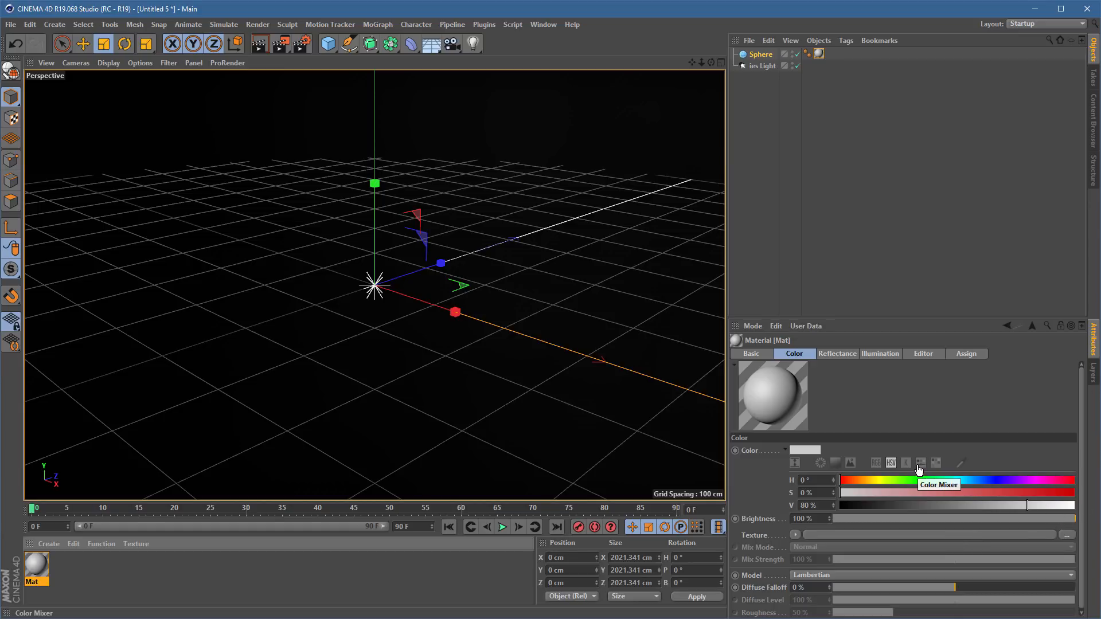
{"action": "mouse_move", "coordinate": [965, 500]}
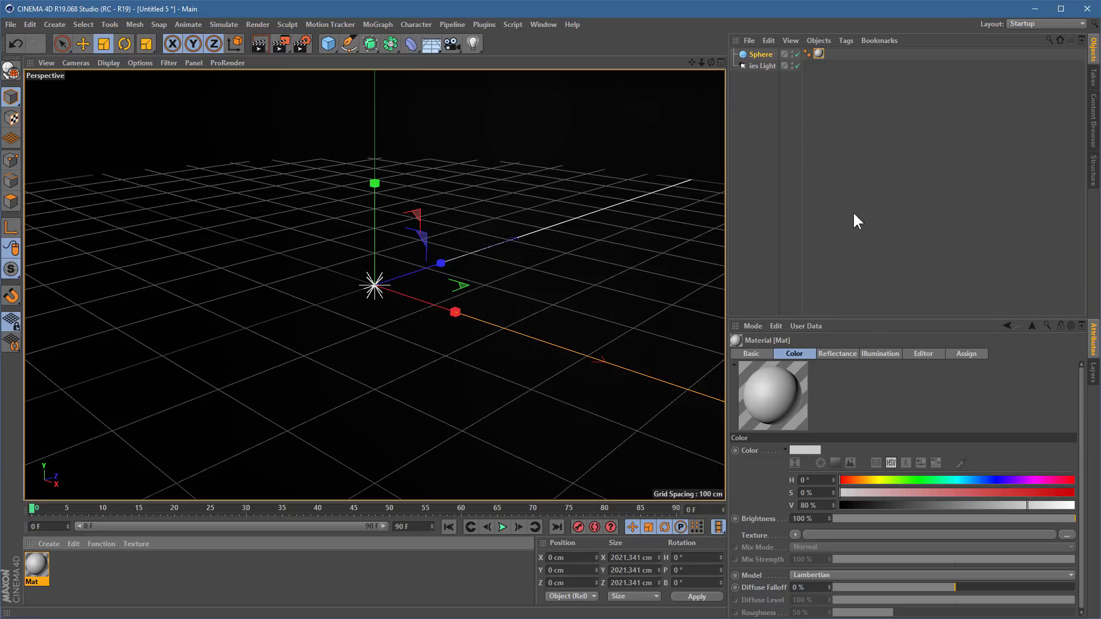
- Select ies Light and drag its Photometric Intensity up to about 7917 cd
{"action": "left_click", "coordinate": [763, 65]}
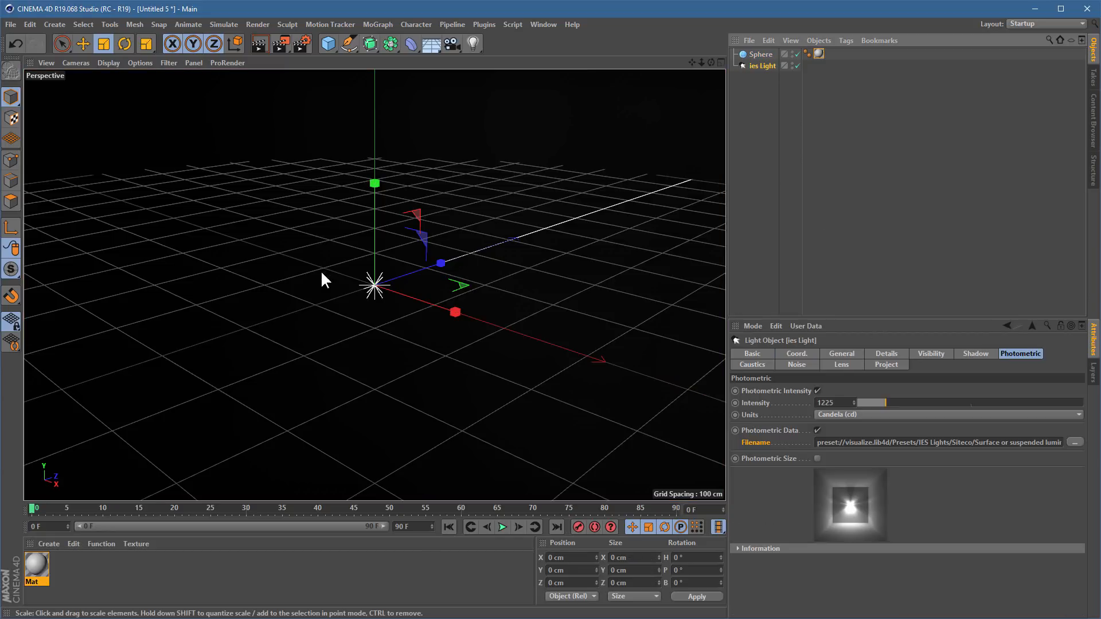
{"action": "mouse_move", "coordinate": [169, 148]}
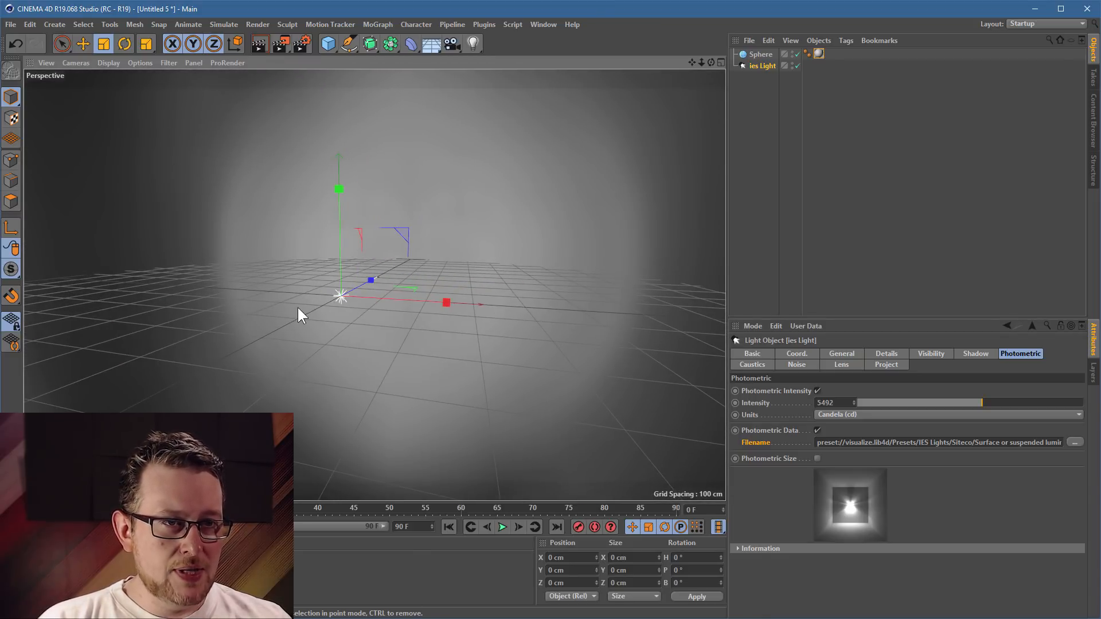
{"action": "mouse_move", "coordinate": [181, 254]}
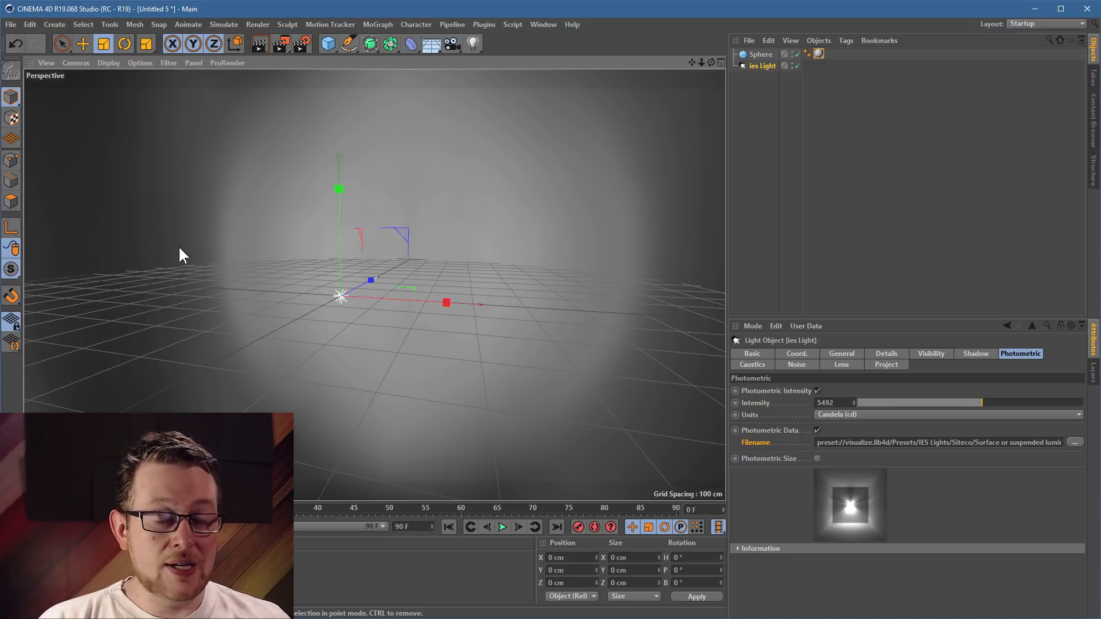
{"action": "mouse_move", "coordinate": [175, 235]}
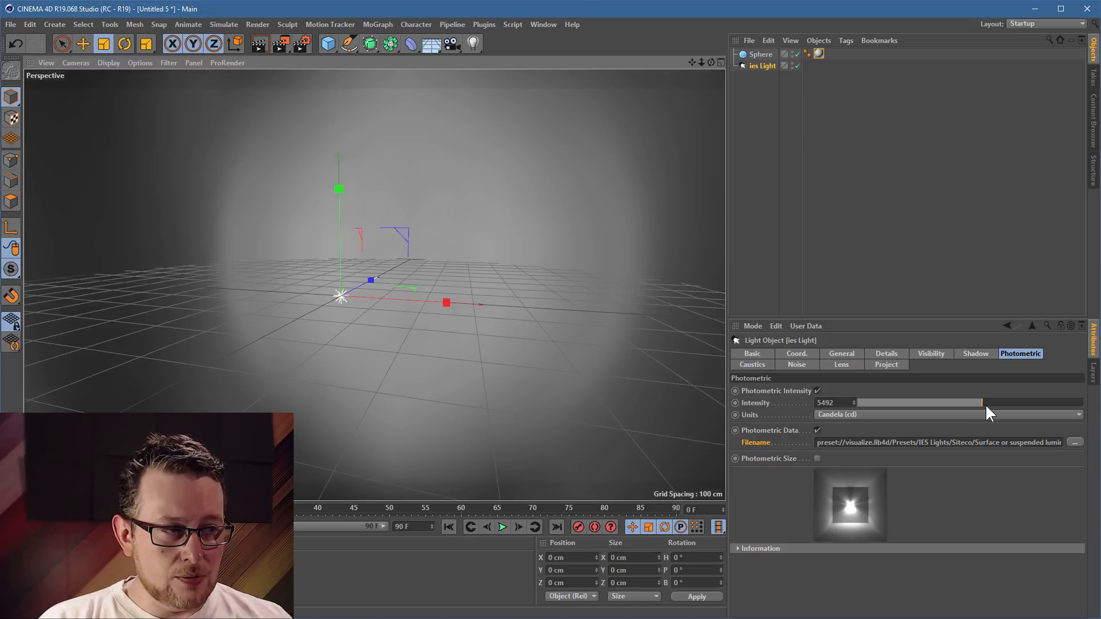
{"action": "left_click_drag", "start_coordinate": [986, 413], "coordinate": [962, 414]}
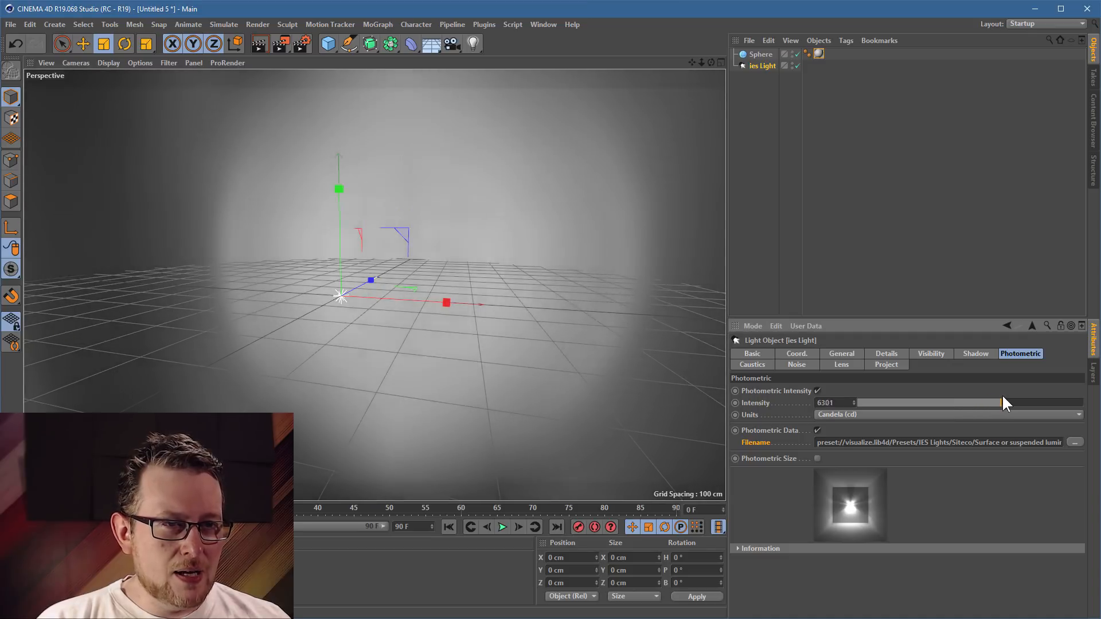
{"action": "left_click_drag", "start_coordinate": [1003, 403], "coordinate": [1060, 402]}
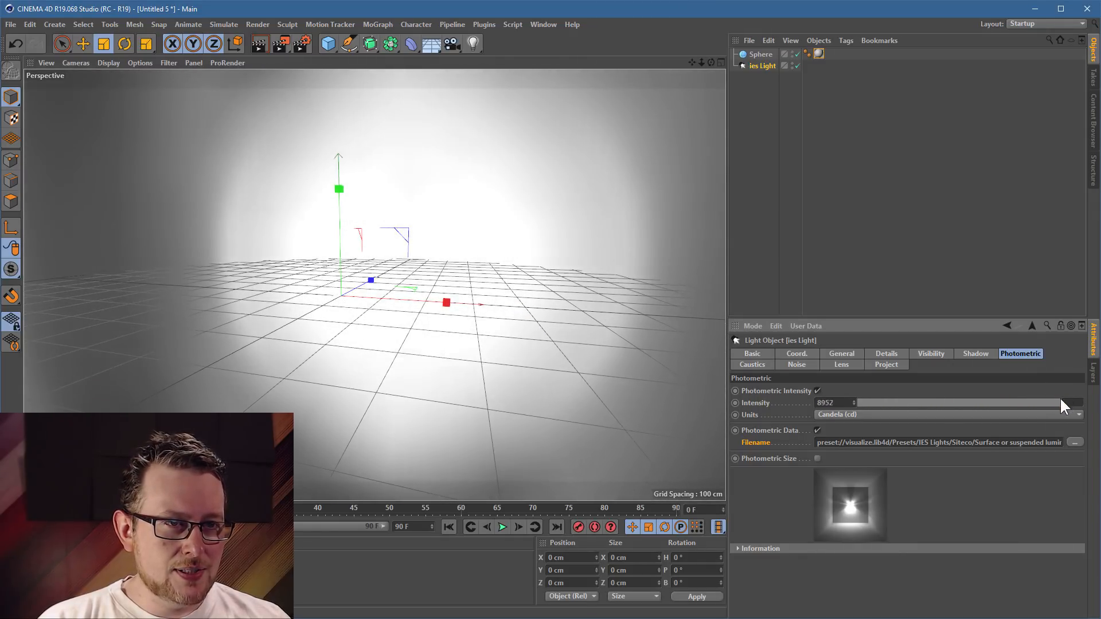
{"action": "left_click_drag", "start_coordinate": [1067, 402], "coordinate": [1050, 403]}
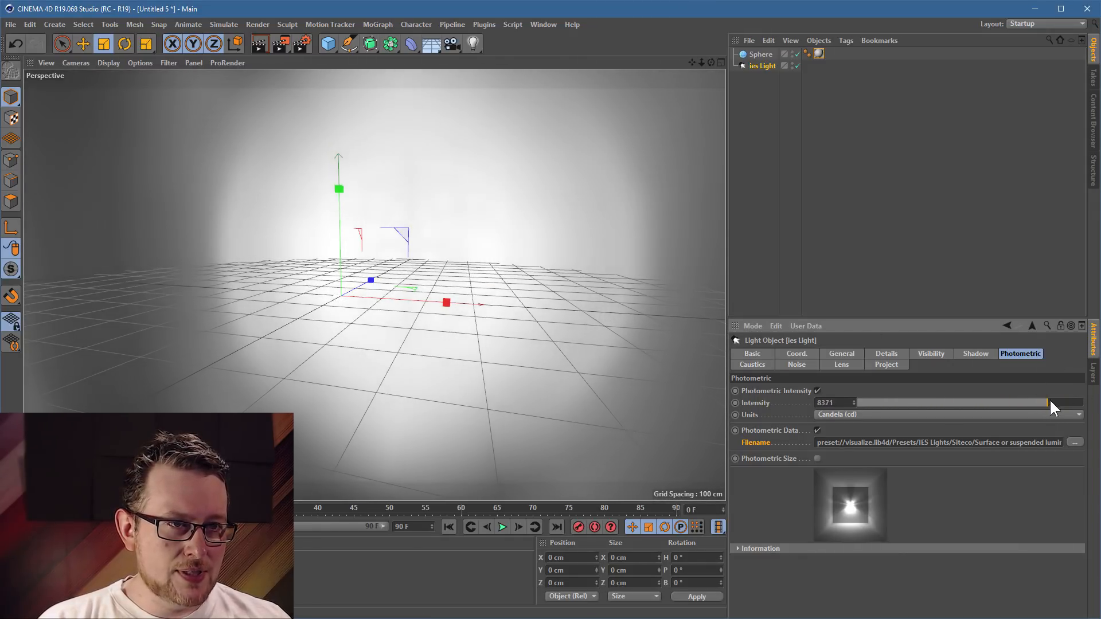
{"action": "left_click_drag", "start_coordinate": [1045, 403], "coordinate": [1096, 402]}
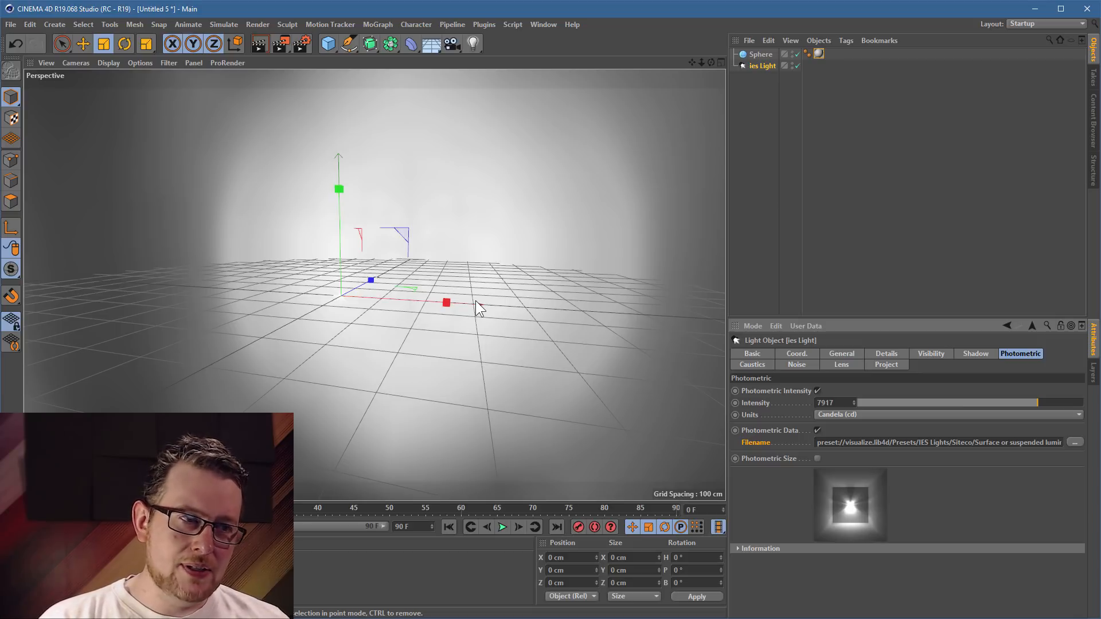
{"action": "mouse_move", "coordinate": [427, 246]}
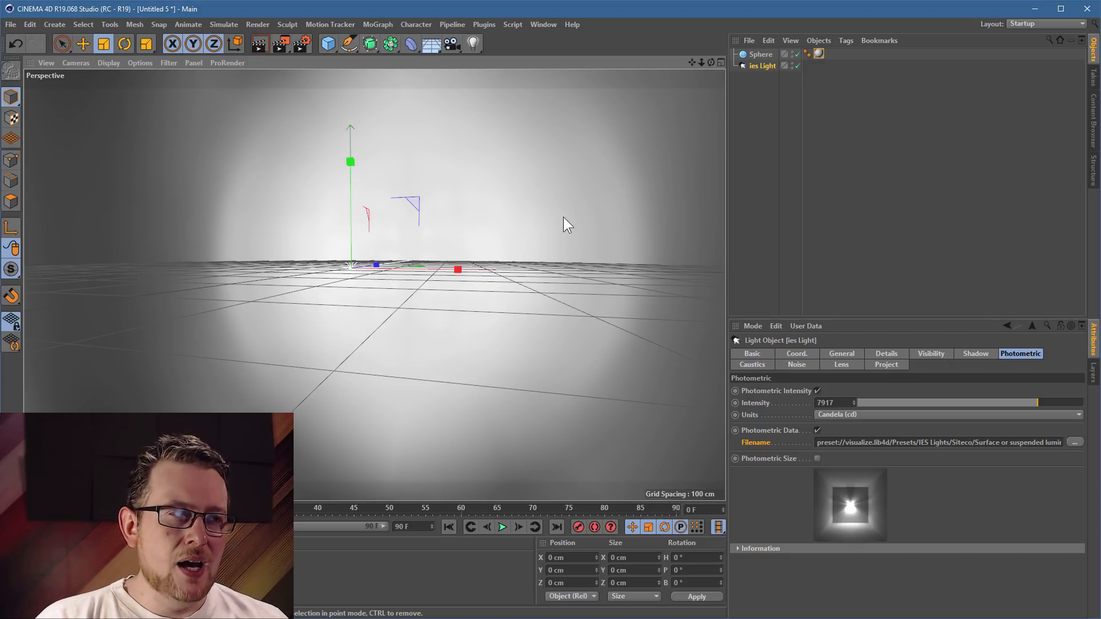
{"action": "mouse_move", "coordinate": [1093, 122]}
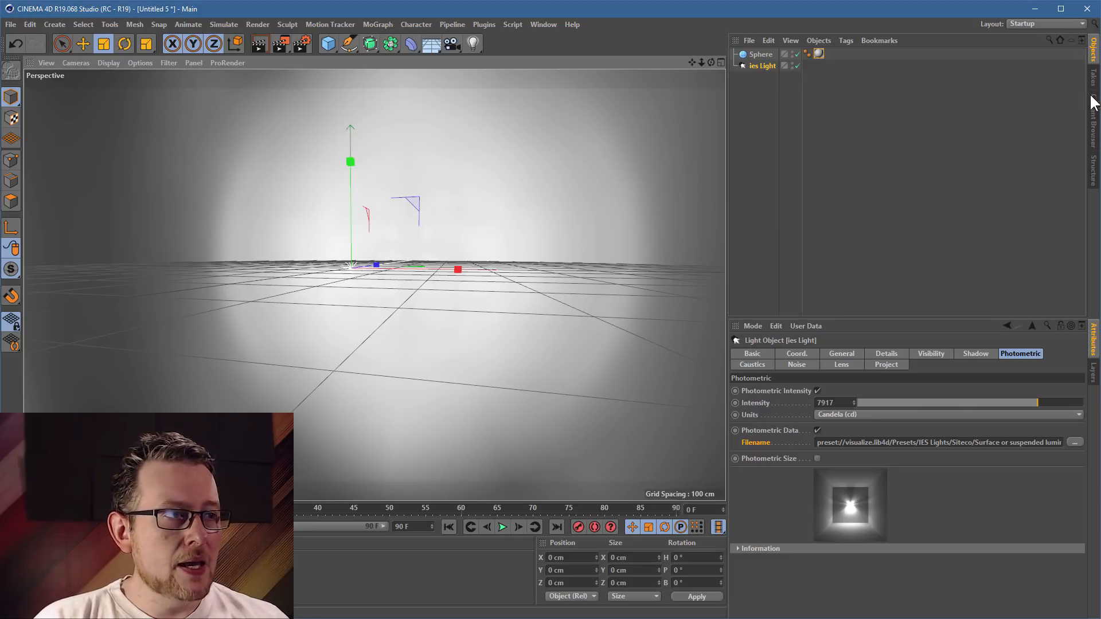
- Add a standard camera and zero its position and rotation with Reset PSR
{"action": "left_click", "coordinate": [451, 43]}
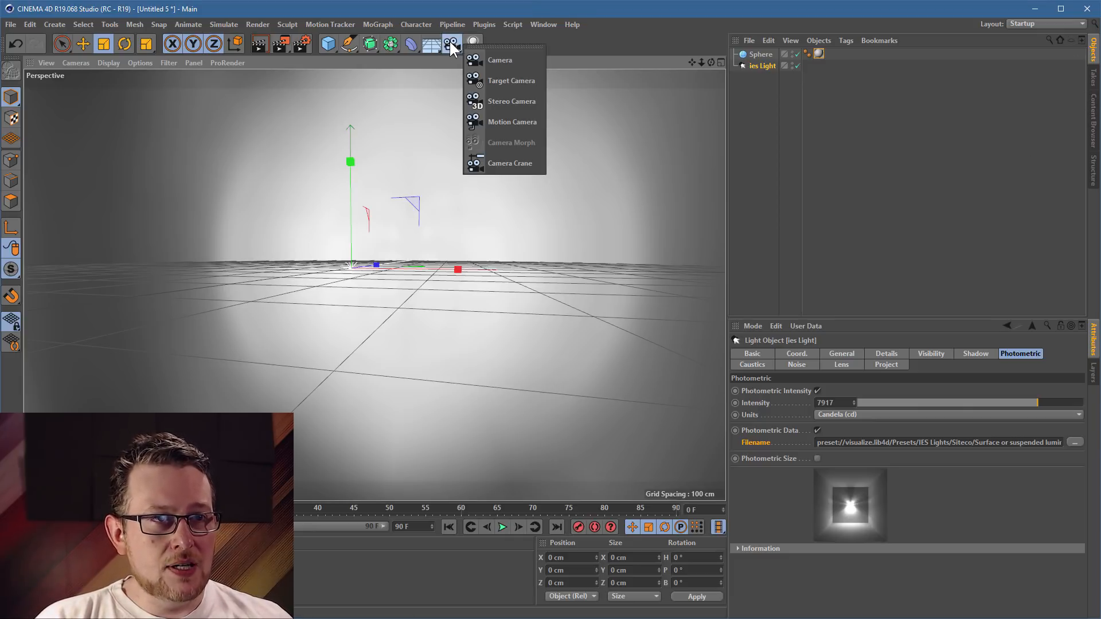
{"action": "mouse_move", "coordinate": [500, 60]}
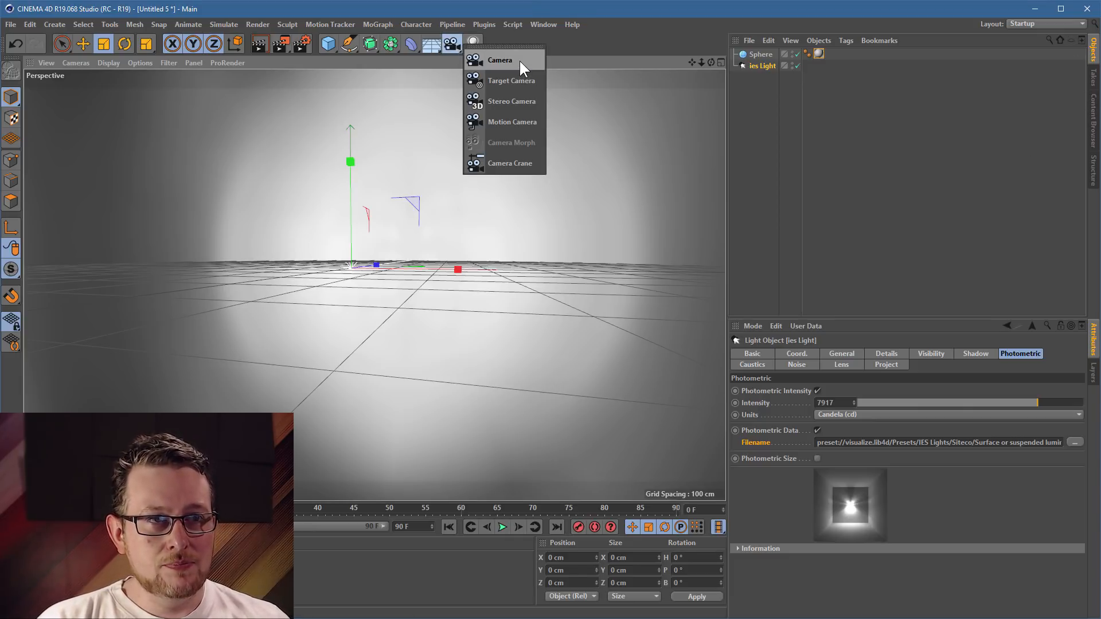
{"action": "left_click", "coordinate": [499, 60]}
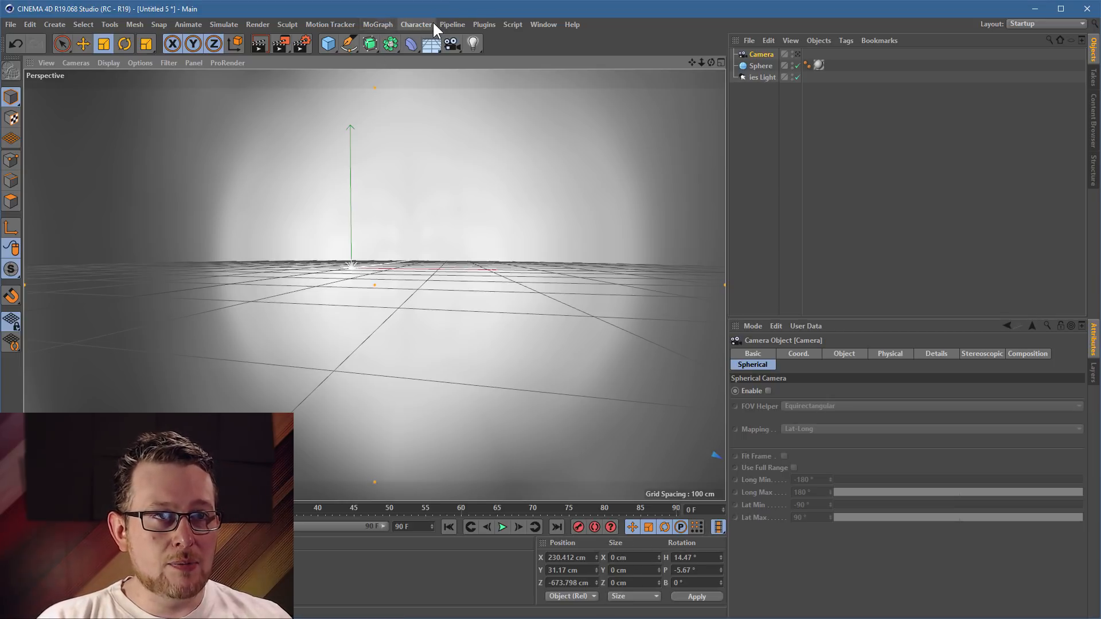
{"action": "left_click", "coordinate": [415, 24]}
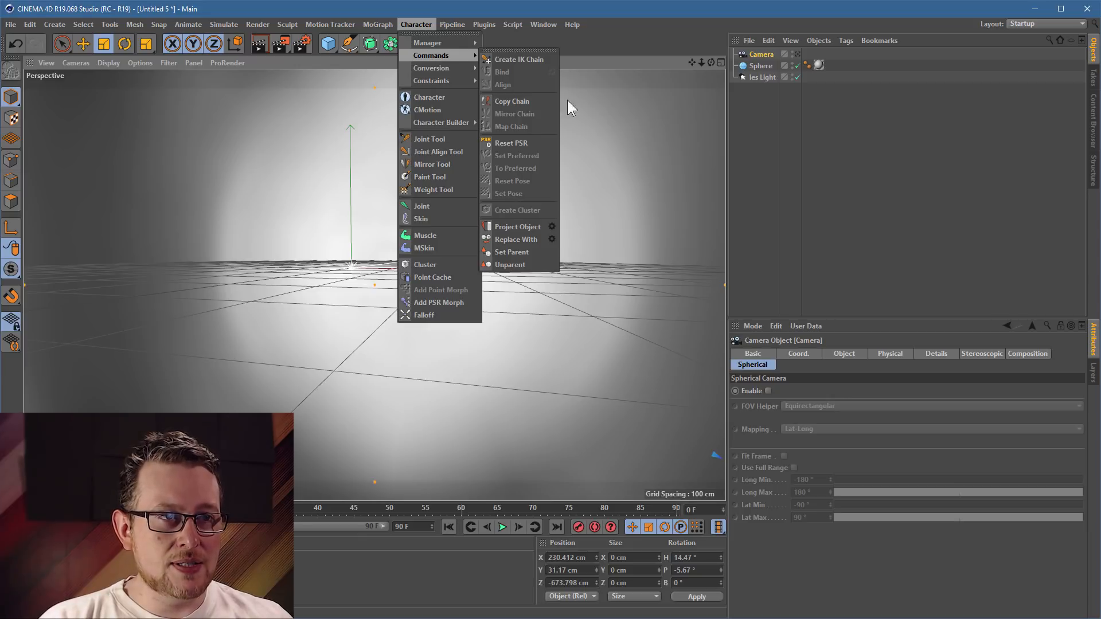
{"action": "mouse_move", "coordinate": [510, 144]}
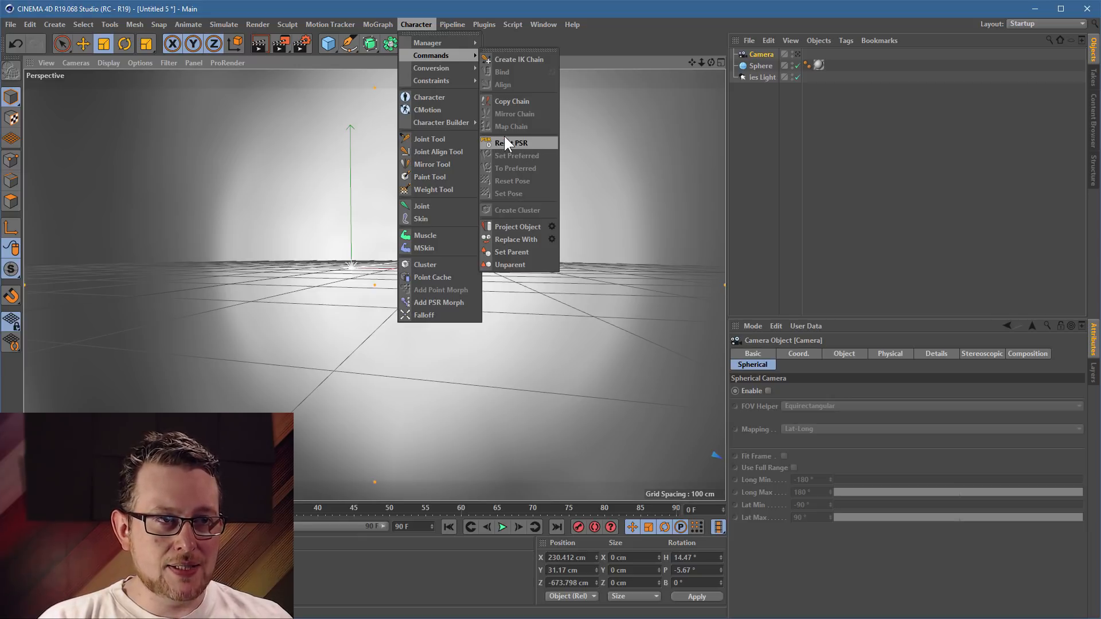
{"action": "mouse_move", "coordinate": [513, 147]}
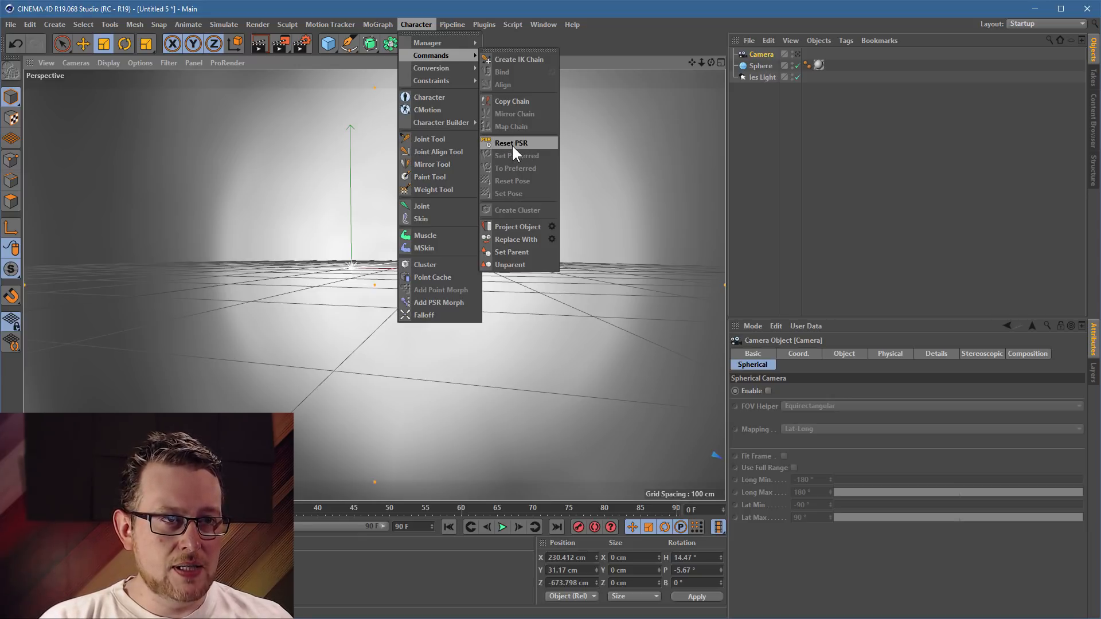
{"action": "left_click", "coordinate": [510, 143]}
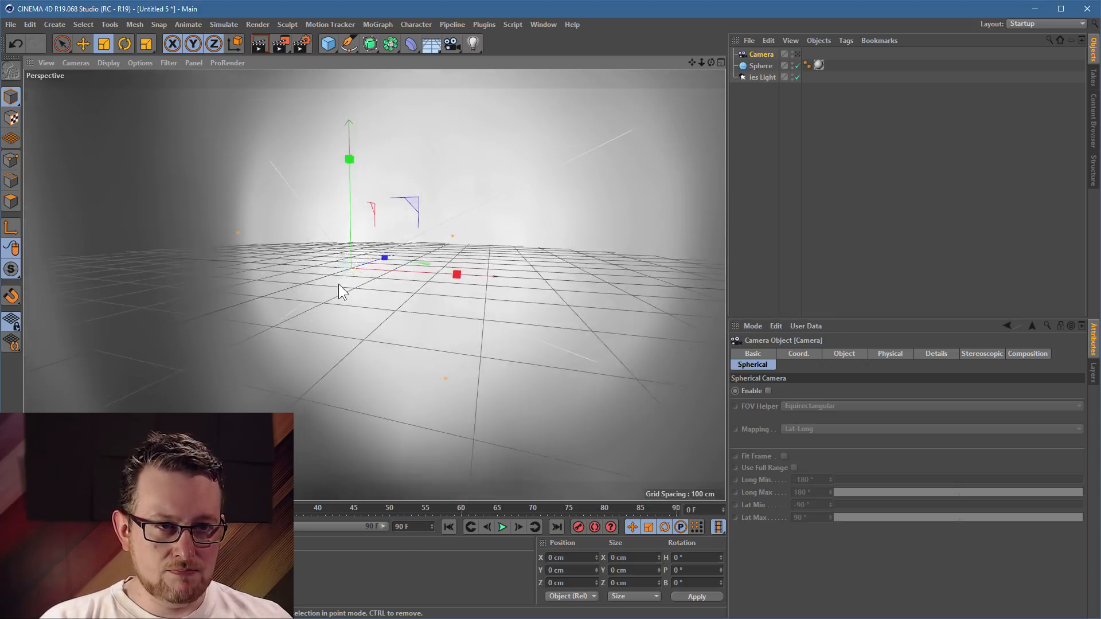
{"action": "left_click_drag", "start_coordinate": [344, 292], "coordinate": [338, 270]}
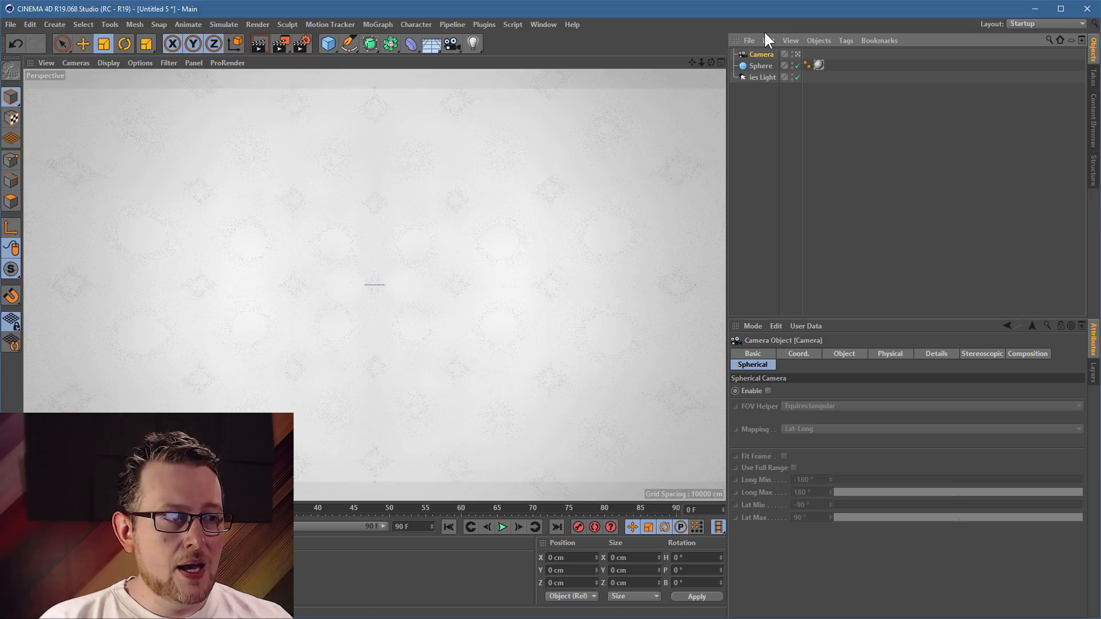
{"action": "mouse_move", "coordinate": [934, 360]}
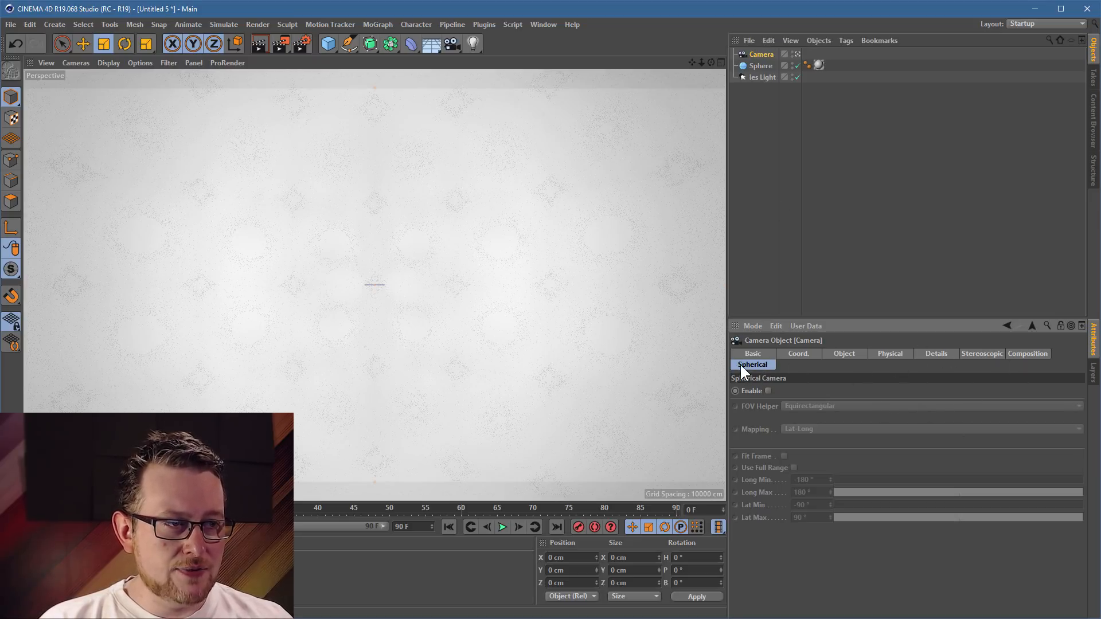
- Enable the camera's spherical mode and turn on Fit Frame and Use Full Range
{"action": "left_click", "coordinate": [845, 353]}
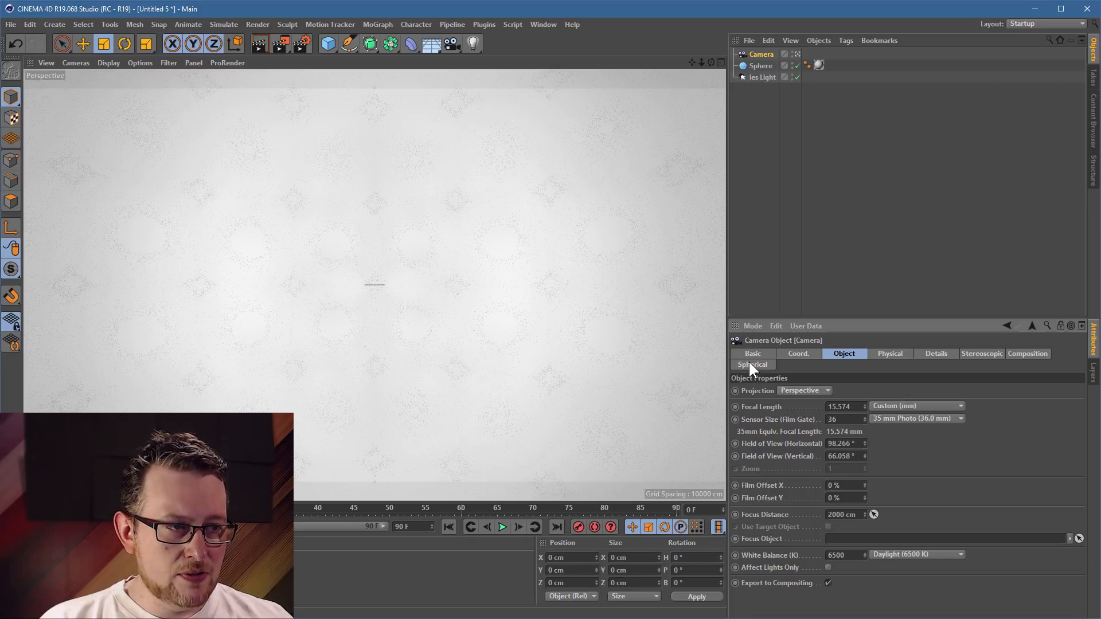
{"action": "left_click", "coordinate": [752, 365]}
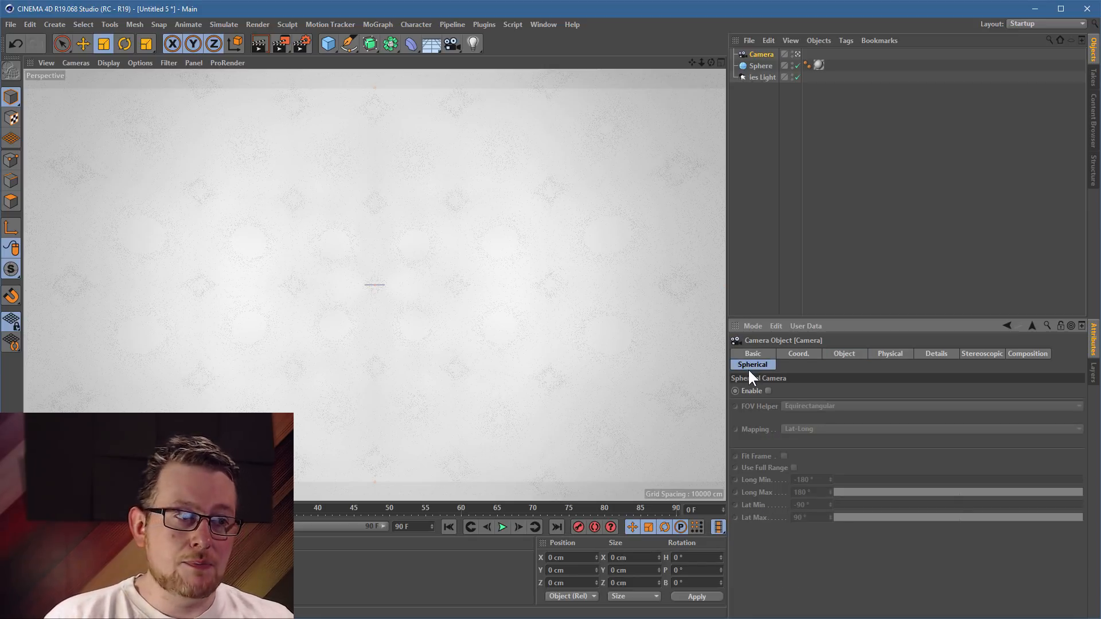
{"action": "left_click", "coordinate": [767, 391]}
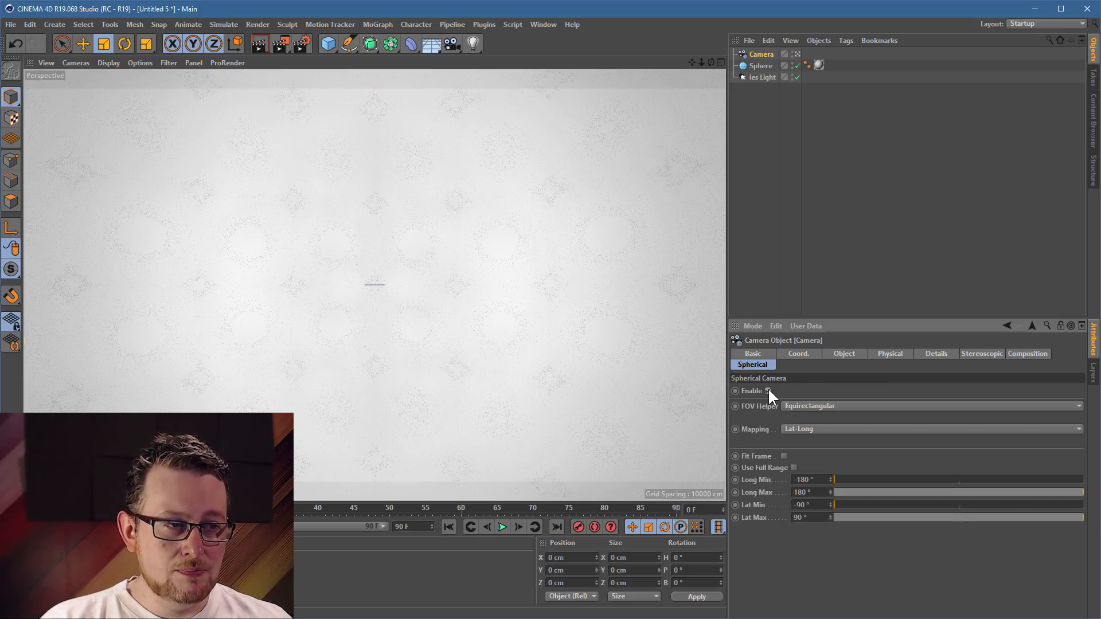
{"action": "left_click", "coordinate": [767, 391]}
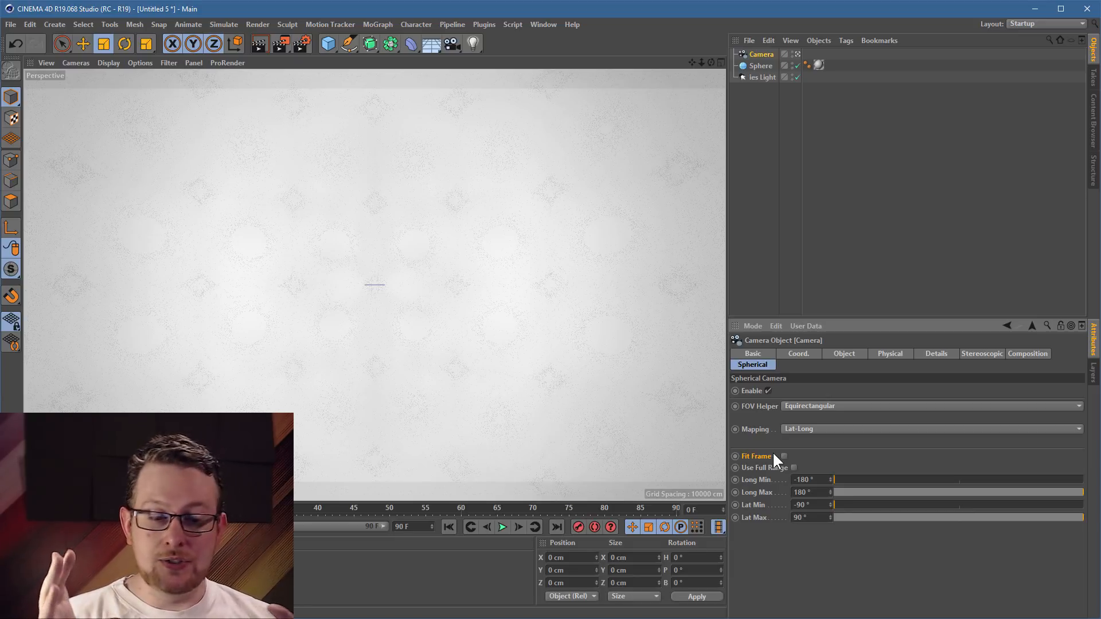
{"action": "left_click", "coordinate": [782, 456]}
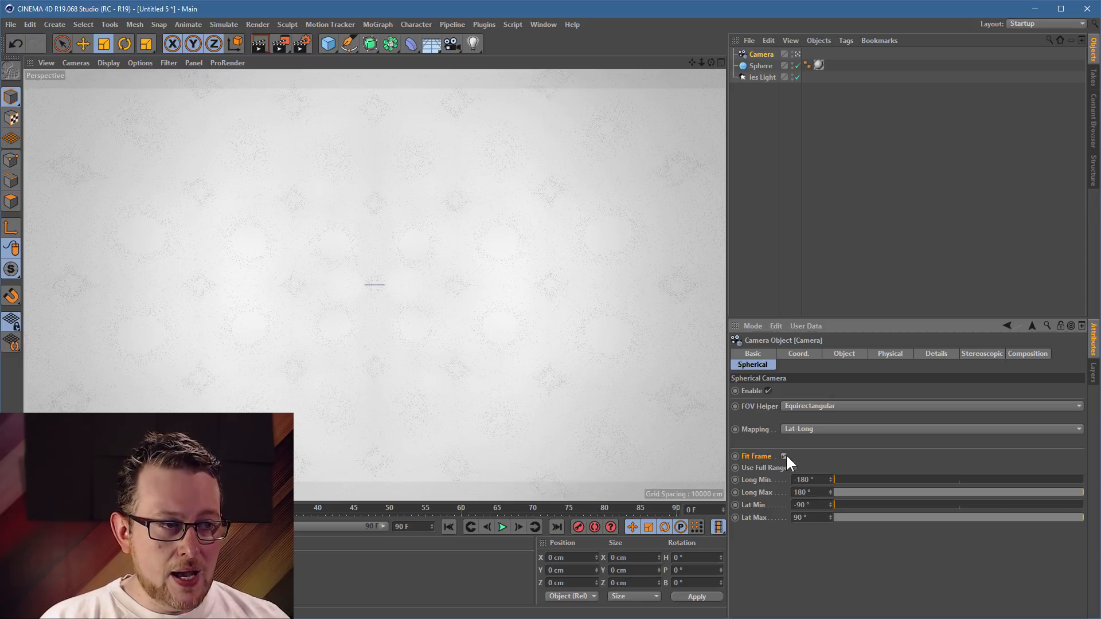
{"action": "left_click", "coordinate": [784, 456]}
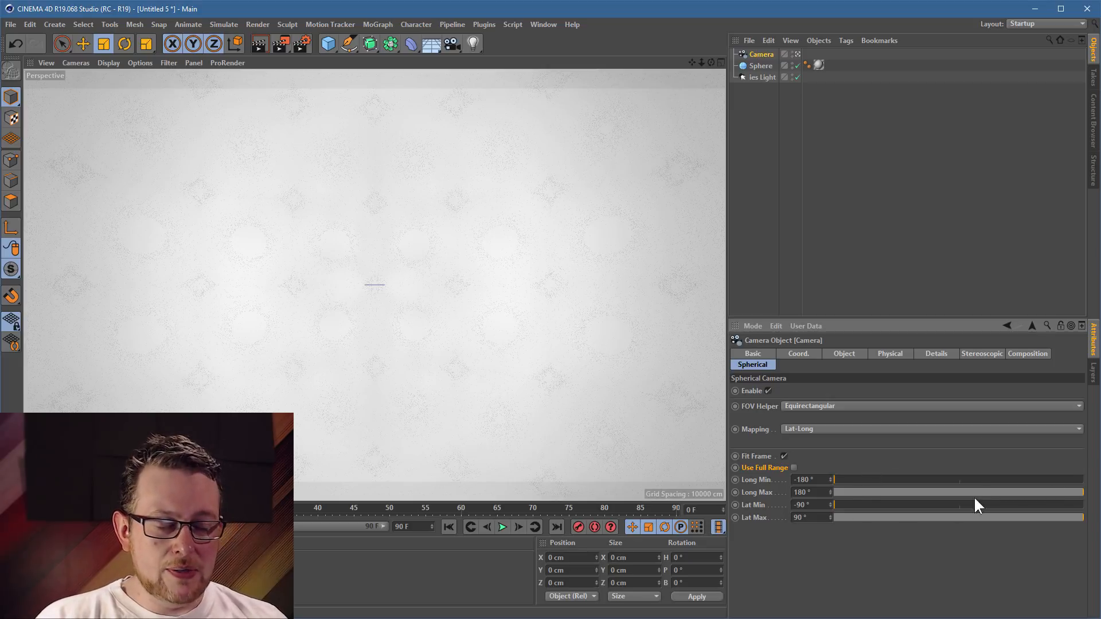
{"action": "mouse_move", "coordinate": [769, 471]}
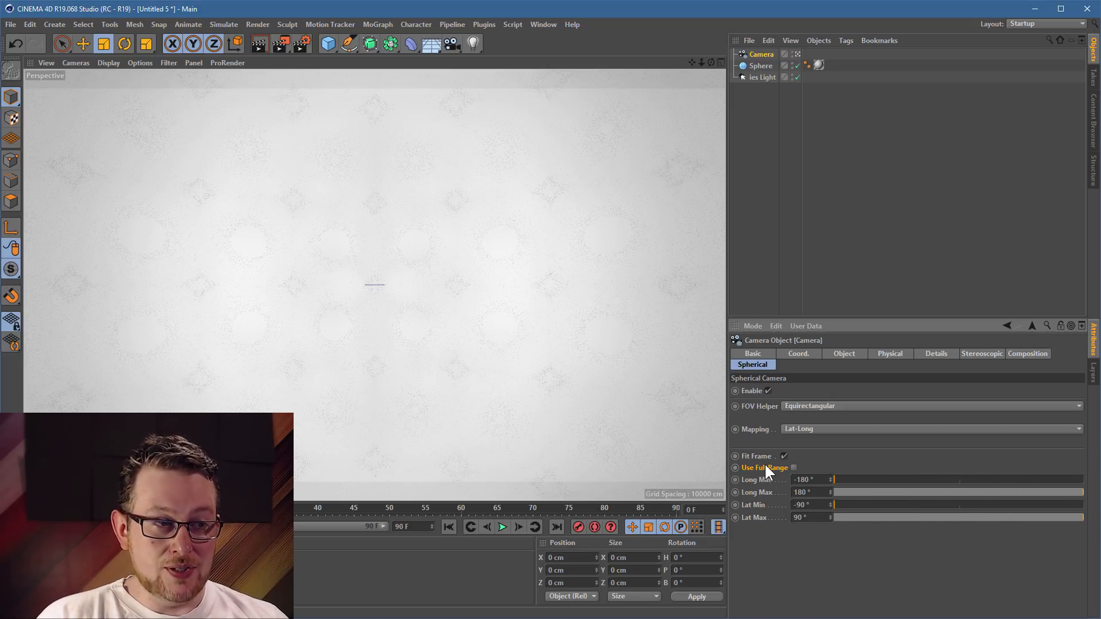
{"action": "left_click", "coordinate": [794, 468]}
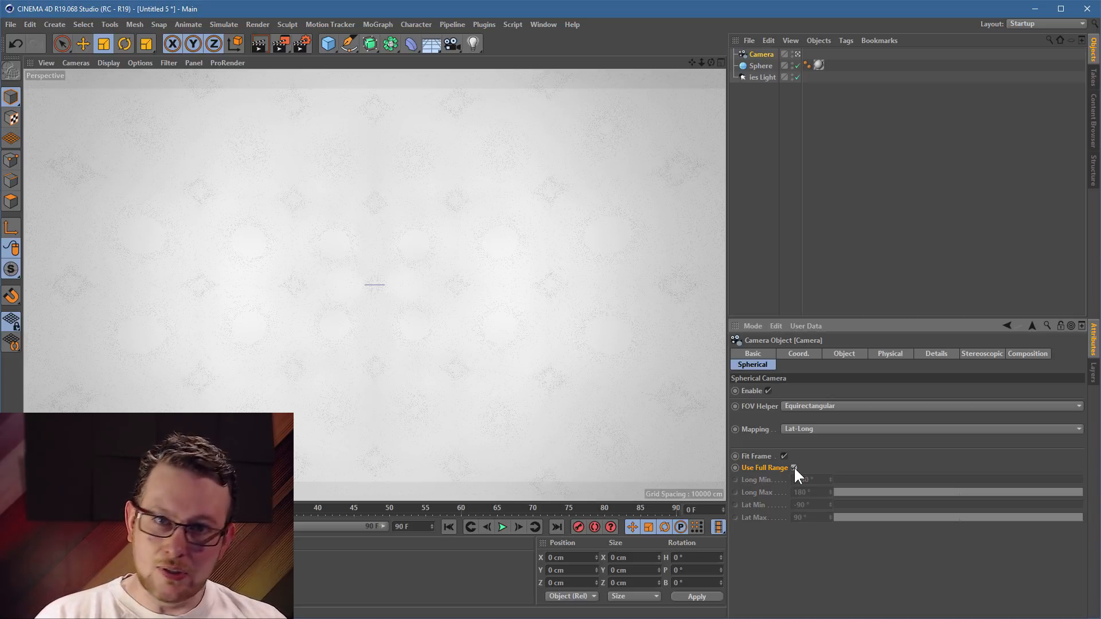
{"action": "left_click", "coordinate": [794, 468]}
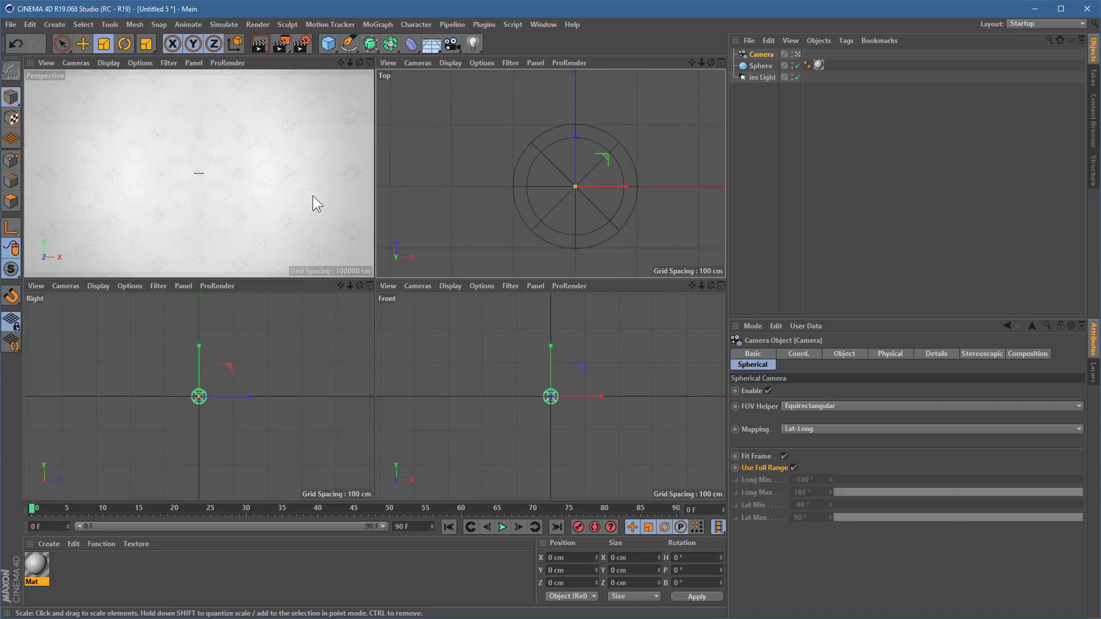
- Render the spherical camera view to the Picture Viewer
{"action": "left_click", "coordinate": [281, 43]}
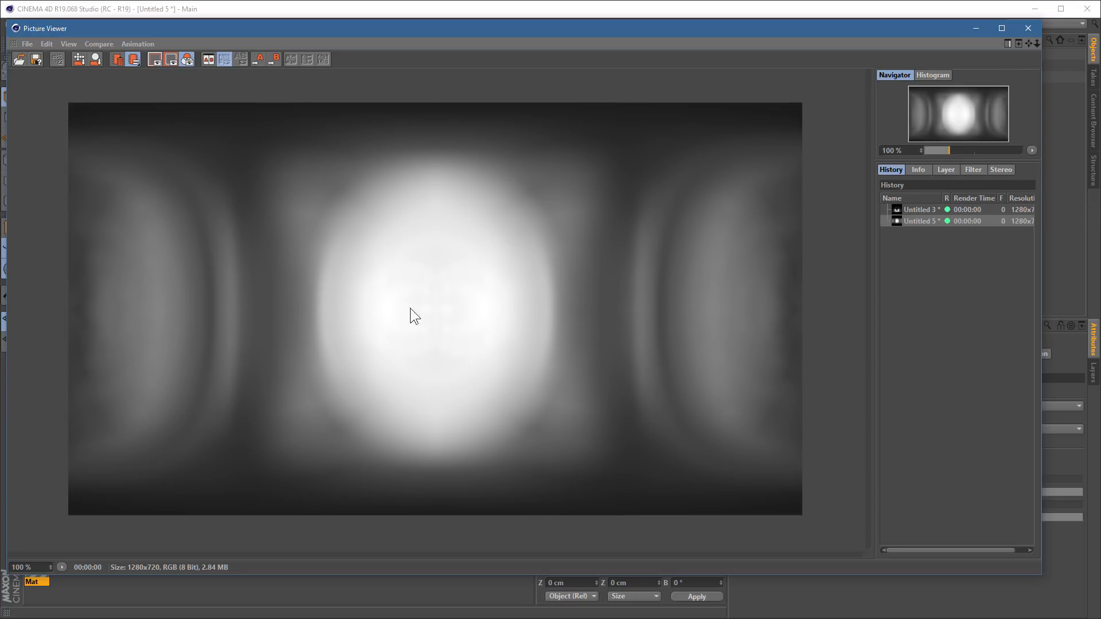
{"action": "mouse_move", "coordinate": [444, 297]}
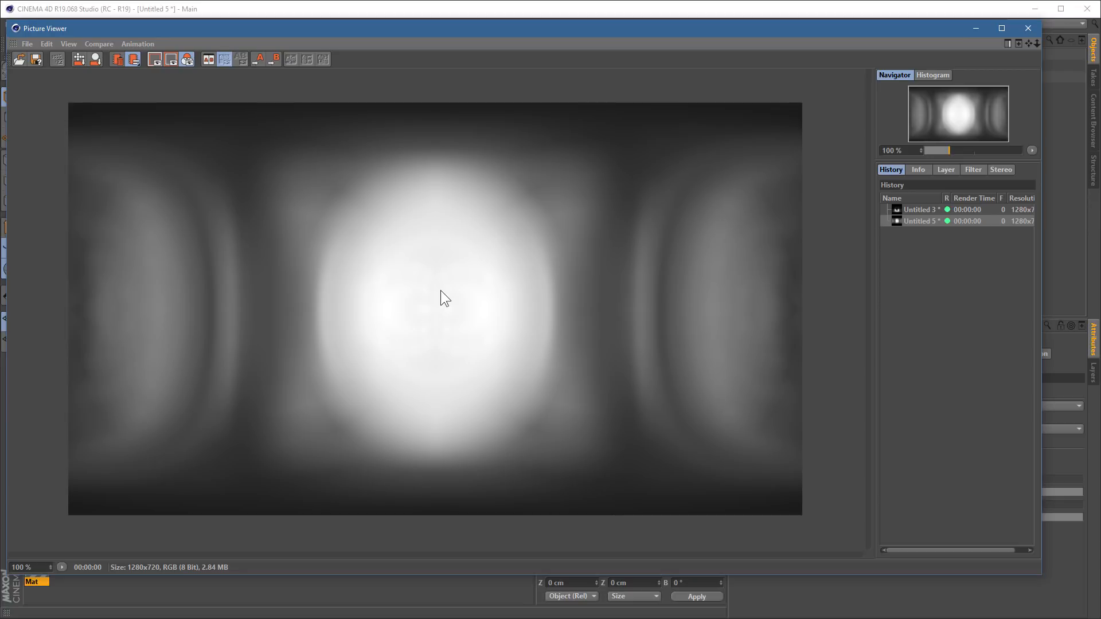
{"action": "mouse_move", "coordinate": [513, 308]}
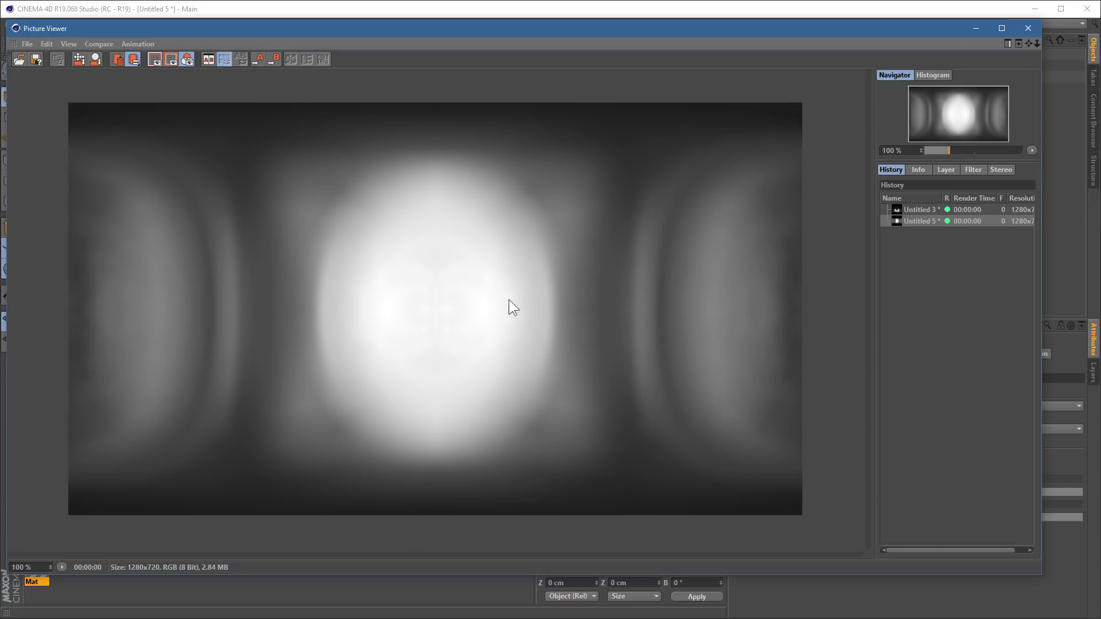
{"action": "mouse_move", "coordinate": [470, 312]}
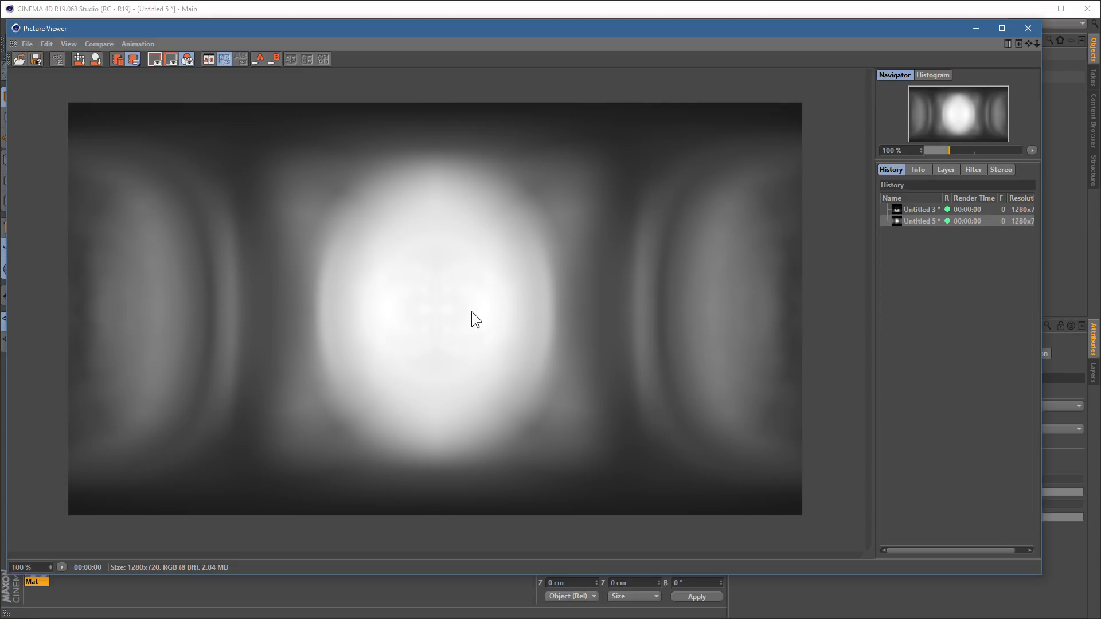
{"action": "mouse_move", "coordinate": [522, 298]}
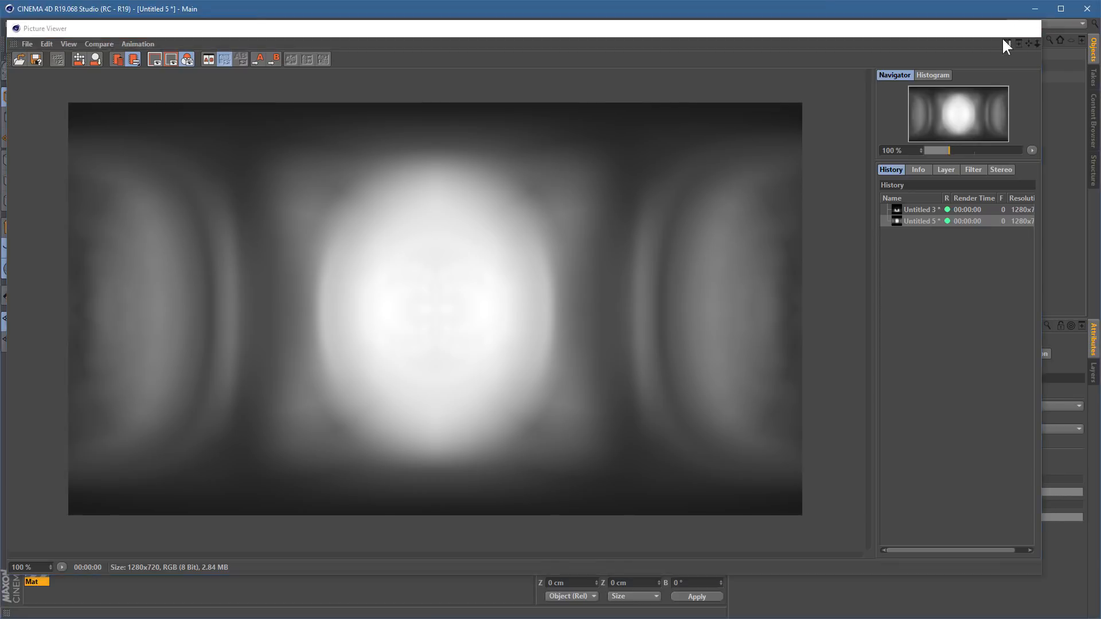
- Switch to the Untitled 4 wall scene and widen the planes to 1615 cm
{"action": "left_click", "coordinate": [542, 24]}
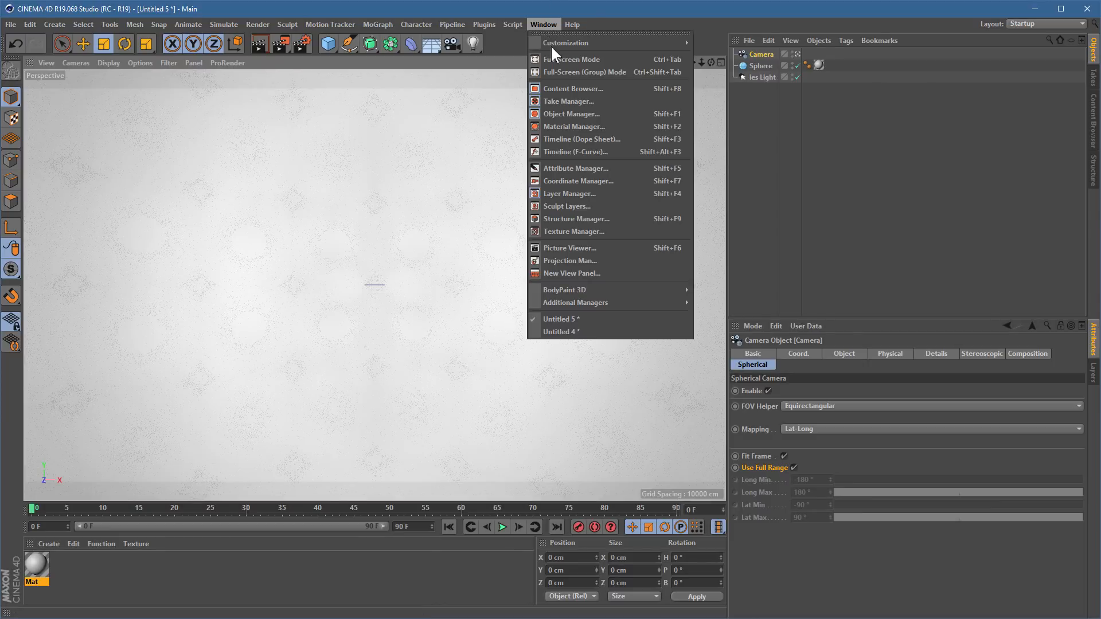
{"action": "left_click", "coordinate": [562, 332]}
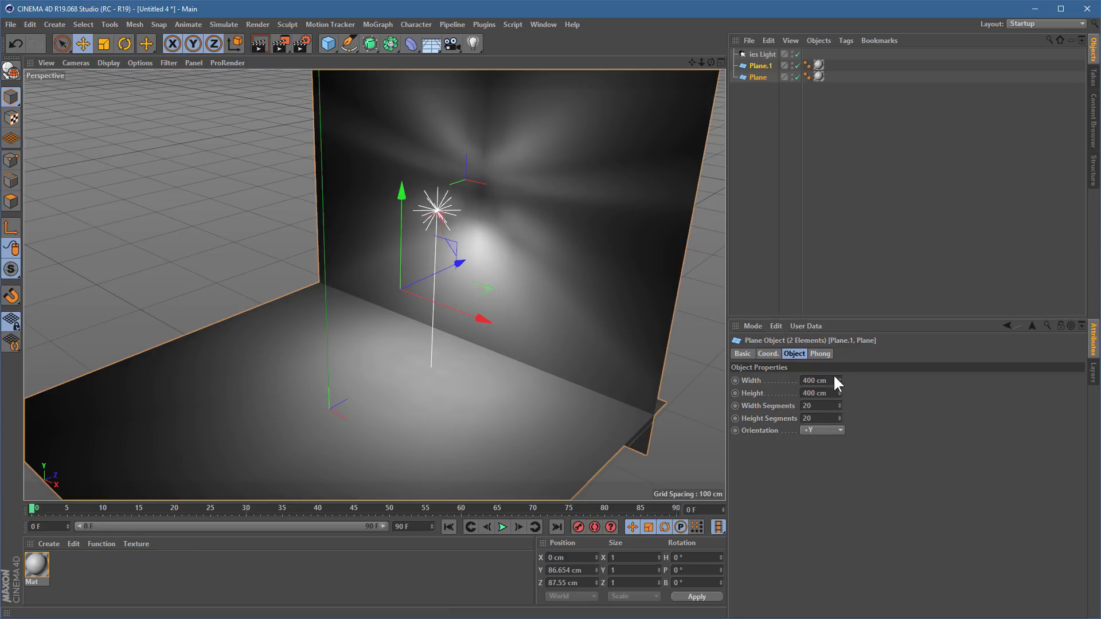
{"action": "left_click_drag", "start_coordinate": [818, 381], "coordinate": [843, 381]}
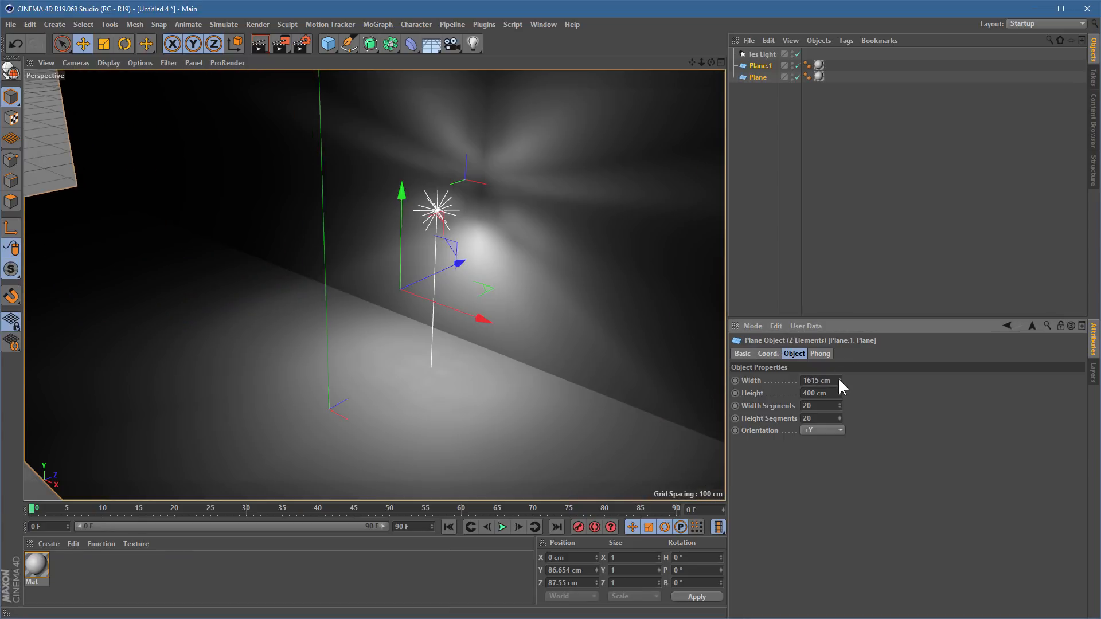
- Move the IES light left along the wall and add a standard light to its right
{"action": "left_click", "coordinate": [763, 54]}
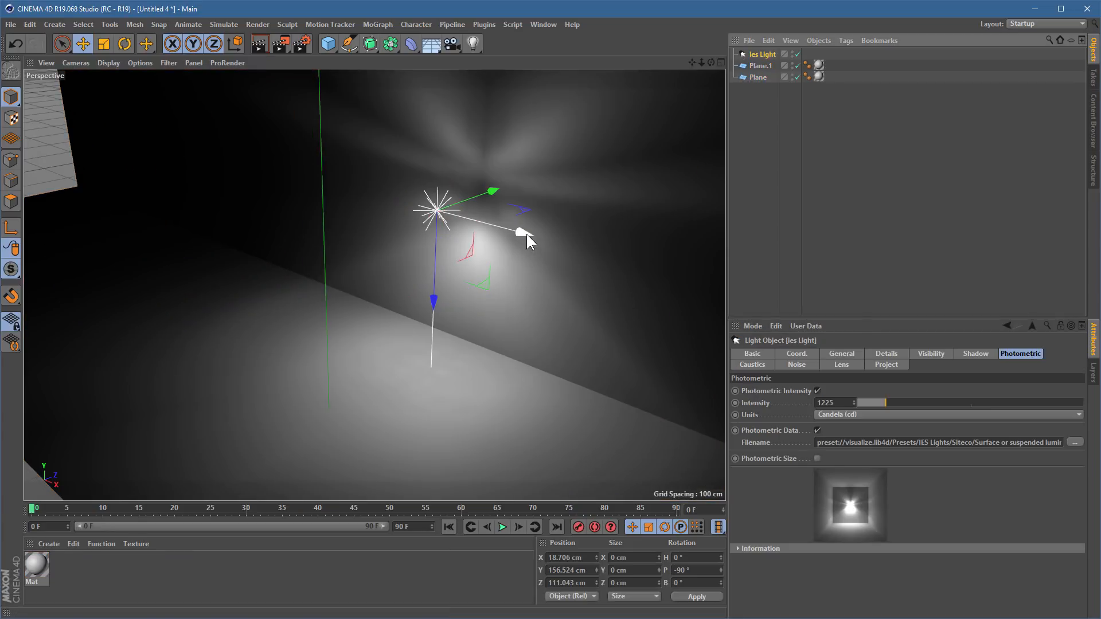
{"action": "left_click_drag", "start_coordinate": [519, 231], "coordinate": [295, 161]}
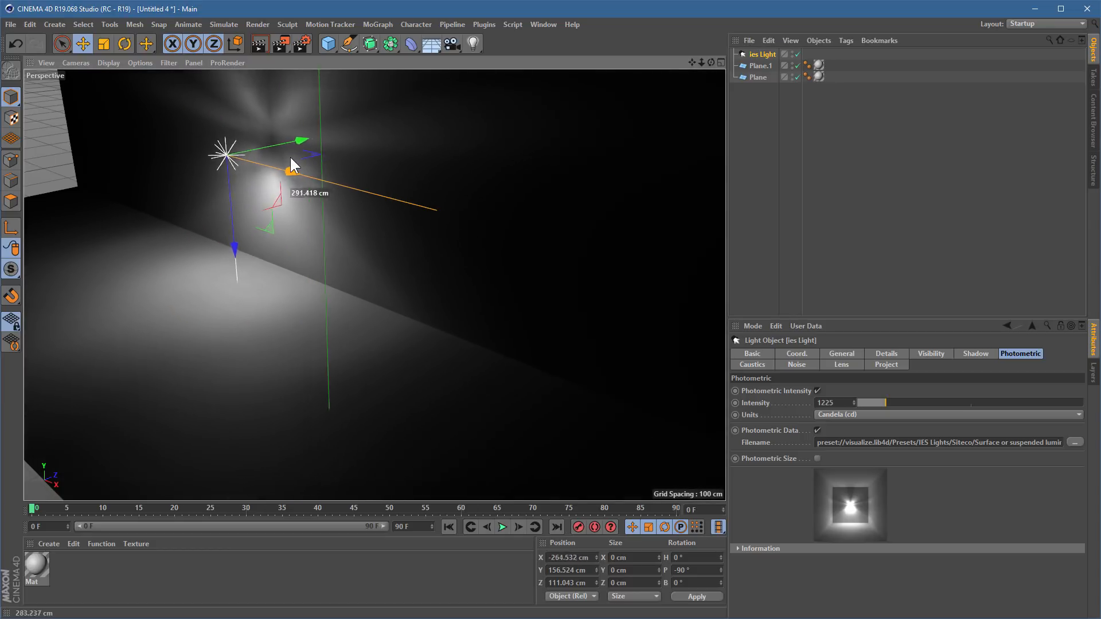
{"action": "left_click", "coordinate": [473, 43]}
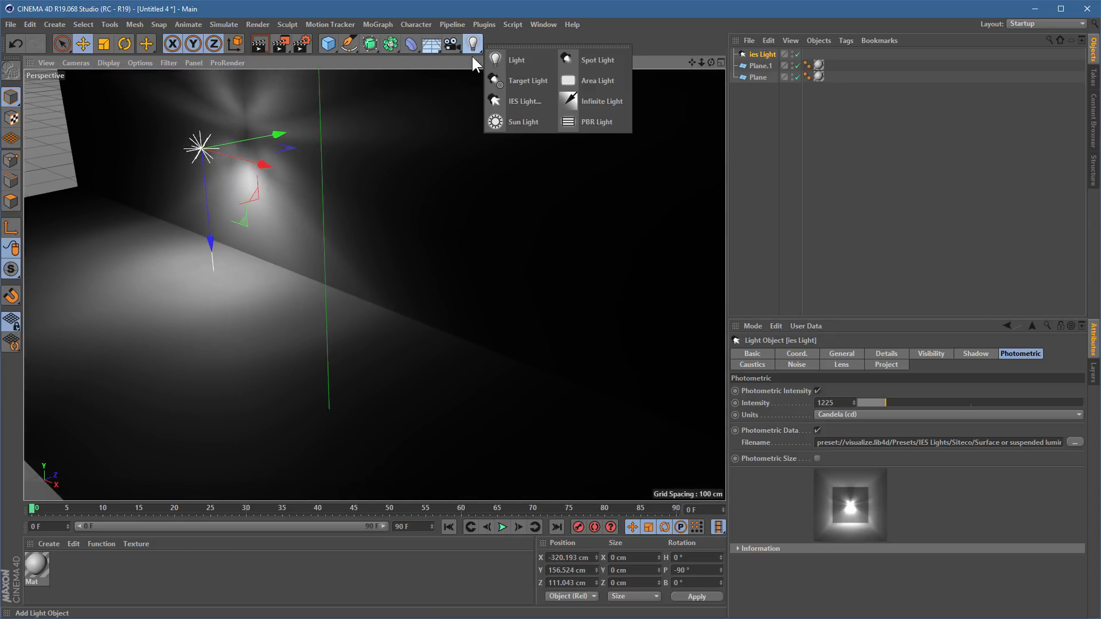
{"action": "mouse_move", "coordinate": [517, 60]}
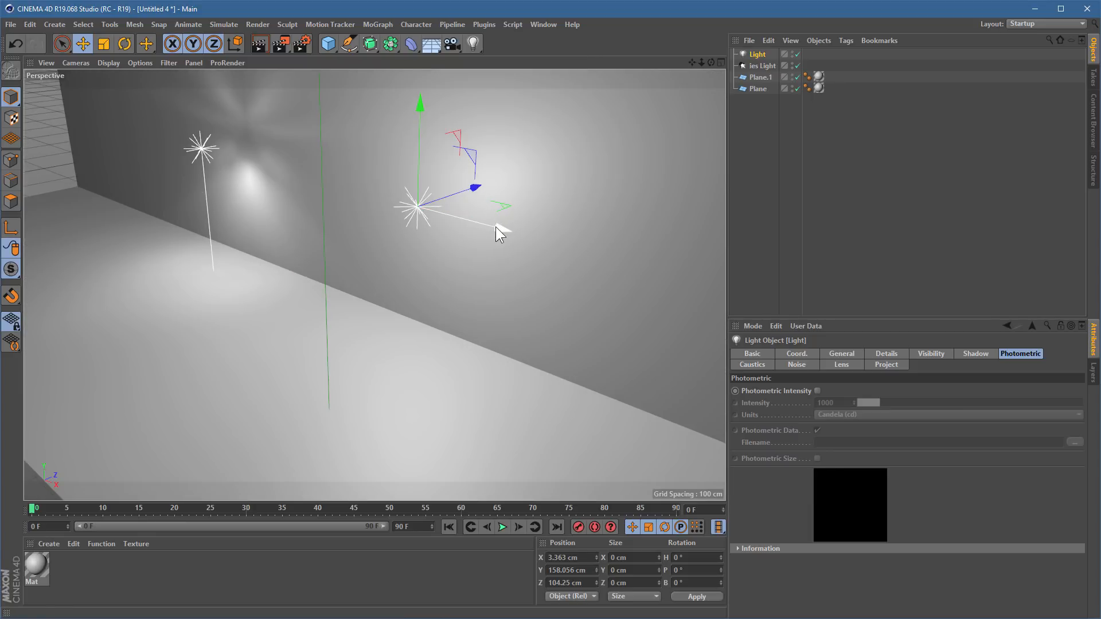
{"action": "left_click_drag", "start_coordinate": [500, 232], "coordinate": [569, 246]}
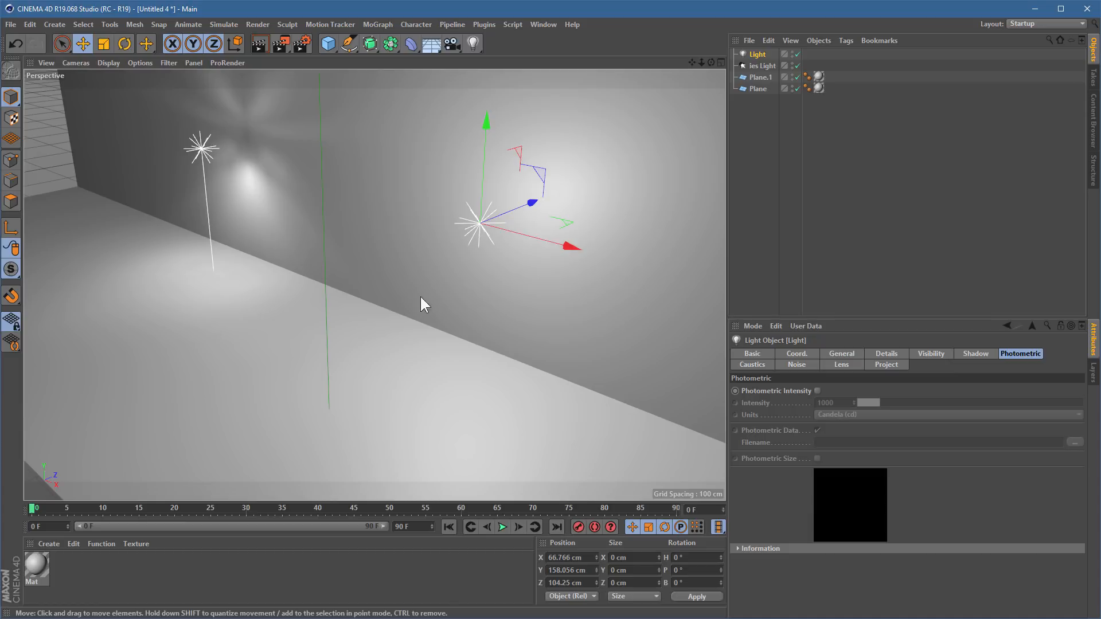
{"action": "mouse_move", "coordinate": [116, 587]}
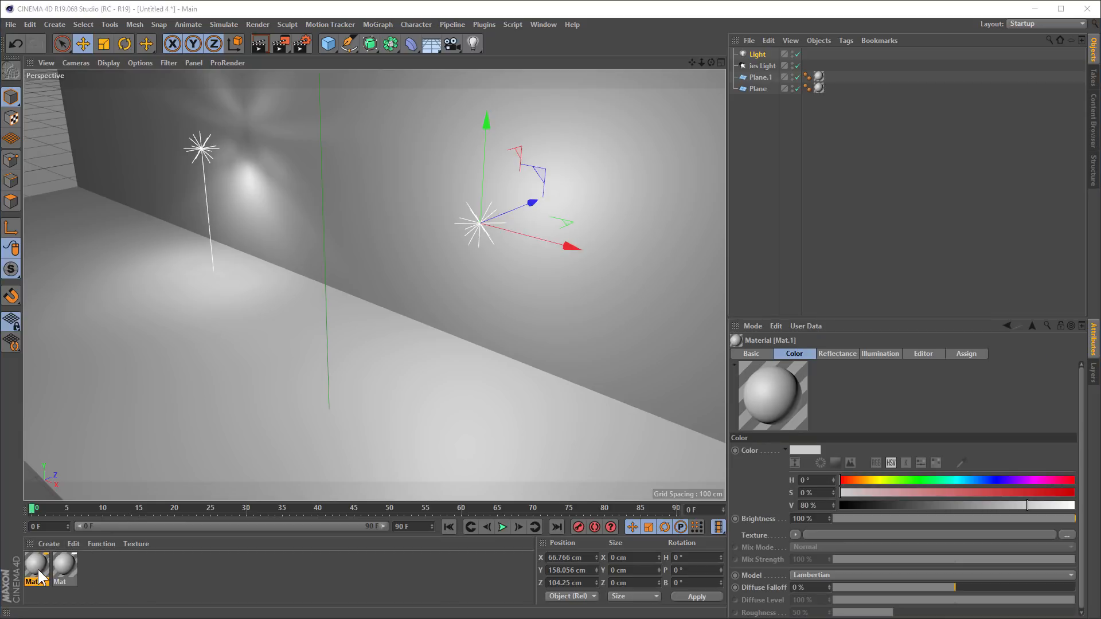
- Make Mat.1 transparency-only by disabling Color and Reflectance and enabling Transparency
{"action": "double_click", "coordinate": [35, 566]}
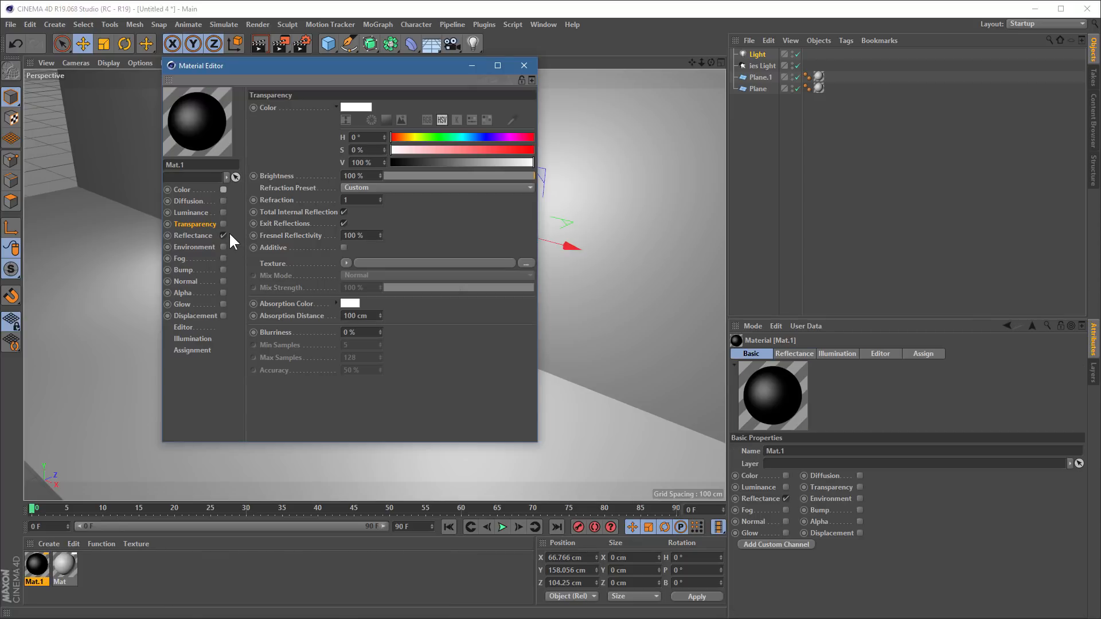
{"action": "left_click", "coordinate": [223, 235]}
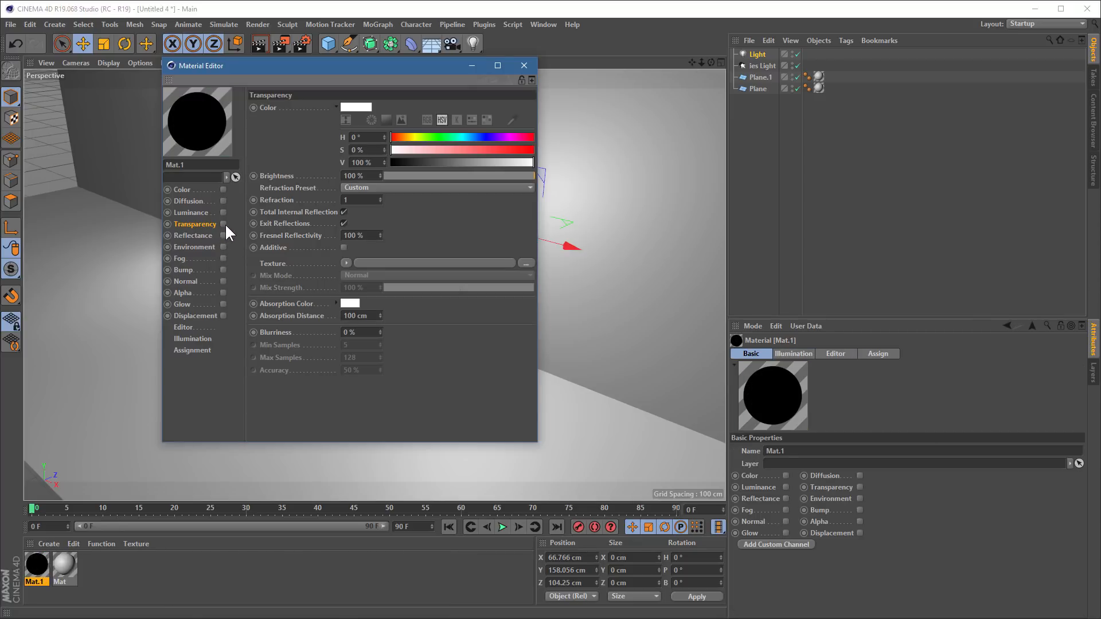
{"action": "left_click", "coordinate": [225, 223]}
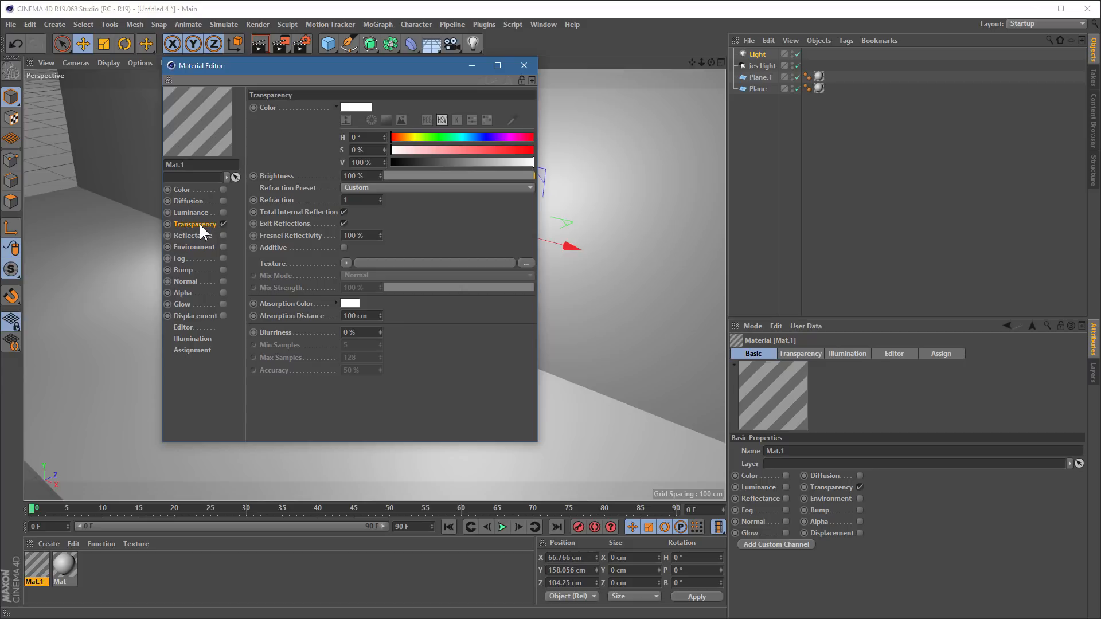
{"action": "left_click", "coordinate": [526, 263]}
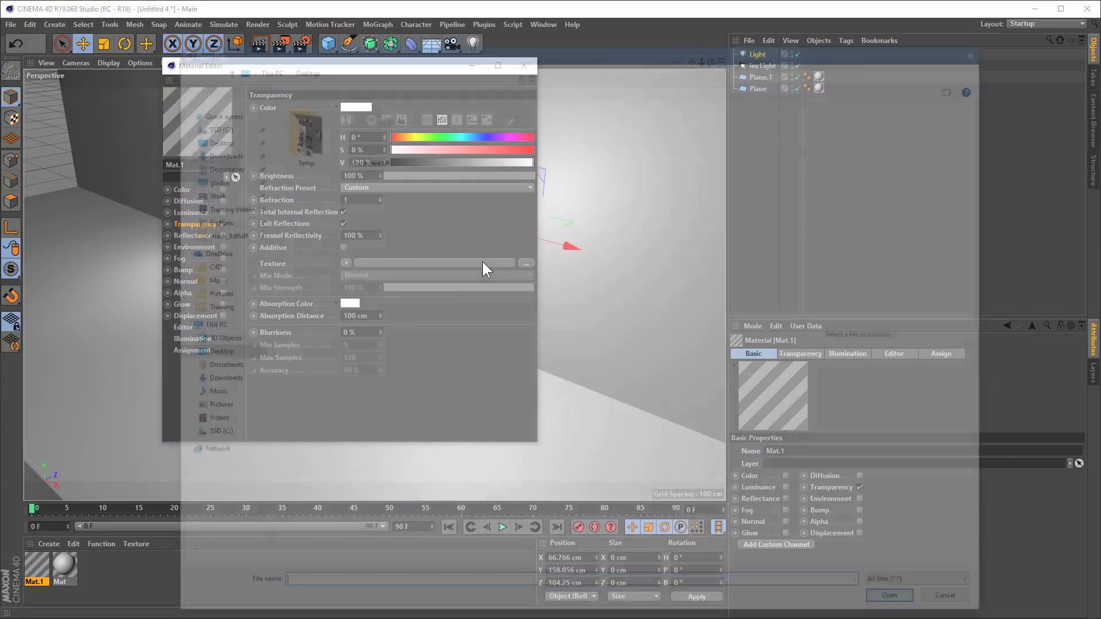
{"action": "left_click", "coordinate": [525, 264]}
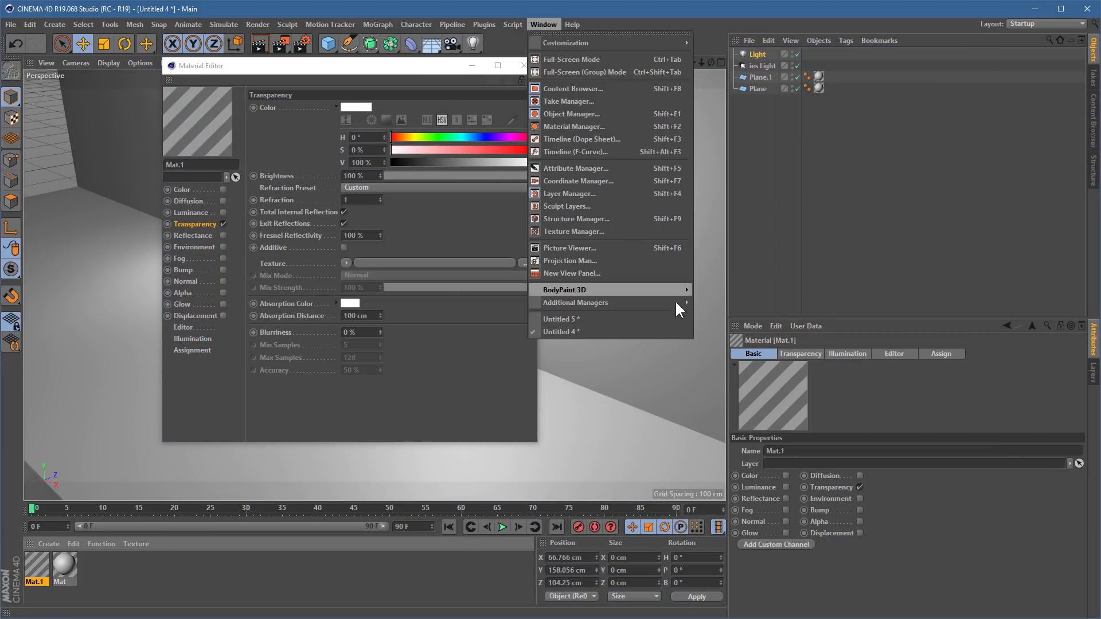
{"action": "mouse_move", "coordinate": [573, 127]}
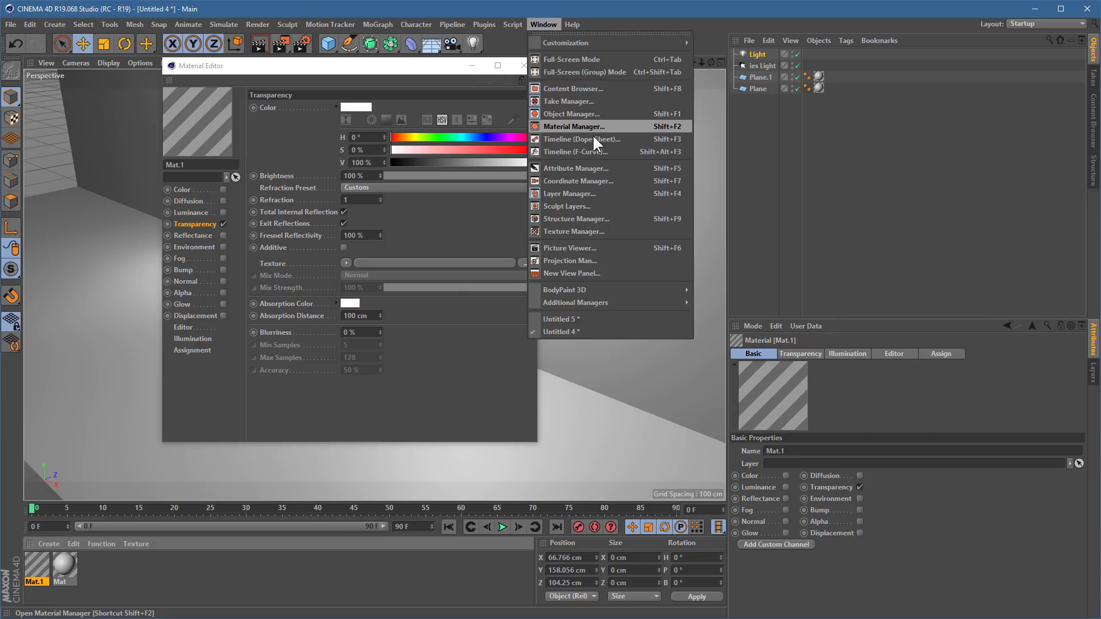
- From the Picture Viewer, save the render as a Still Image TIFF at 8 bits/channel
{"action": "left_click", "coordinate": [570, 247]}
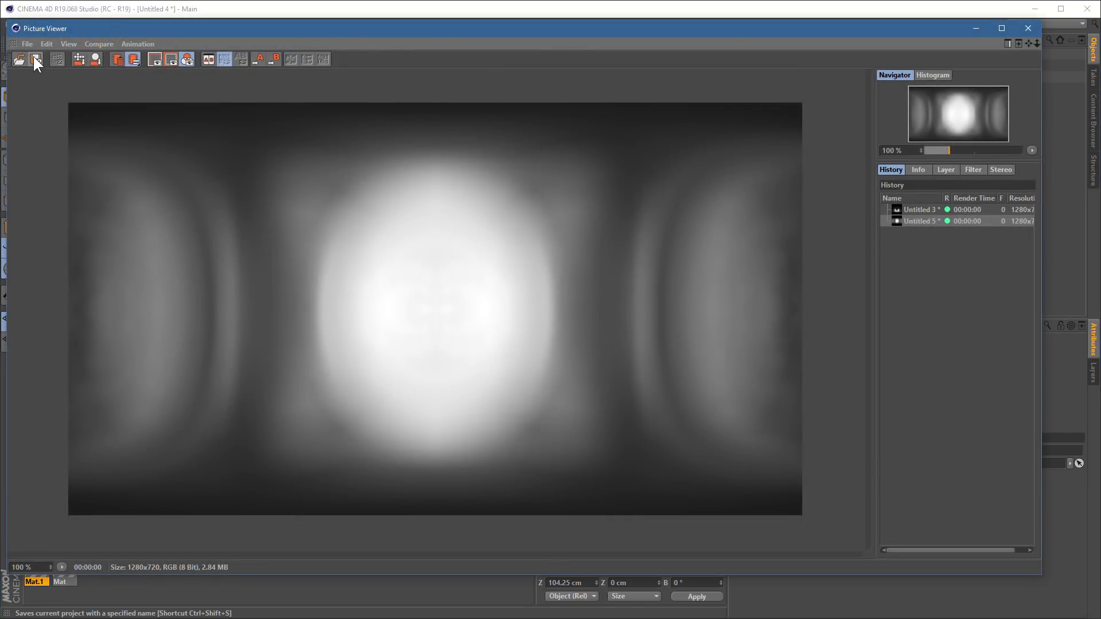
{"action": "left_click", "coordinate": [35, 59]}
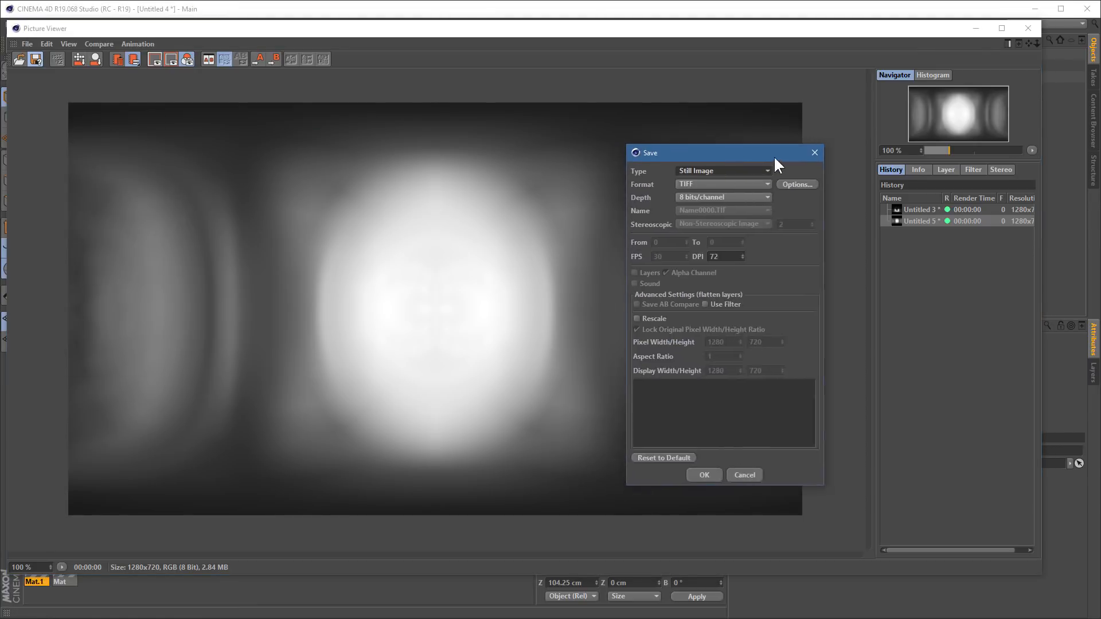
{"action": "left_click_drag", "start_coordinate": [649, 153], "coordinate": [773, 172]}
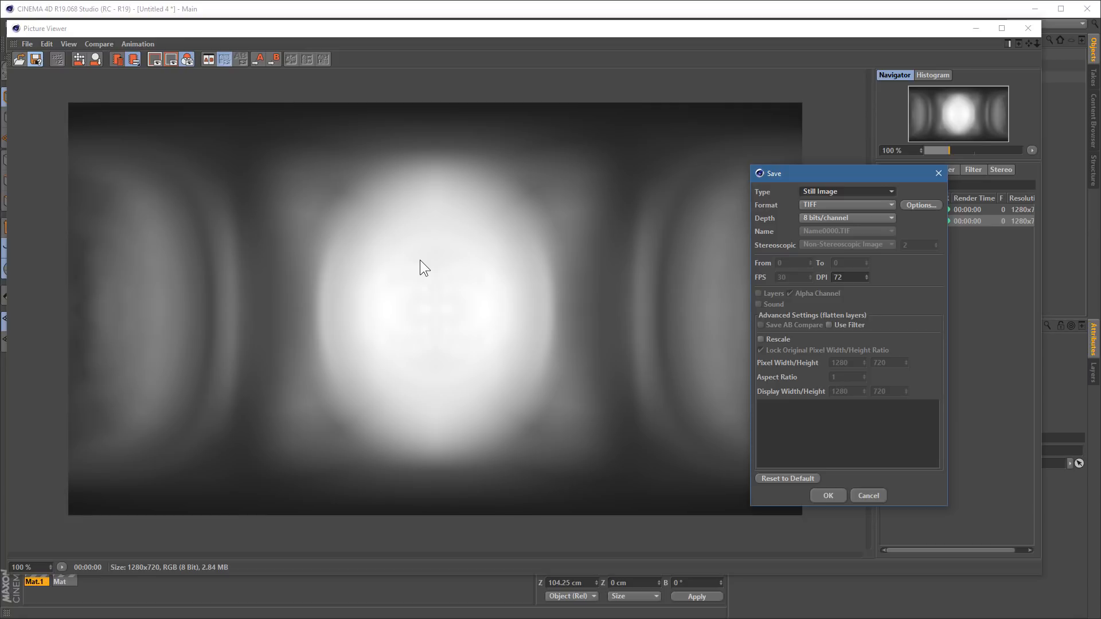
{"action": "mouse_move", "coordinate": [90, 246]}
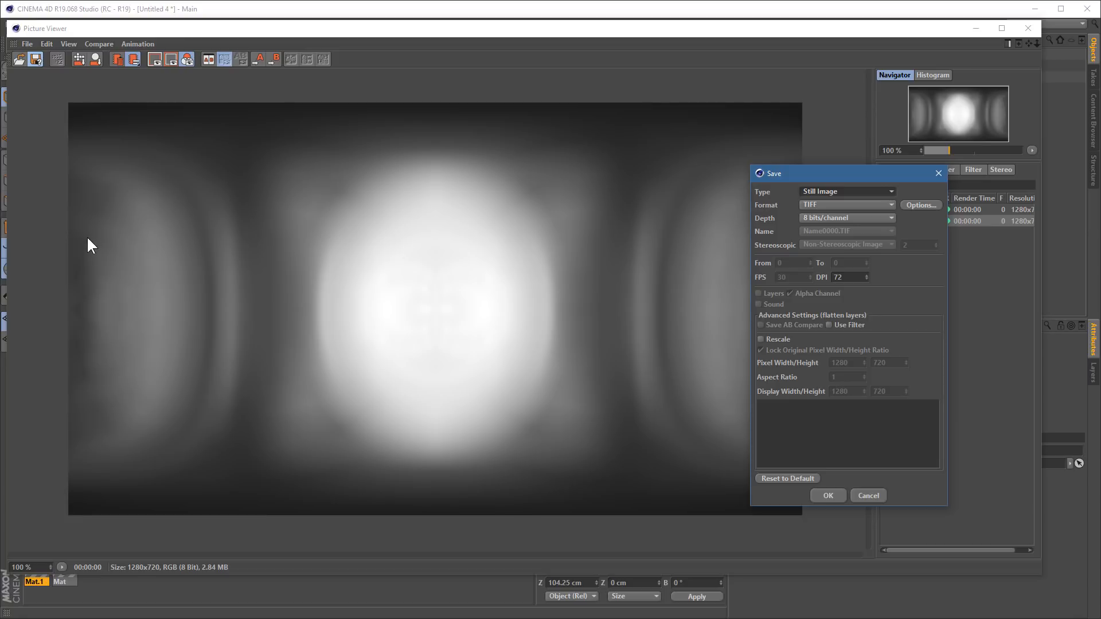
{"action": "mouse_move", "coordinate": [144, 453]}
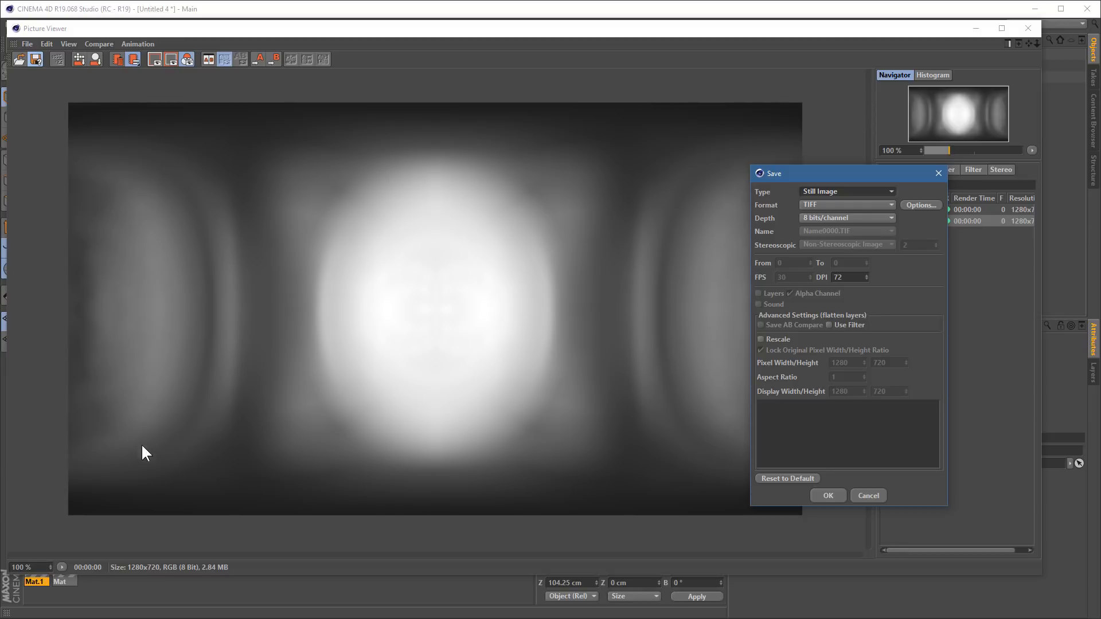
{"action": "mouse_move", "coordinate": [120, 414]}
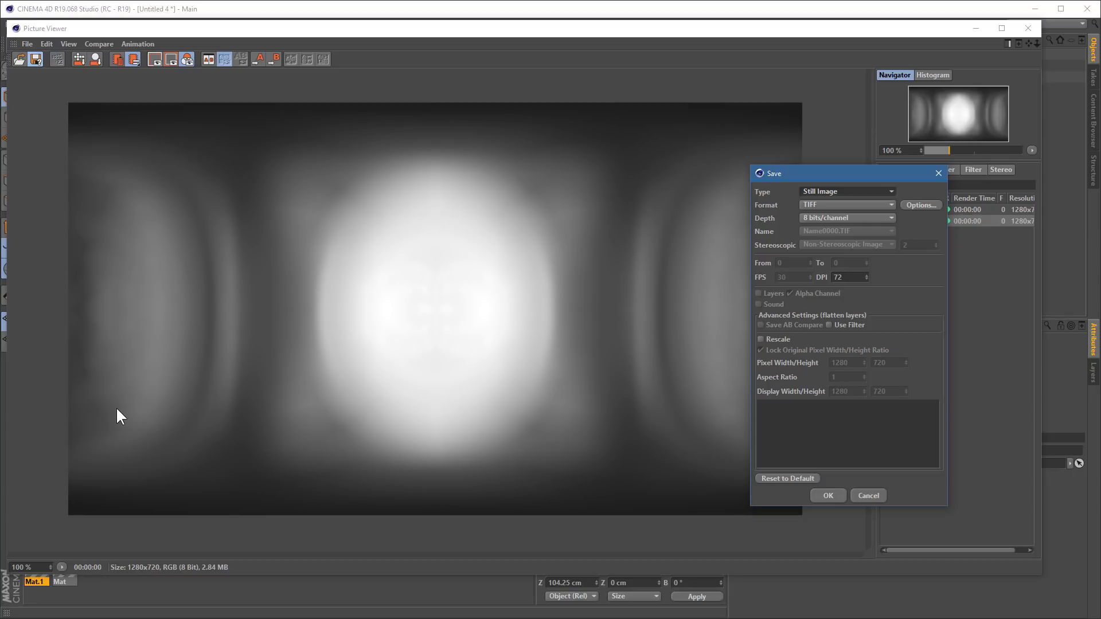
{"action": "left_click_drag", "start_coordinate": [847, 173], "coordinate": [618, 158]}
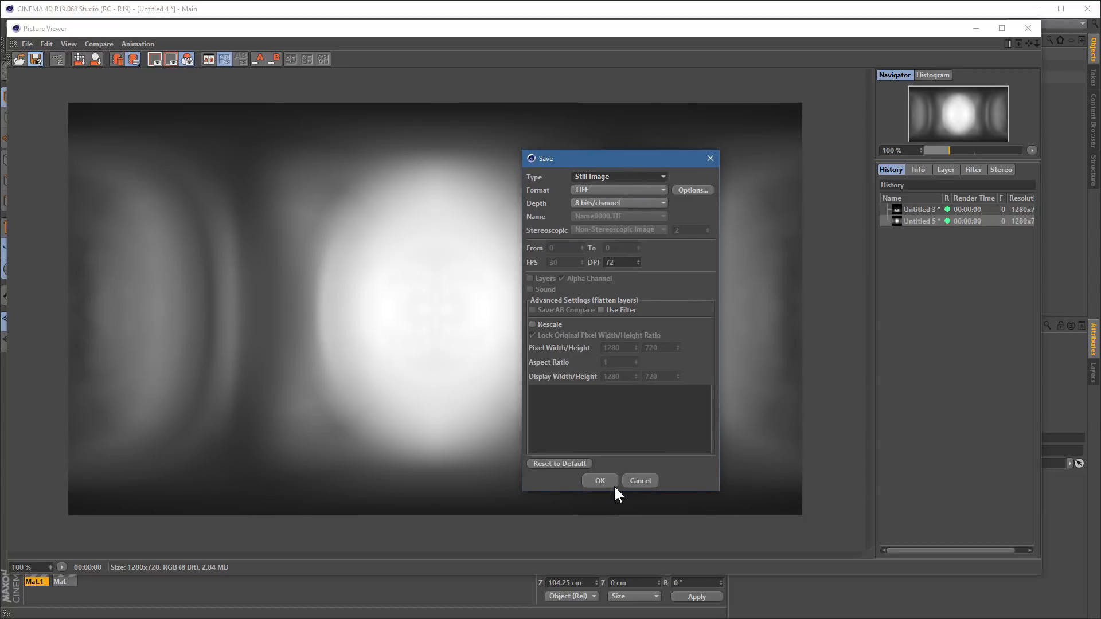
{"action": "left_click", "coordinate": [599, 481]}
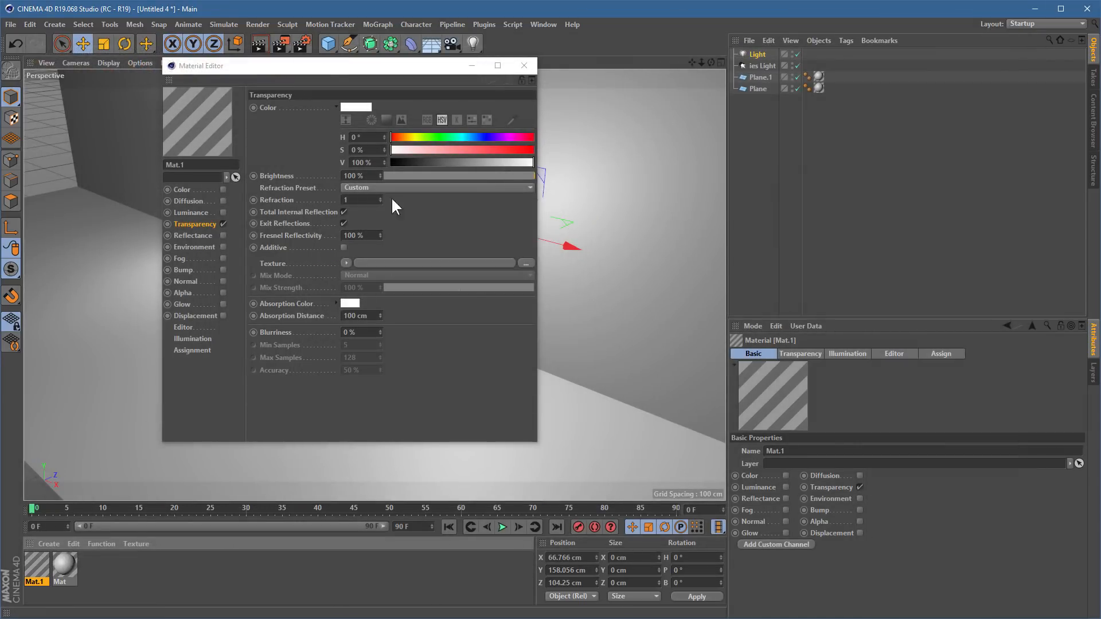
{"action": "mouse_move", "coordinate": [199, 235]}
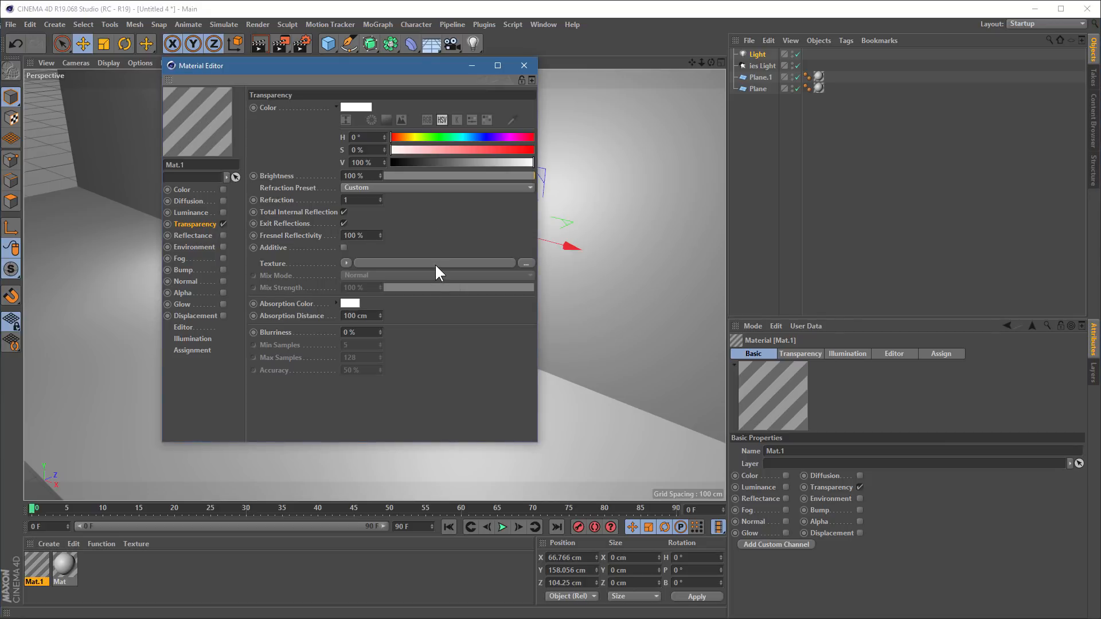
- Load ies light map.tif as Mat.1's transparency texture and drag Mat.1 onto the Light
{"action": "left_click", "coordinate": [526, 263]}
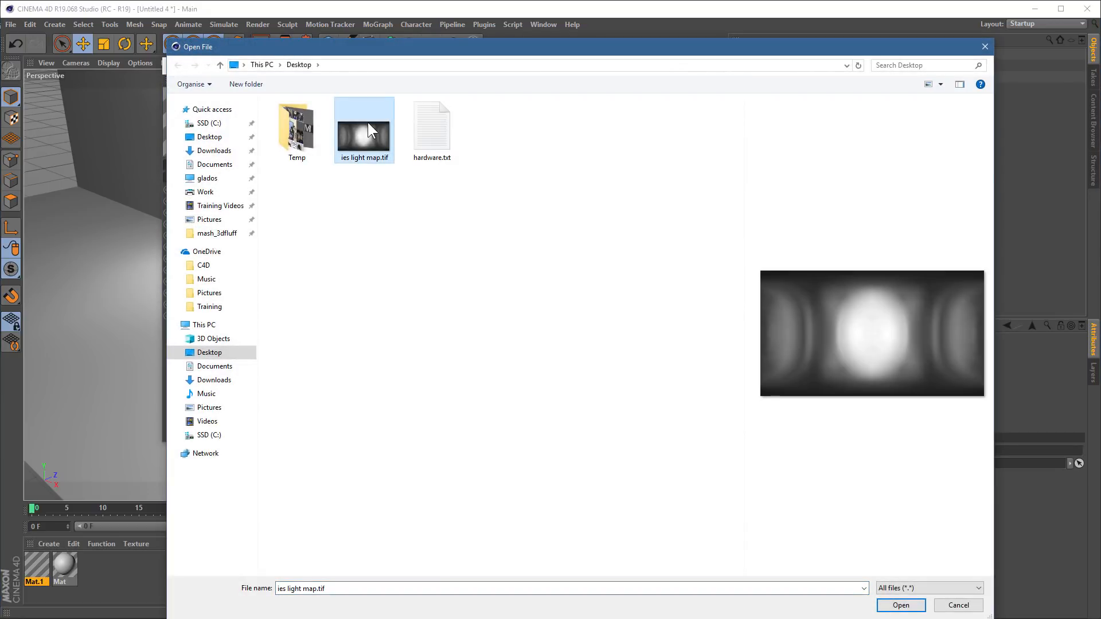
{"action": "left_click", "coordinate": [899, 604]}
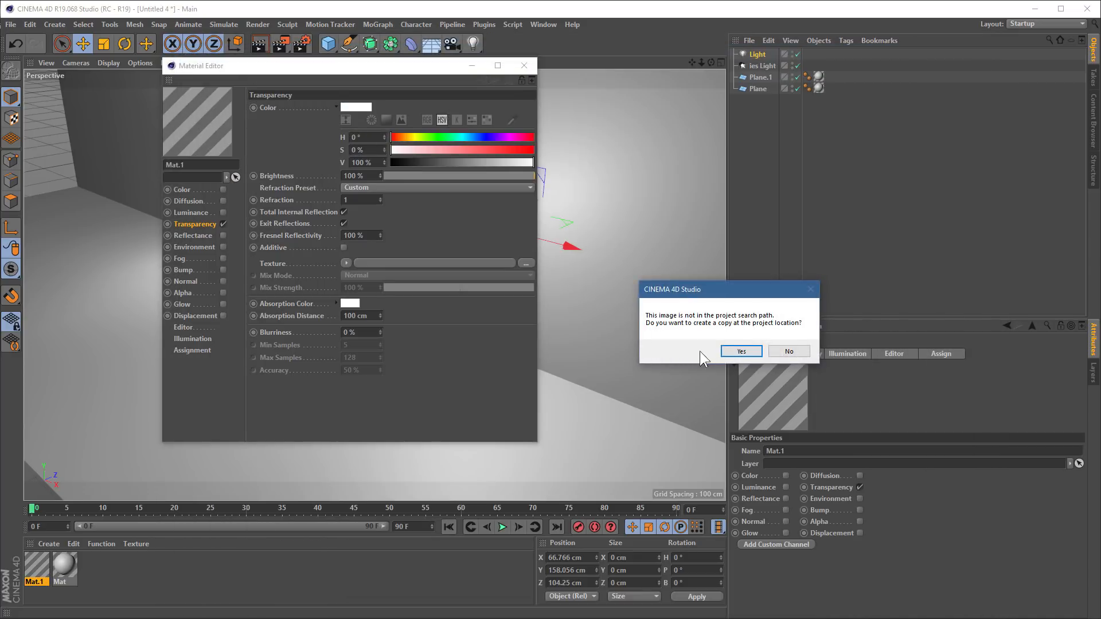
{"action": "left_click", "coordinate": [740, 351]}
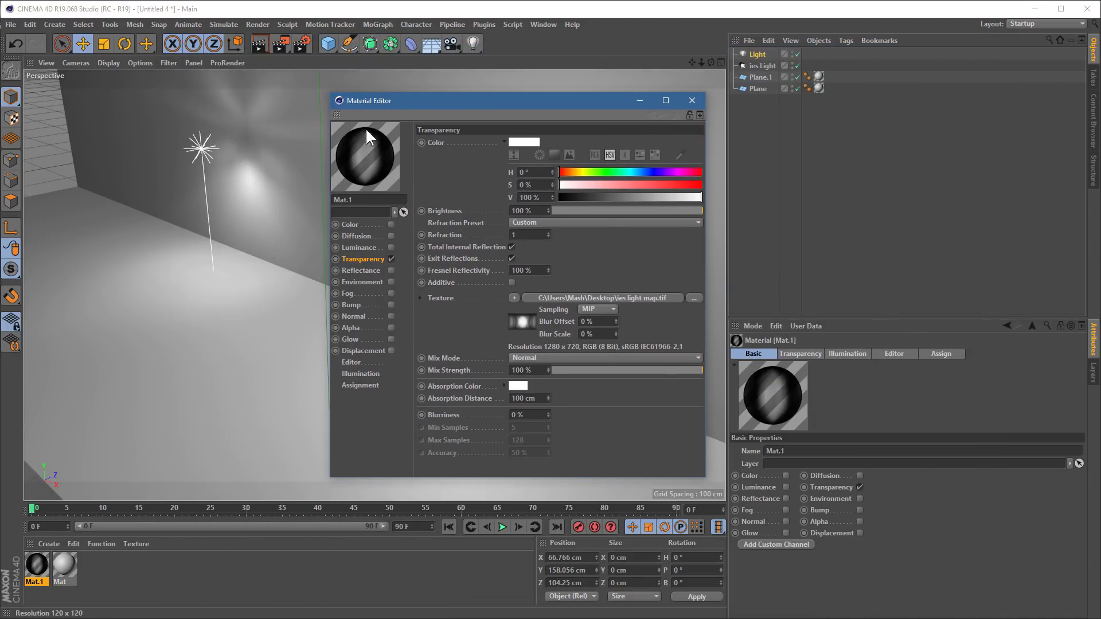
{"action": "left_click_drag", "start_coordinate": [367, 100], "coordinate": [504, 206]}
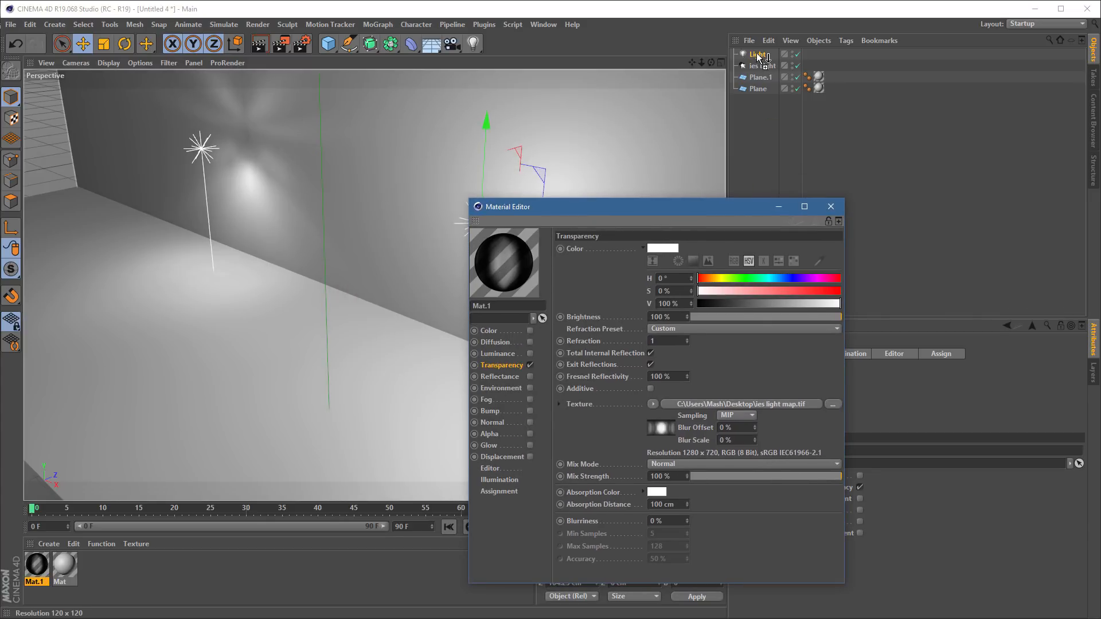
- Set the Light's Details Falloff to Inverse Square (Physically Accurate)
{"action": "left_click", "coordinate": [831, 206]}
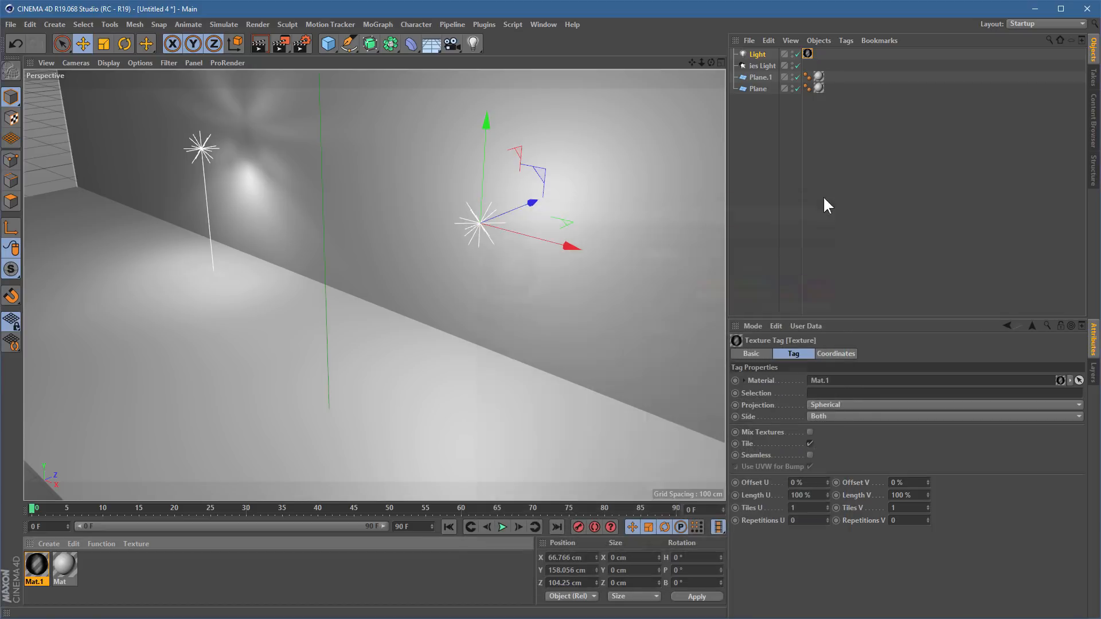
{"action": "left_click", "coordinate": [758, 53]}
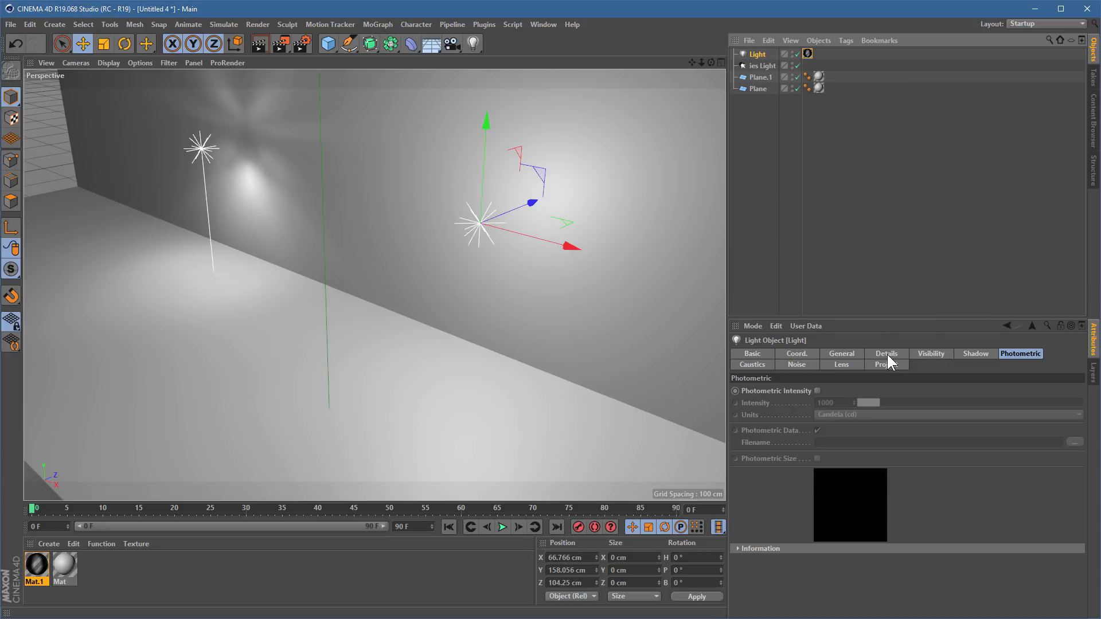
{"action": "left_click", "coordinate": [886, 353]}
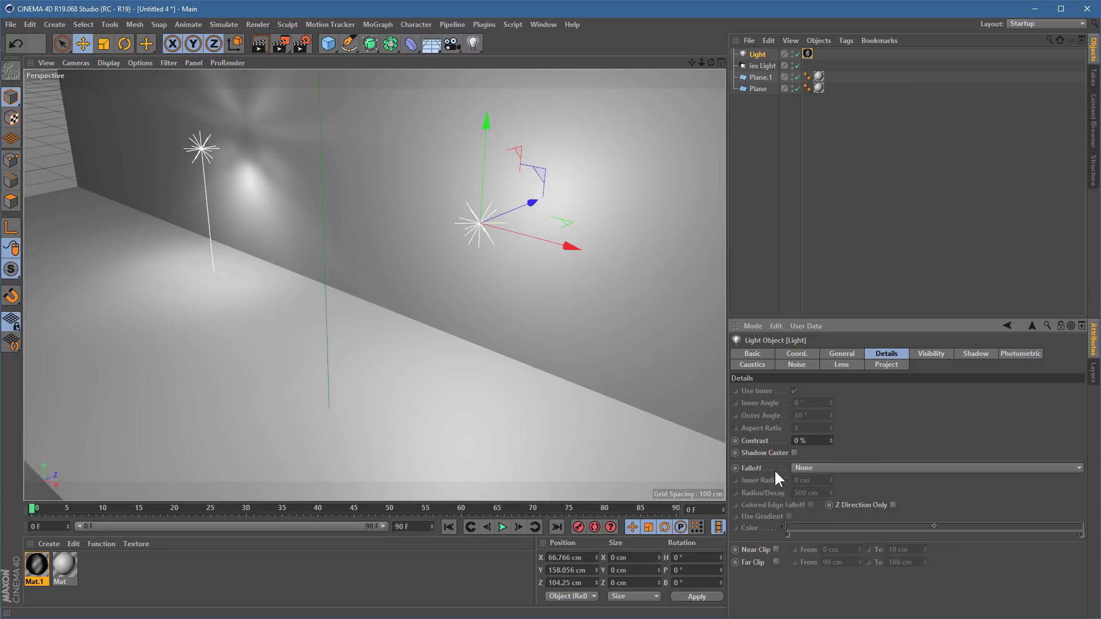
{"action": "left_click", "coordinate": [934, 468]}
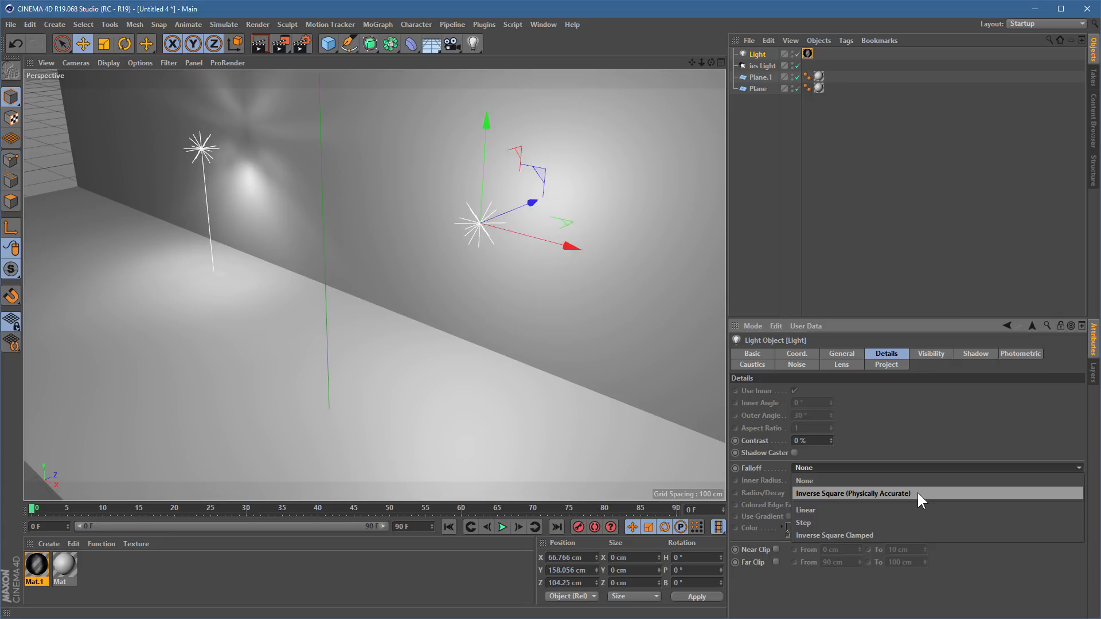
{"action": "left_click", "coordinate": [853, 493]}
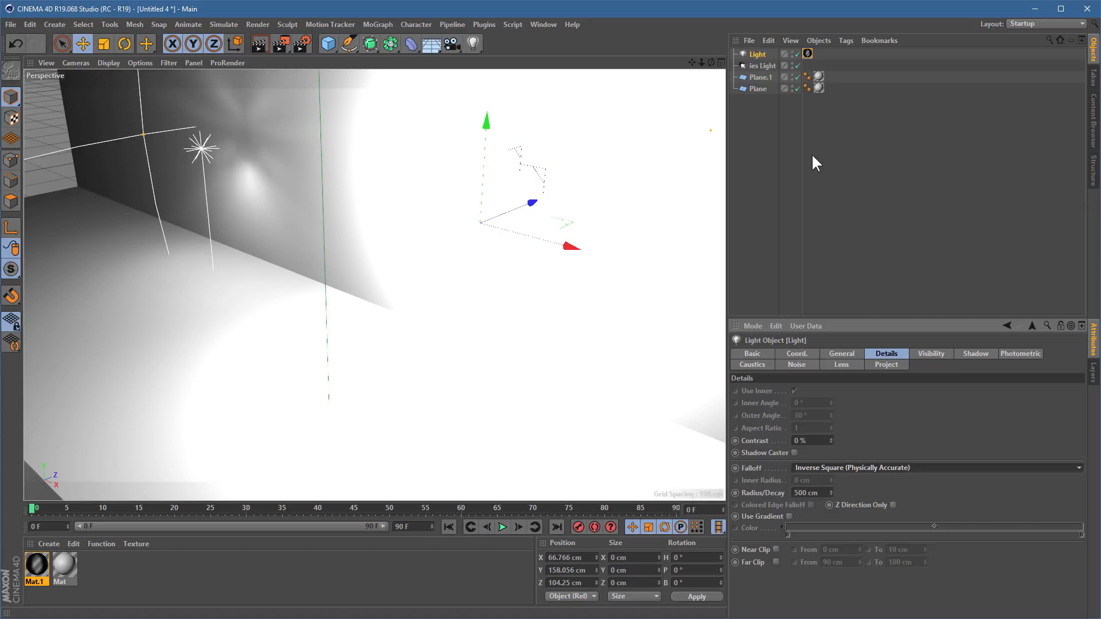
{"action": "mouse_move", "coordinate": [670, 148]}
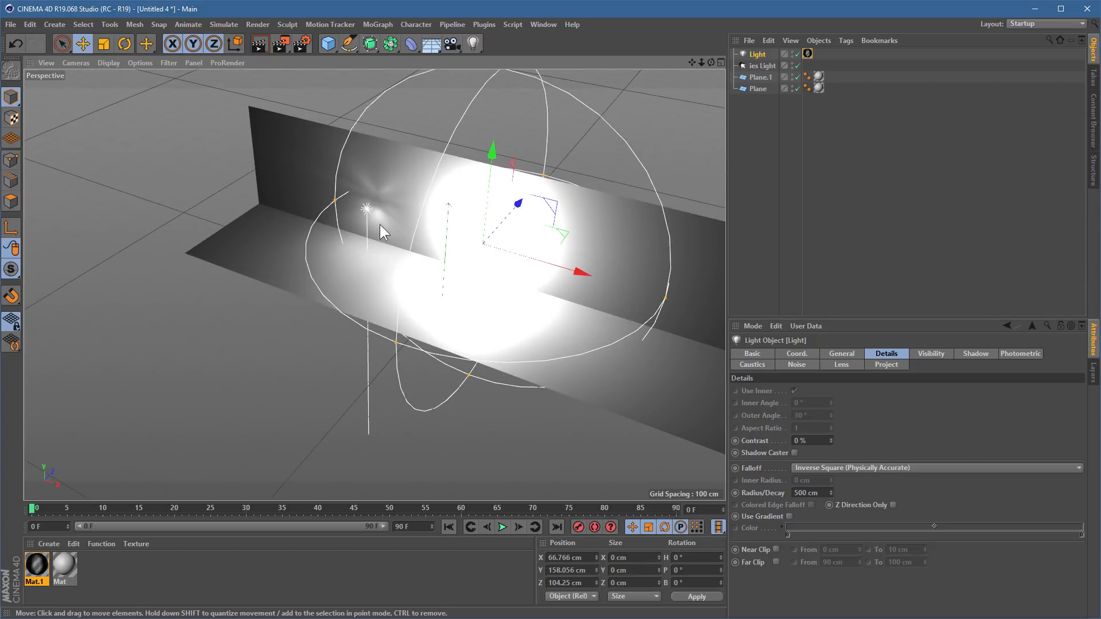
{"action": "mouse_move", "coordinate": [508, 273]}
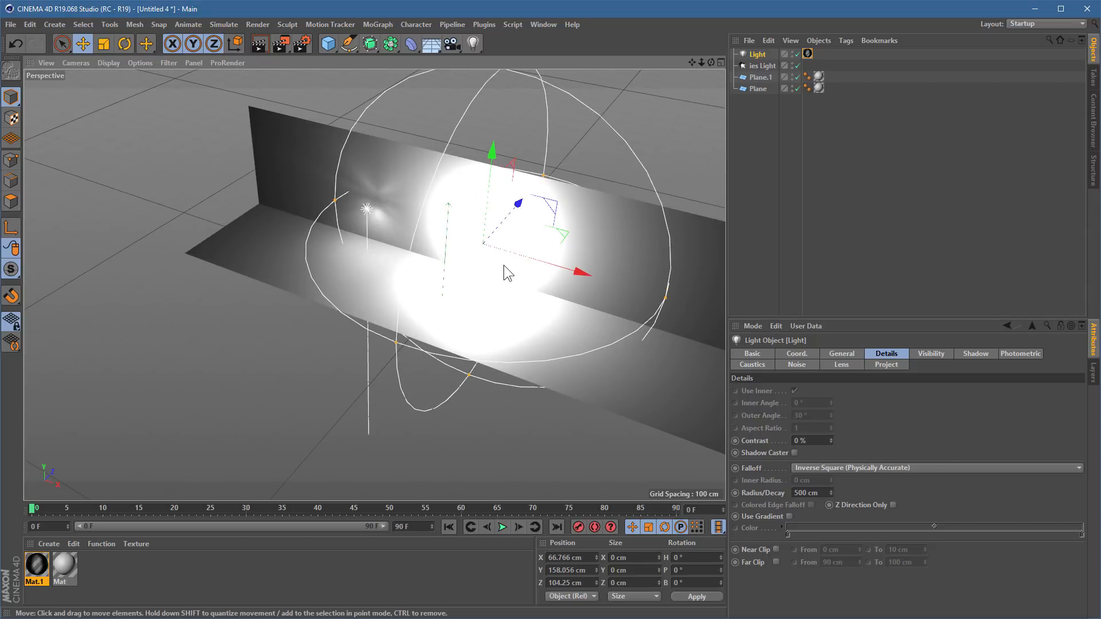
- Frame the wall so its projected light pattern is seen up close
{"action": "left_click", "coordinate": [102, 44]}
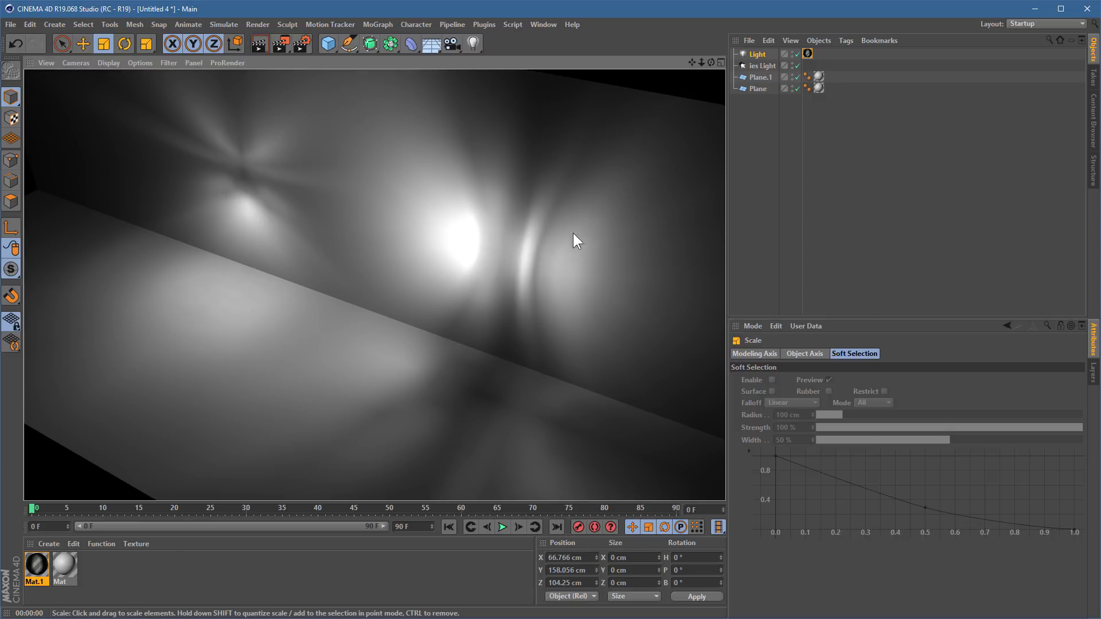
{"action": "mouse_move", "coordinate": [568, 251]}
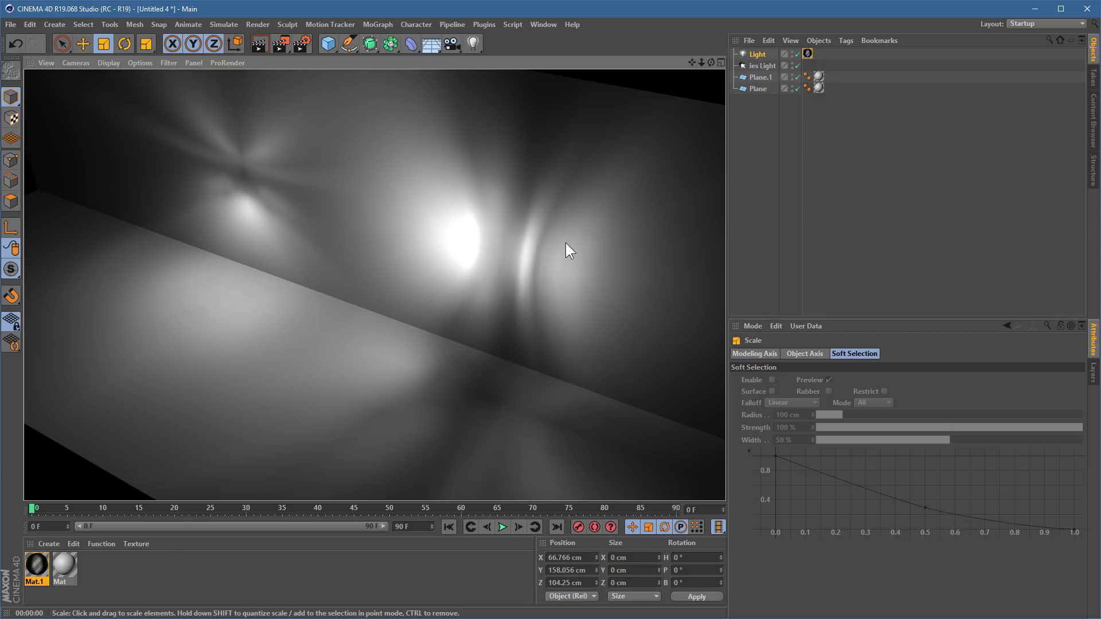
{"action": "mouse_move", "coordinate": [586, 261]}
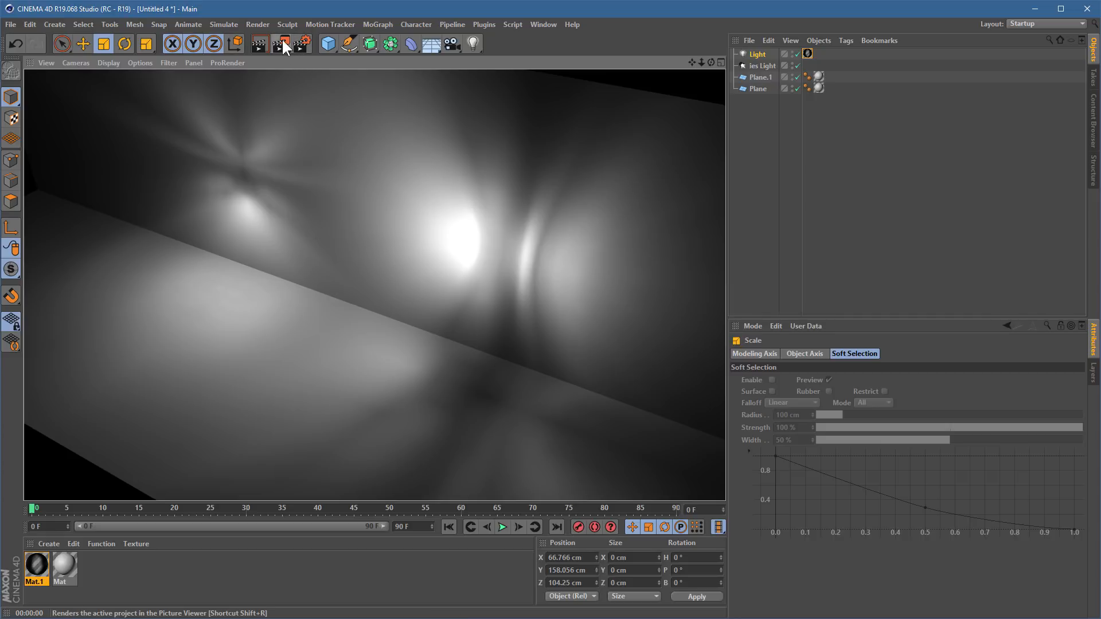
- Start an Interactive Render Region, rotate the Light −90° in heading and bank, and shift it
{"action": "left_click", "coordinate": [283, 43]}
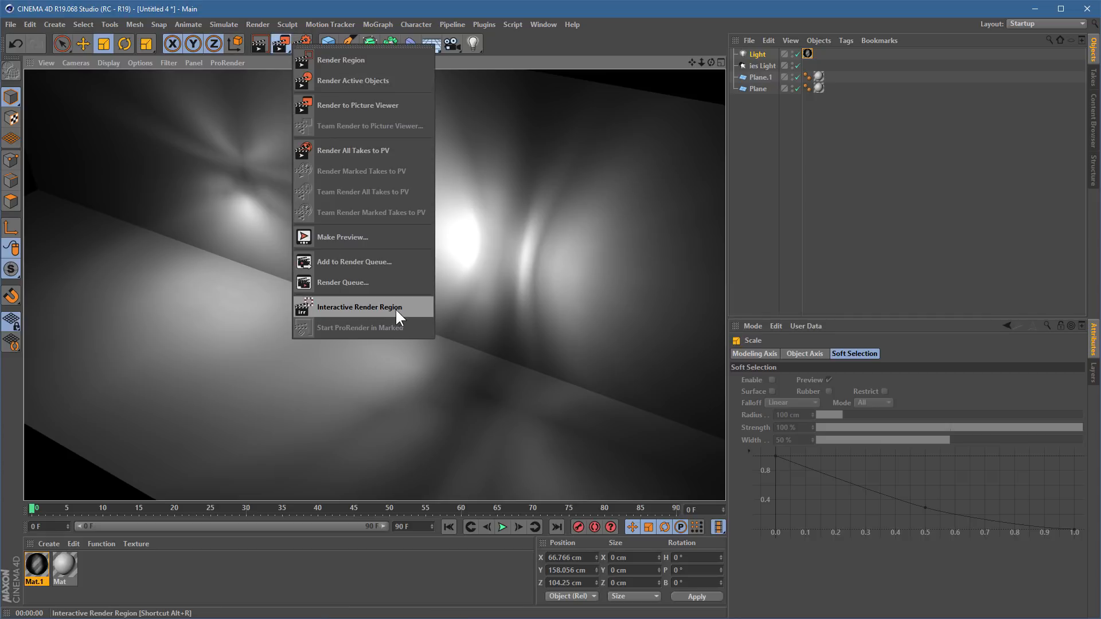
{"action": "left_click", "coordinate": [360, 306]}
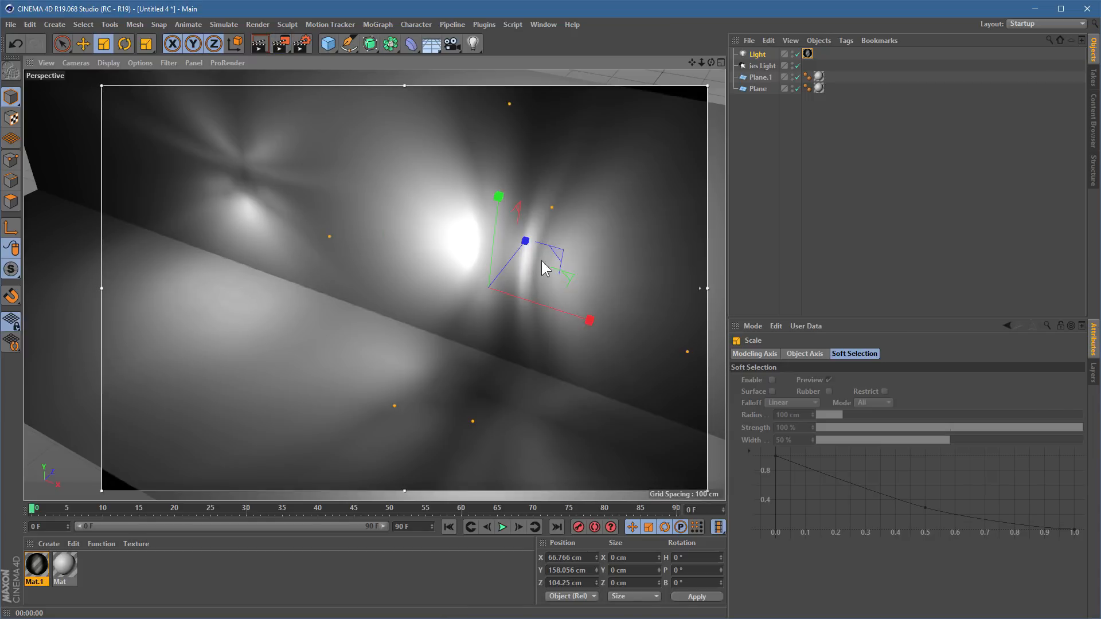
{"action": "left_click", "coordinate": [124, 44]}
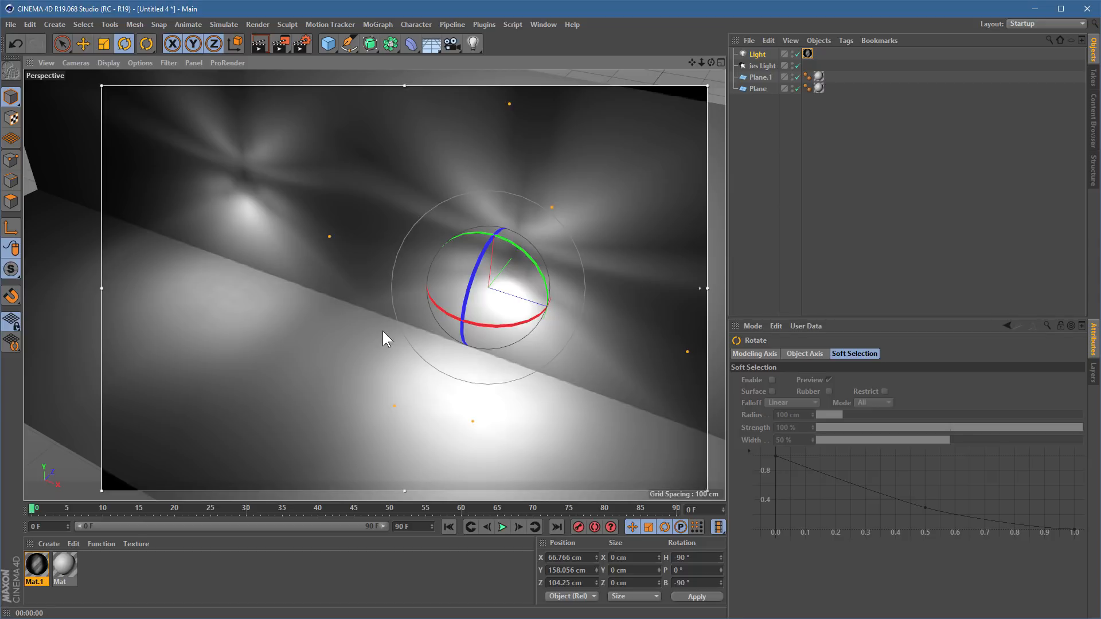
{"action": "left_click", "coordinate": [82, 43]}
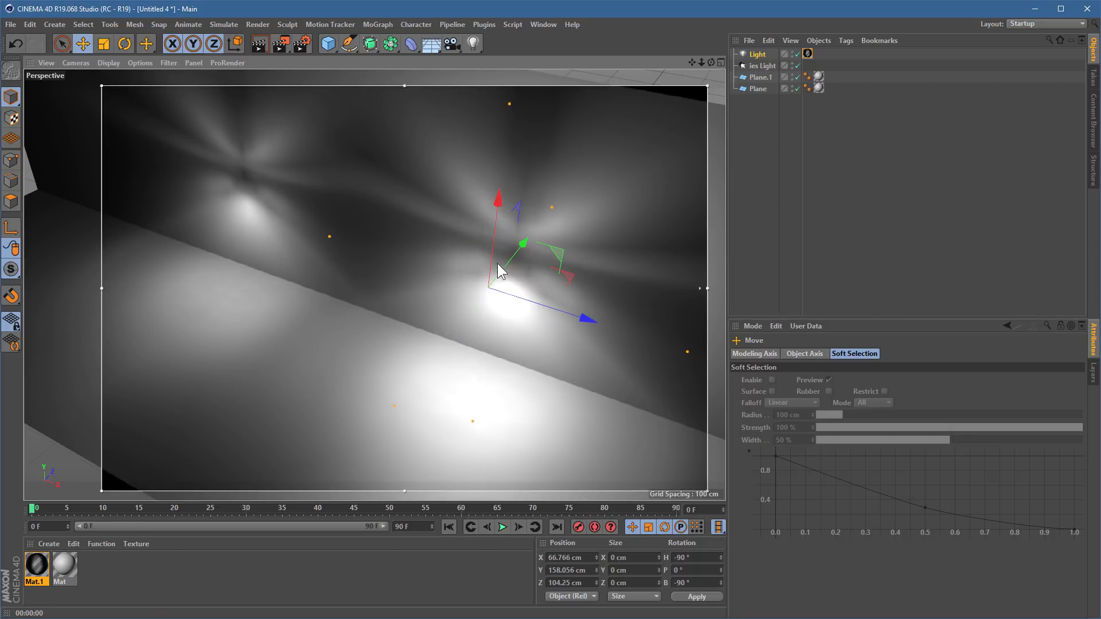
{"action": "left_click_drag", "start_coordinate": [501, 270], "coordinate": [594, 274]}
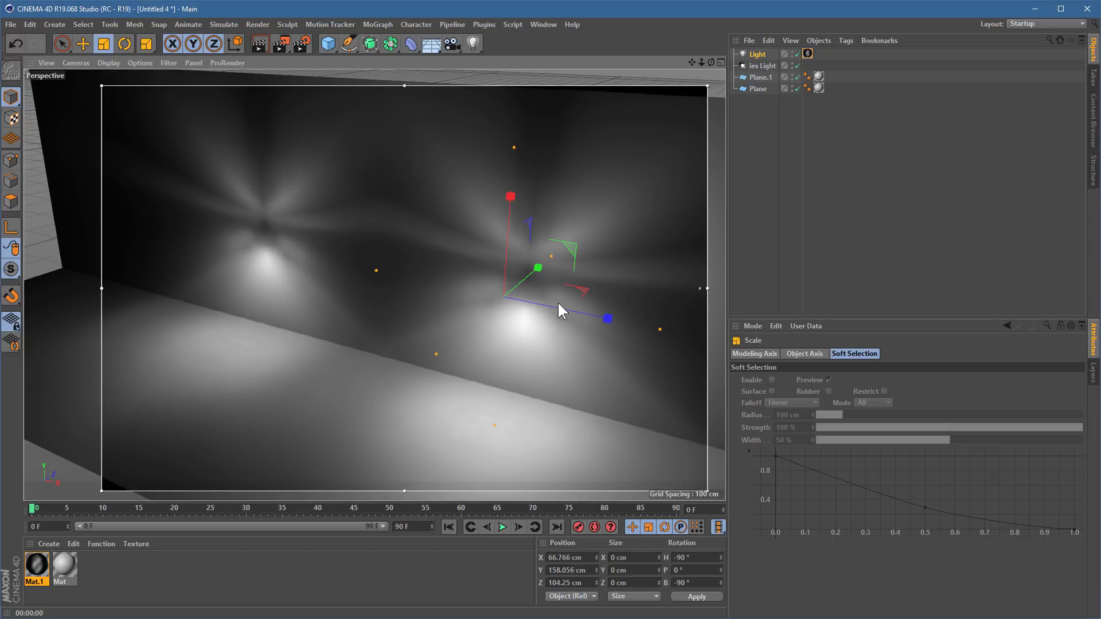
{"action": "left_click", "coordinate": [82, 43]}
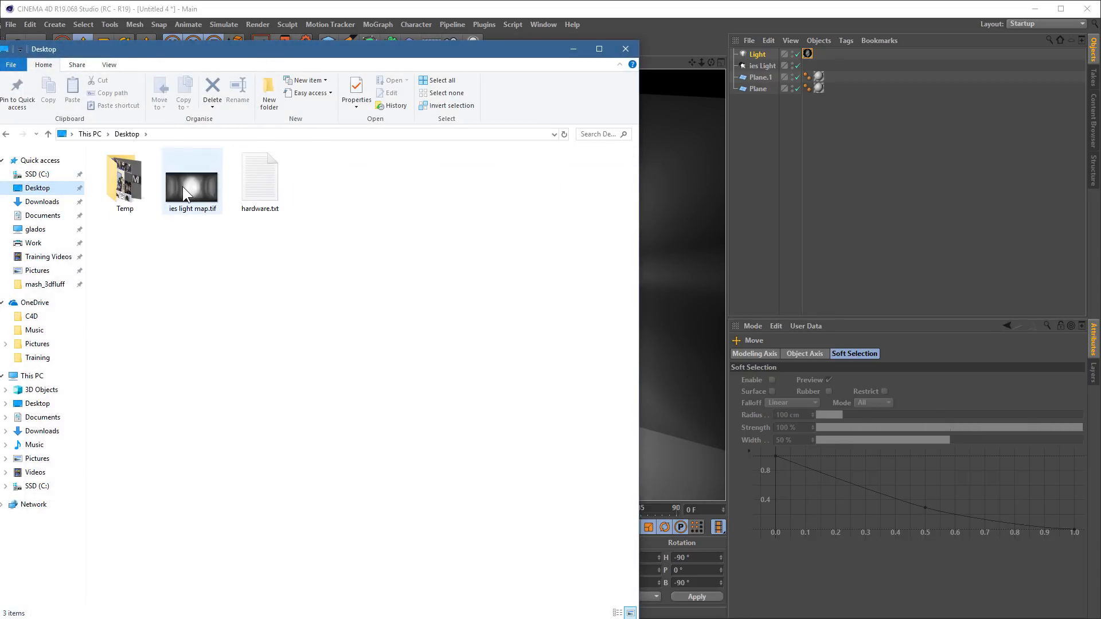
- Open ies light map.tif in IrfanView, review it, then close the viewer
{"action": "double_click", "coordinate": [191, 175]}
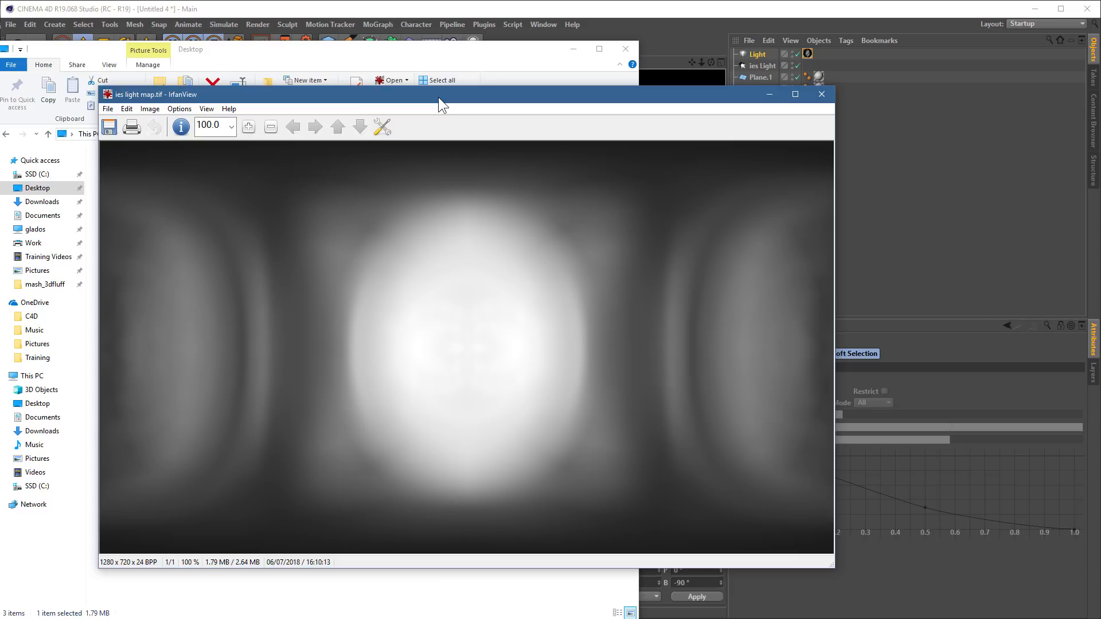
{"action": "mouse_move", "coordinate": [486, 338]}
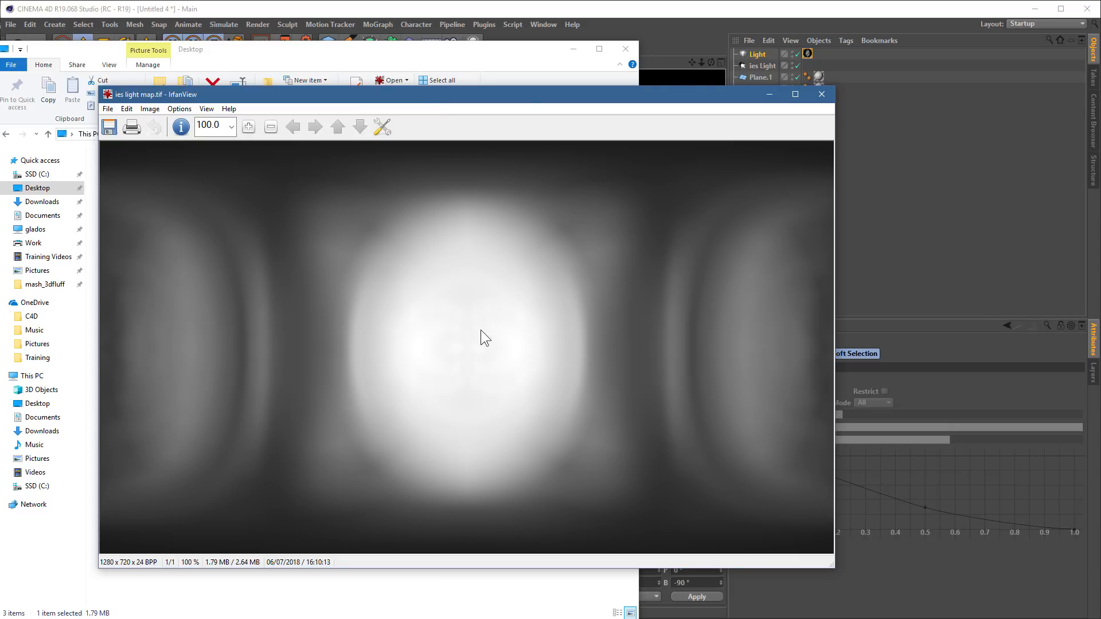
{"action": "mouse_move", "coordinate": [413, 340]}
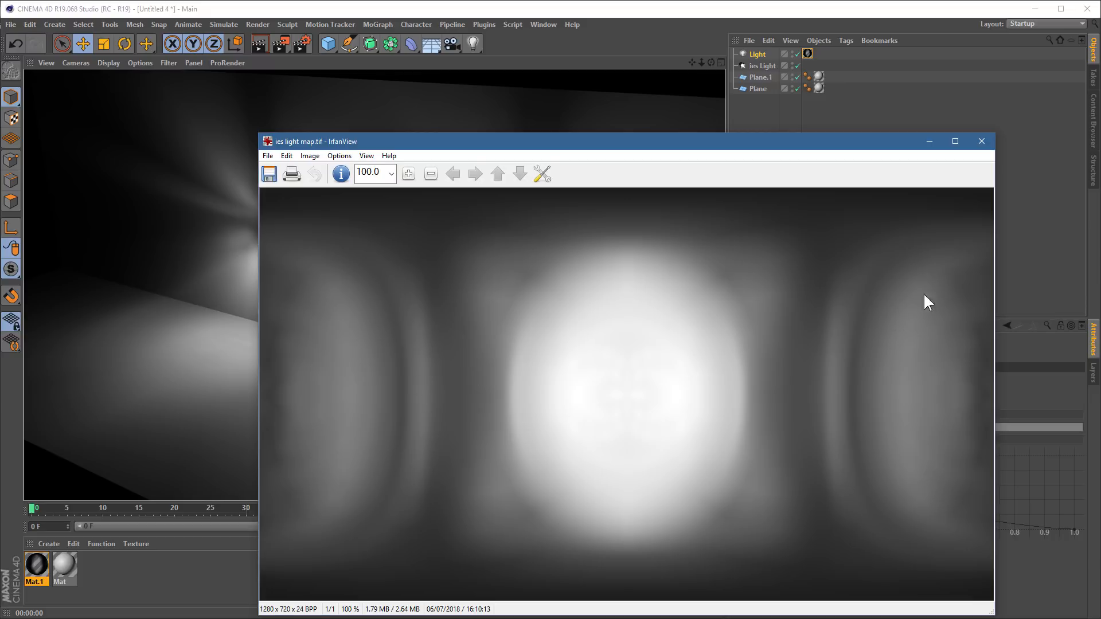
{"action": "mouse_move", "coordinate": [617, 360]}
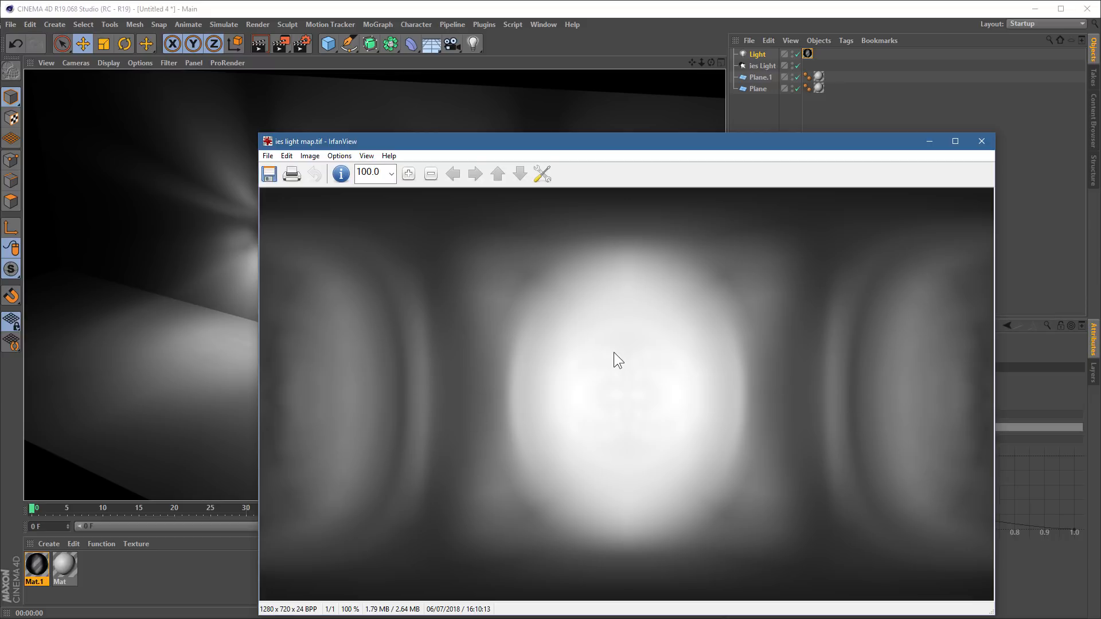
{"action": "mouse_move", "coordinate": [422, 421]}
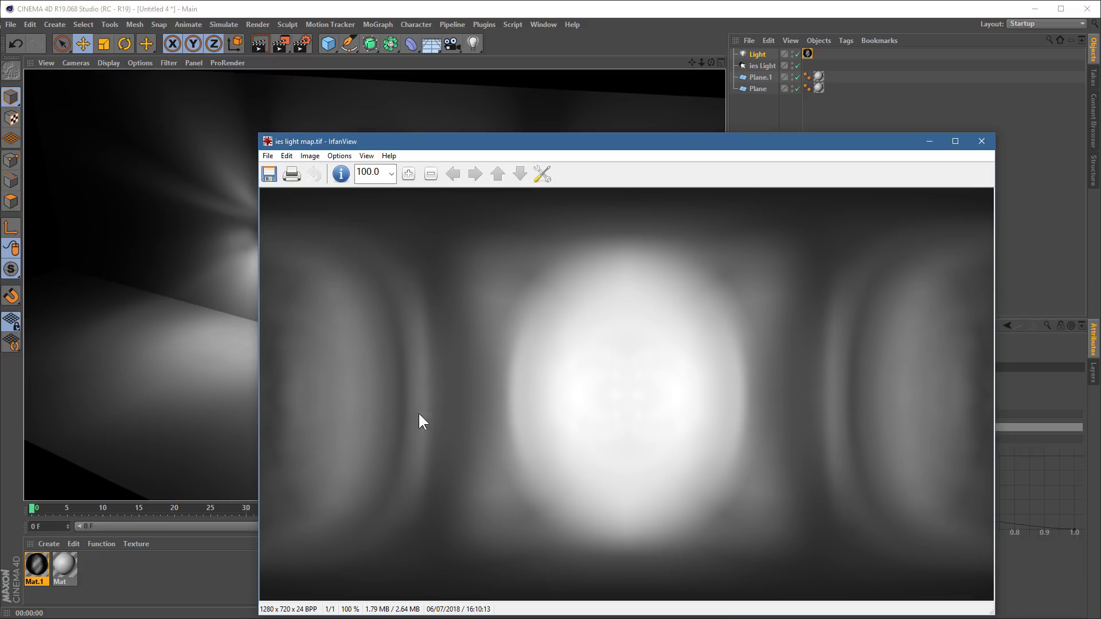
{"action": "mouse_move", "coordinate": [672, 328]}
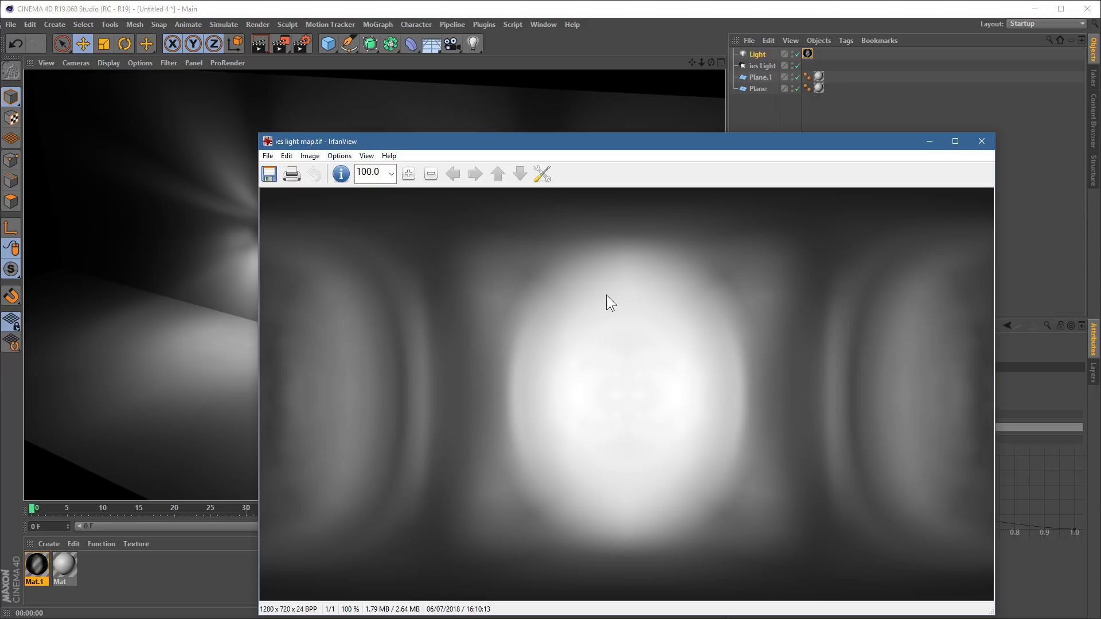
{"action": "mouse_move", "coordinate": [764, 276]}
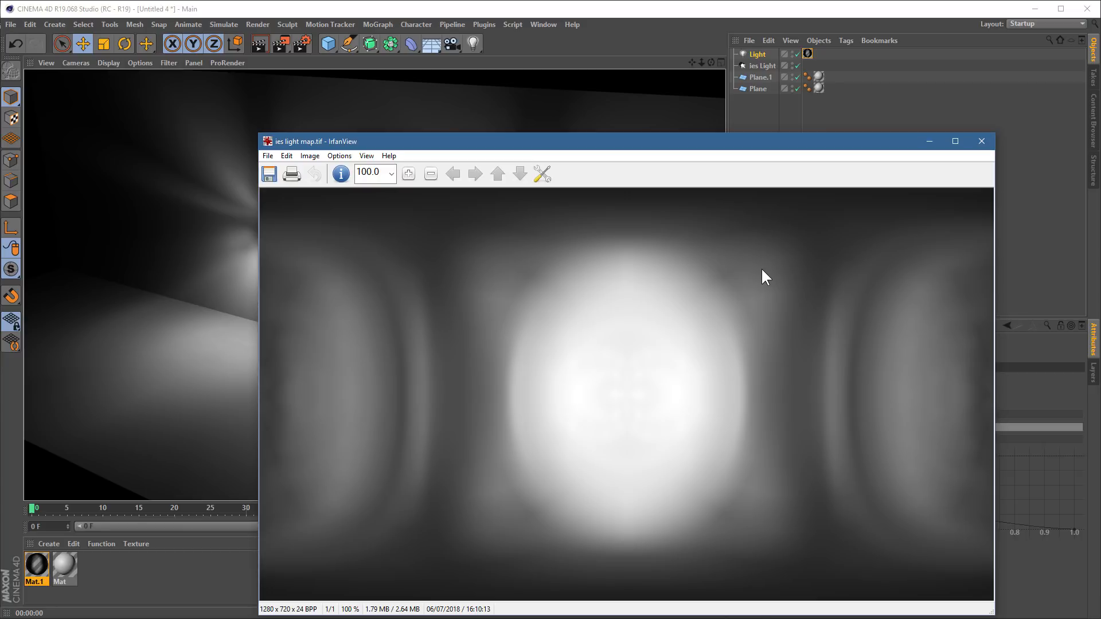
{"action": "mouse_move", "coordinate": [671, 322]}
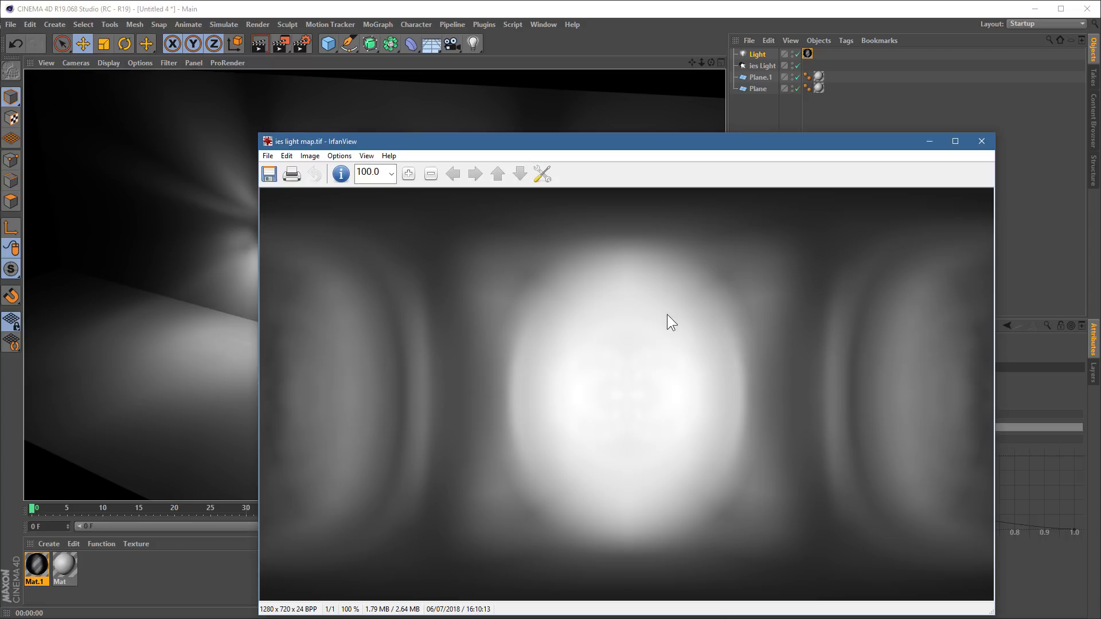
{"action": "mouse_move", "coordinate": [663, 372]}
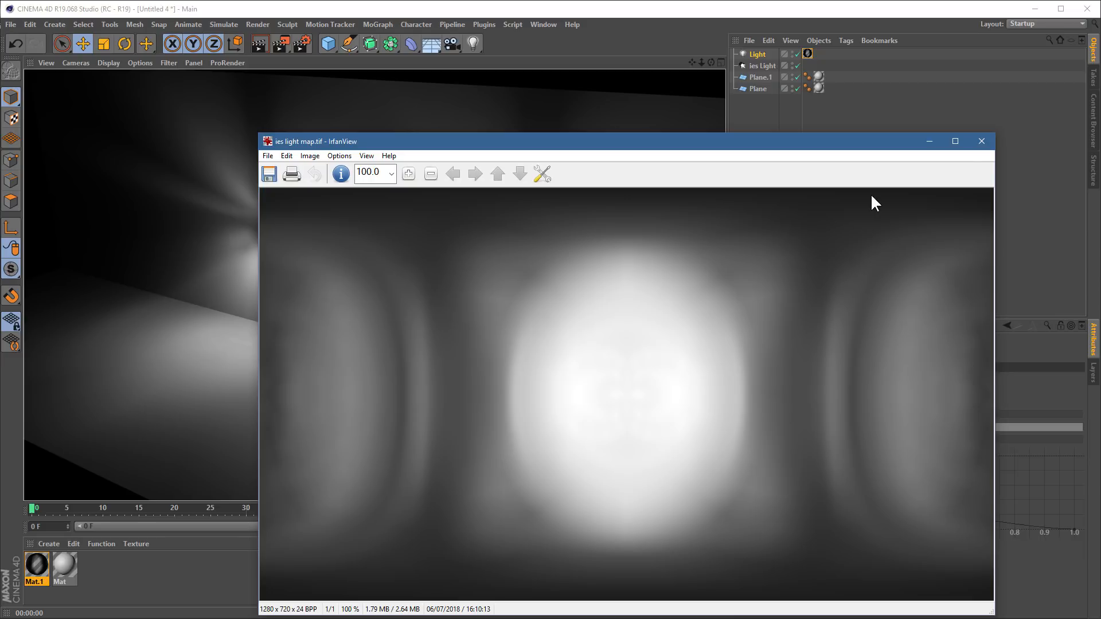
{"action": "mouse_move", "coordinate": [982, 141]}
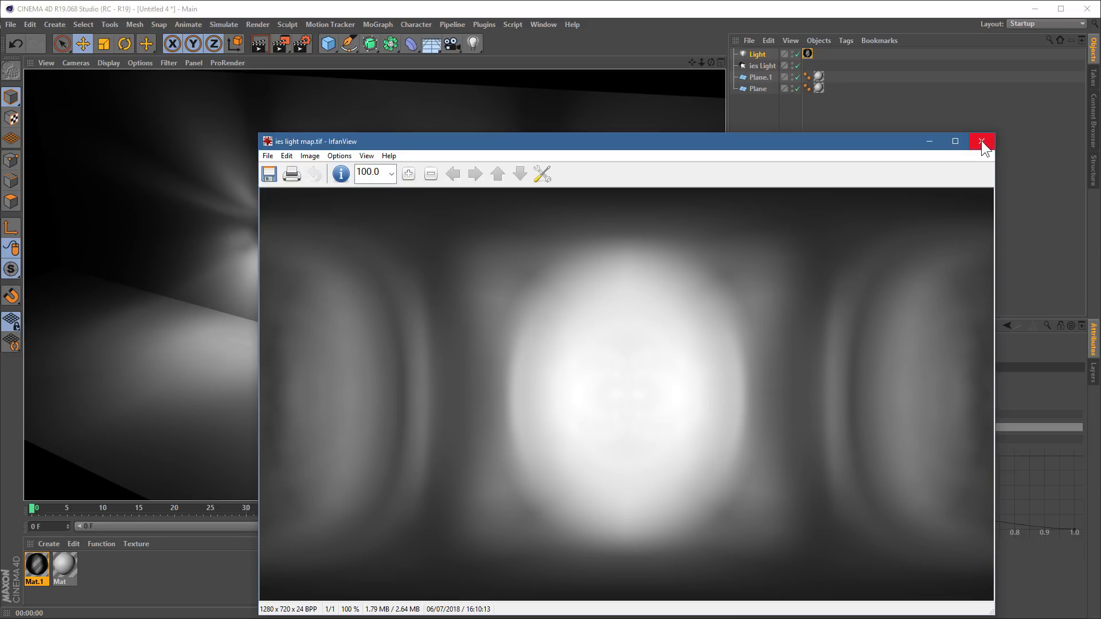
{"action": "left_click", "coordinate": [982, 141]}
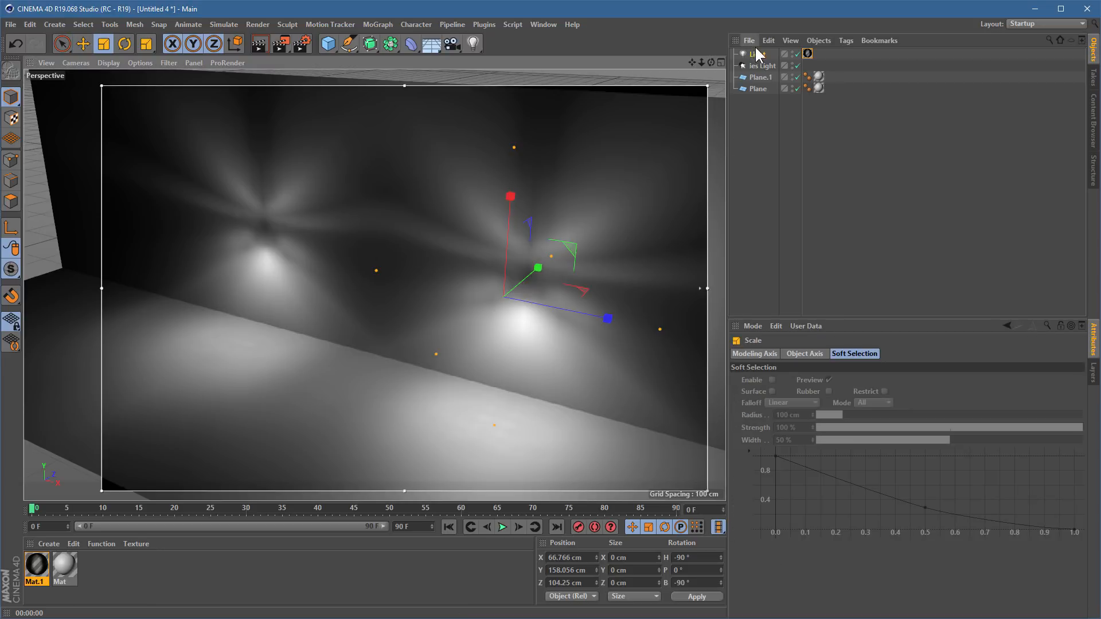
- Select the standard Light to review its settings, then turn off Interactive Render Region
{"action": "left_click", "coordinate": [758, 54]}
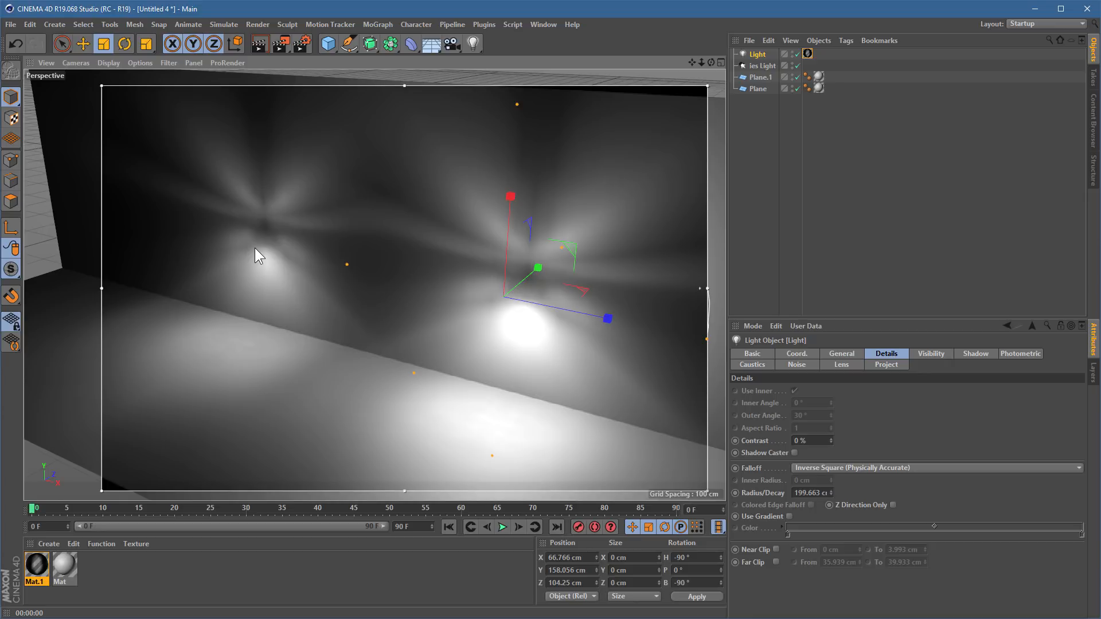
{"action": "mouse_move", "coordinate": [566, 287]}
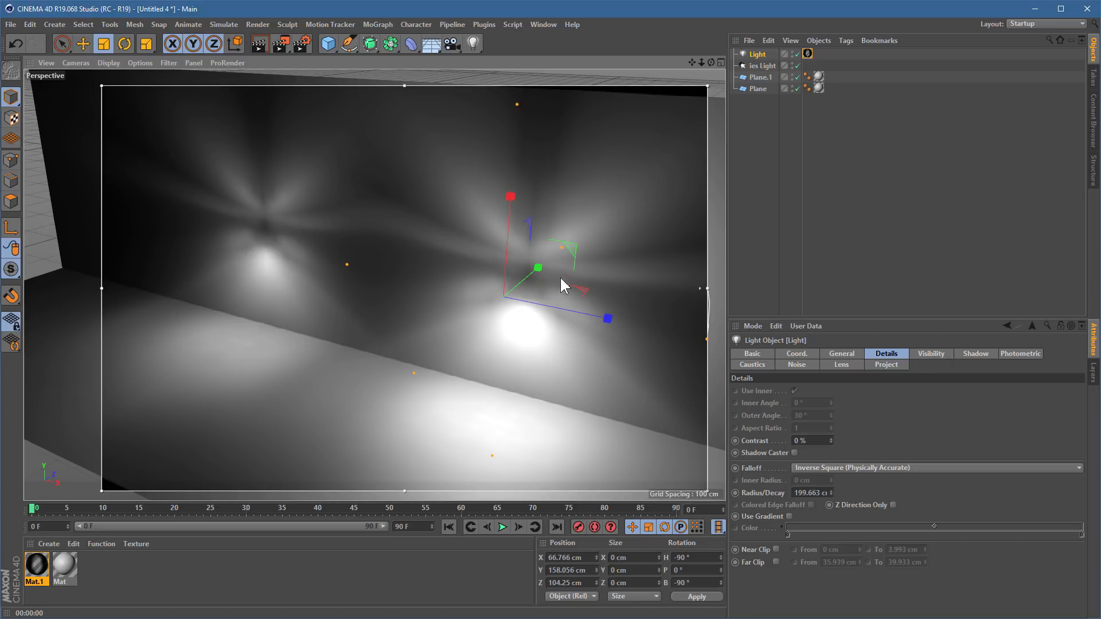
{"action": "mouse_move", "coordinate": [729, 88]}
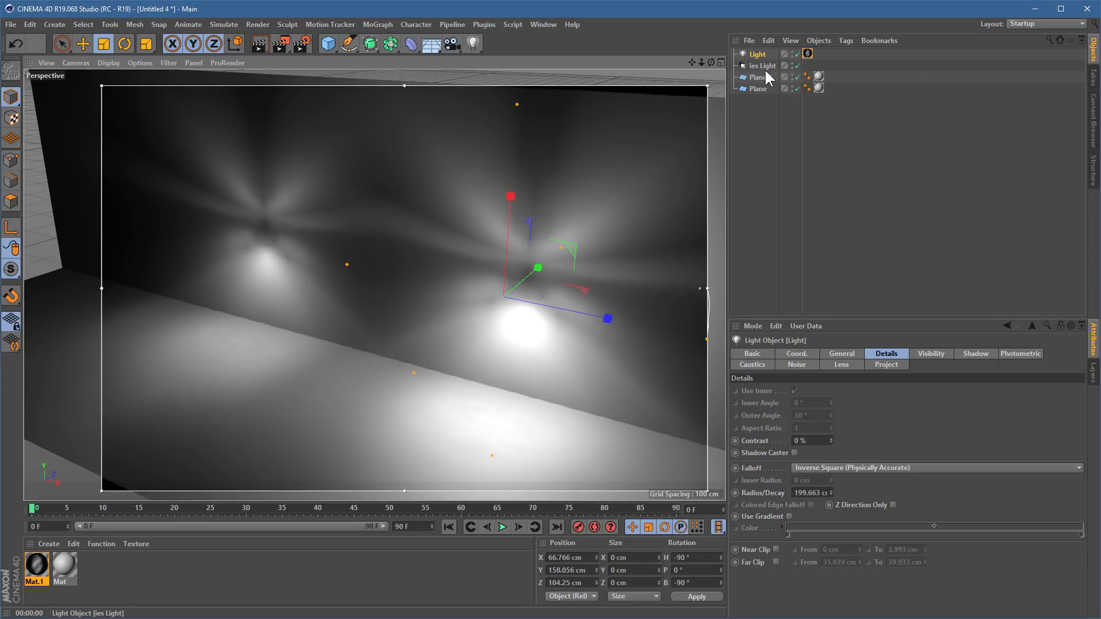
{"action": "mouse_move", "coordinate": [760, 76]}
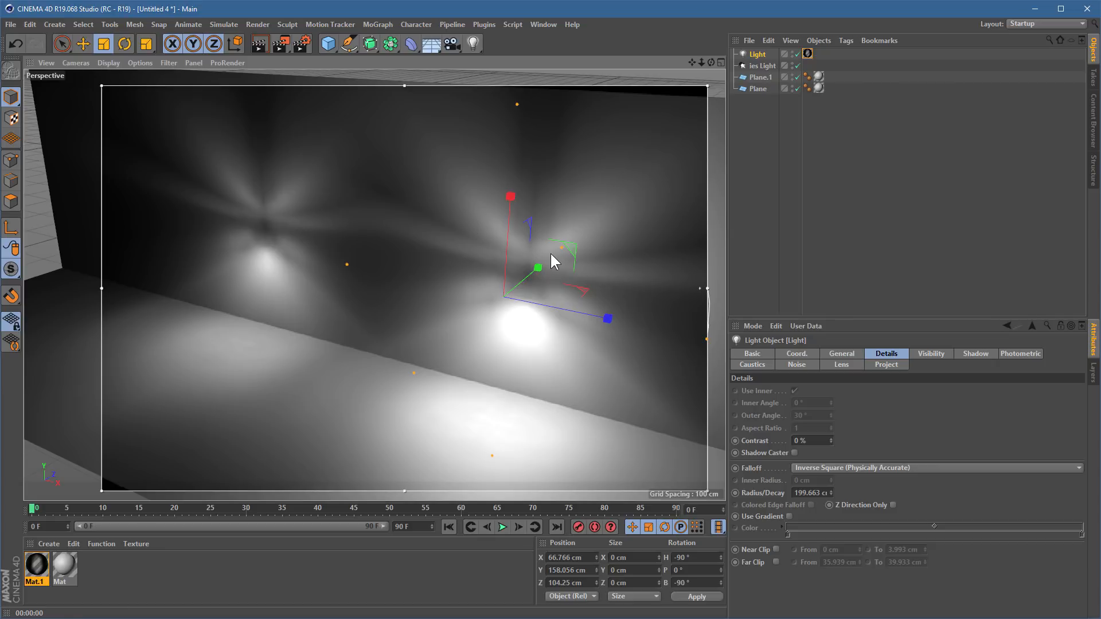
{"action": "mouse_move", "coordinate": [403, 190]}
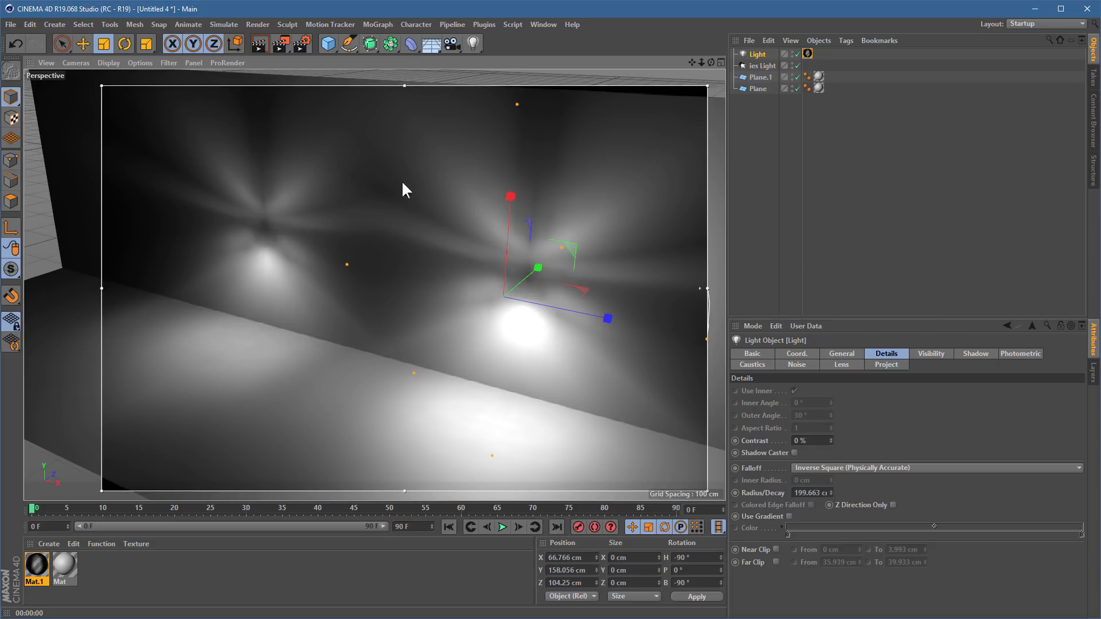
{"action": "mouse_move", "coordinate": [228, 266]}
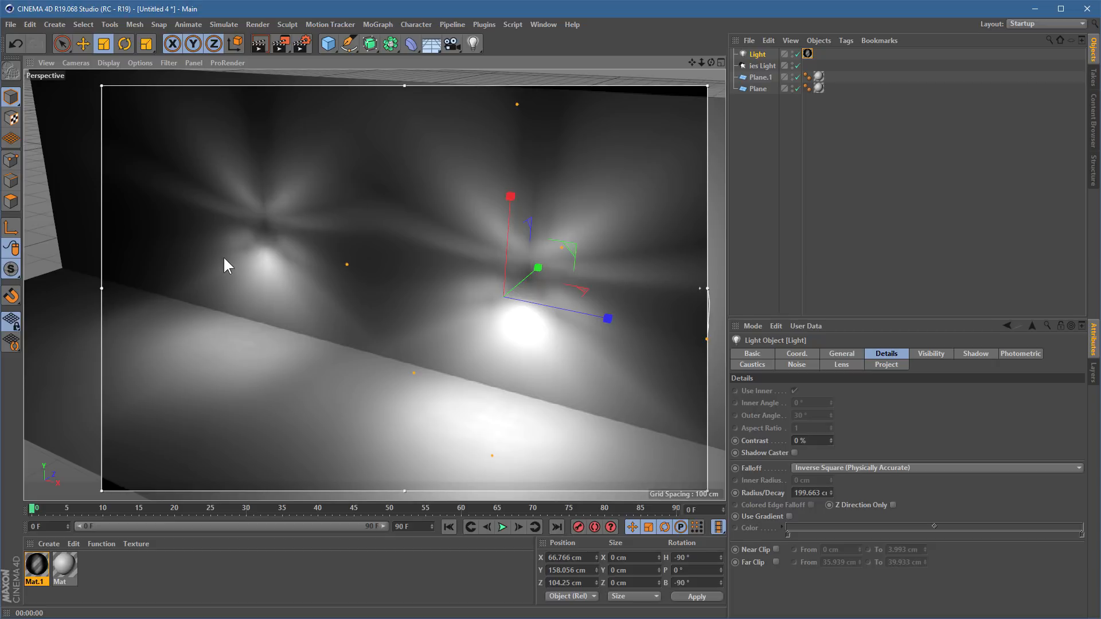
{"action": "left_click", "coordinate": [279, 43]}
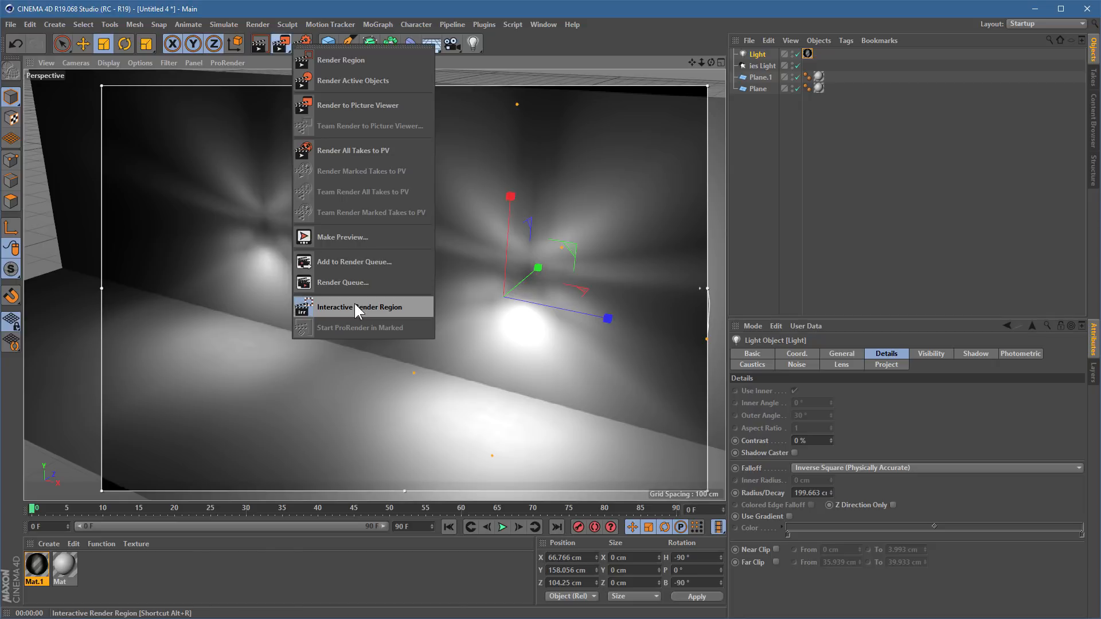
{"action": "left_click", "coordinate": [360, 307]}
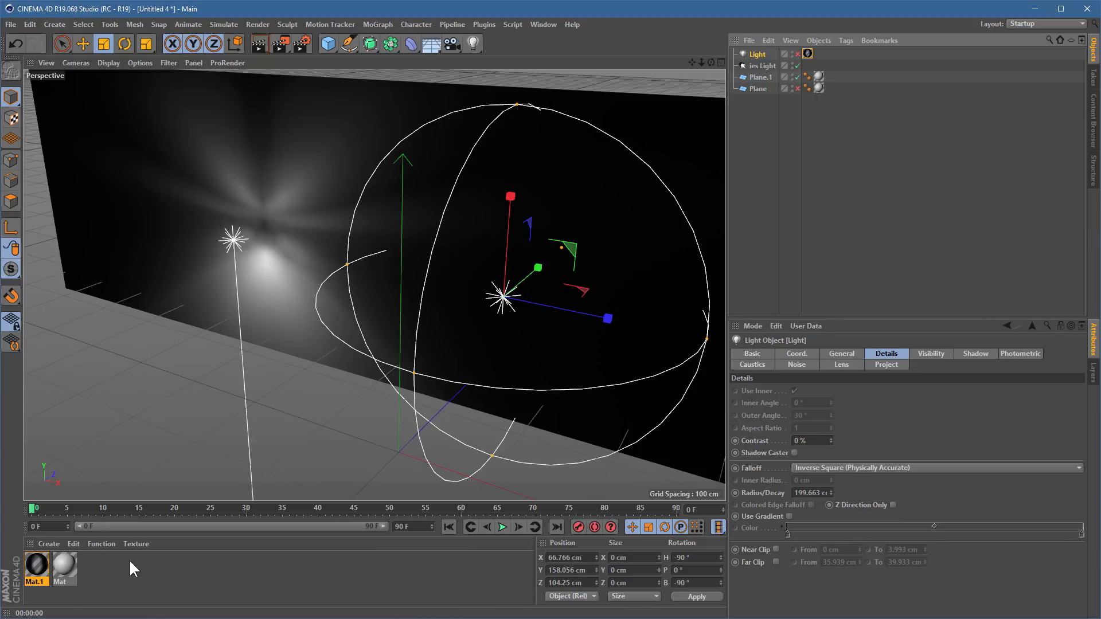
{"action": "mouse_move", "coordinate": [109, 569]}
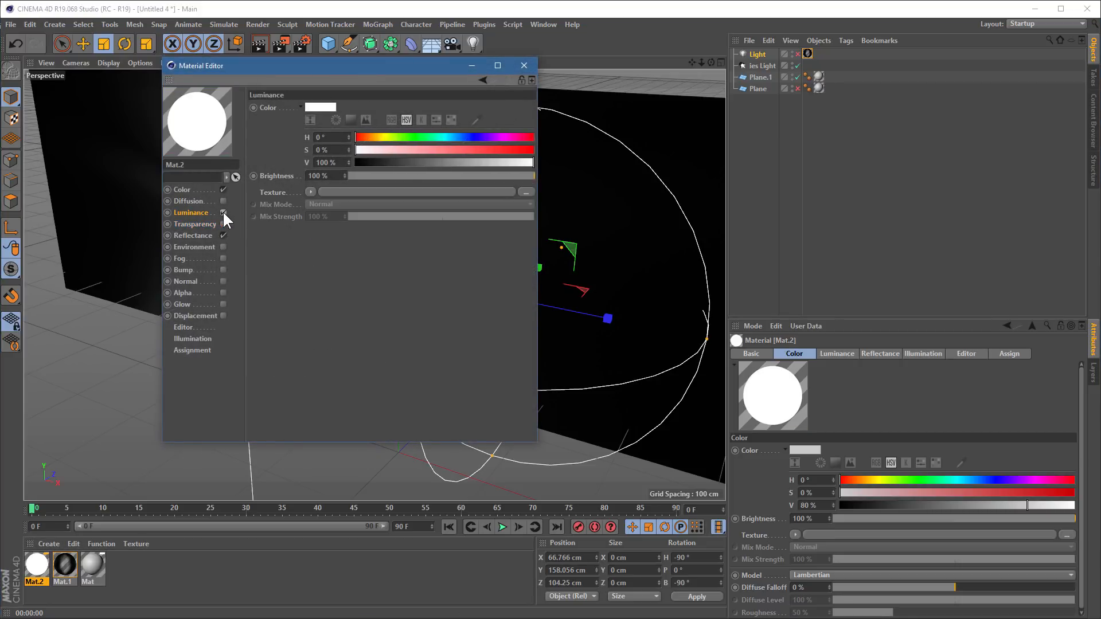
- Enable the Luminance channel on Mat.2 to carry the ies light map texture
{"action": "left_click", "coordinate": [525, 193]}
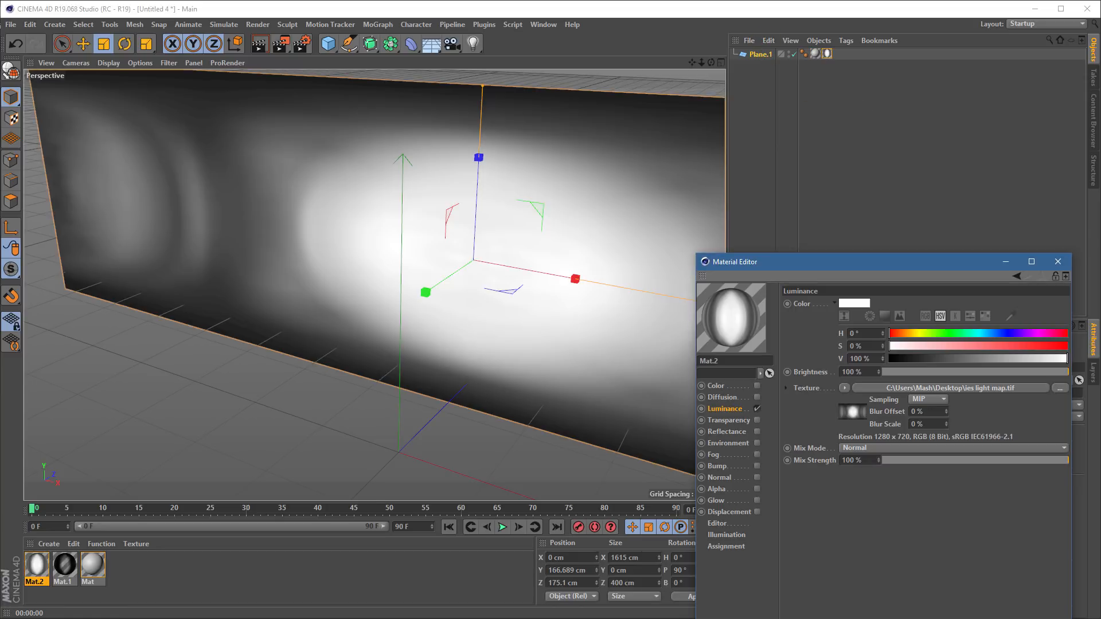
- Set the wall's texture tag to Spherical projection and rotate the projection sphere to aim the pattern
{"action": "left_click", "coordinate": [832, 404]}
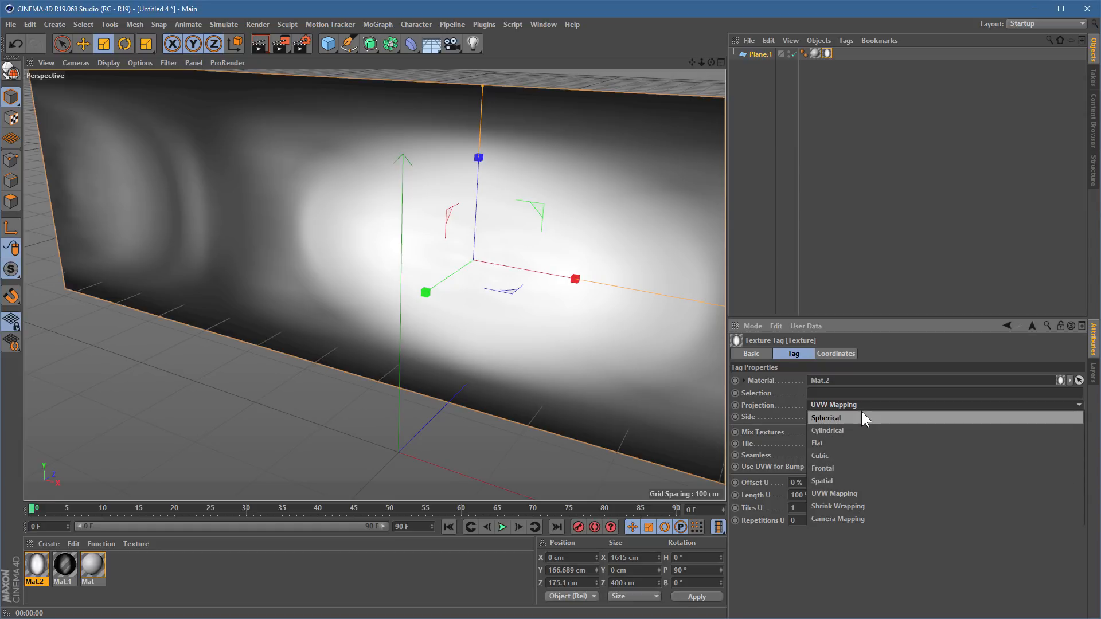
{"action": "left_click", "coordinate": [825, 418]}
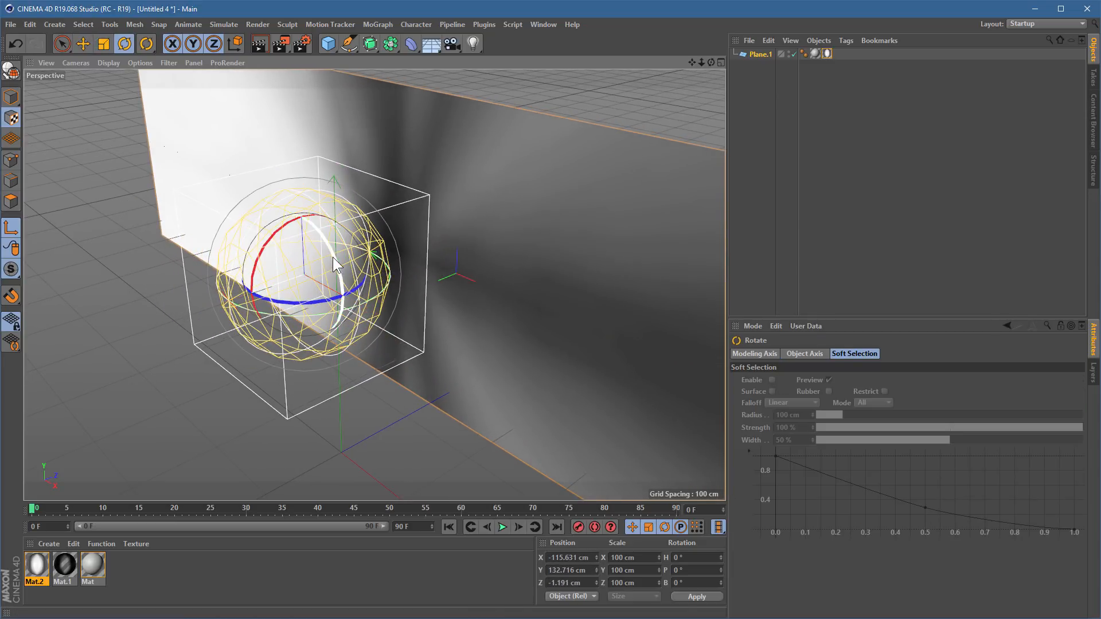
{"action": "left_click_drag", "start_coordinate": [334, 263], "coordinate": [302, 179]}
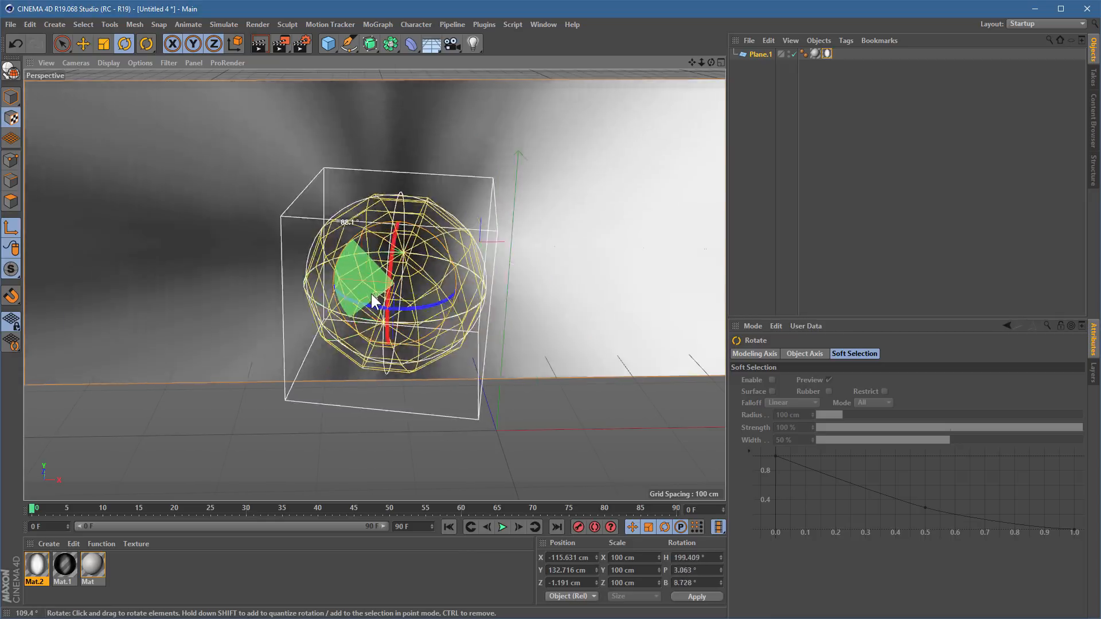
{"action": "left_click_drag", "start_coordinate": [372, 298], "coordinate": [400, 362]}
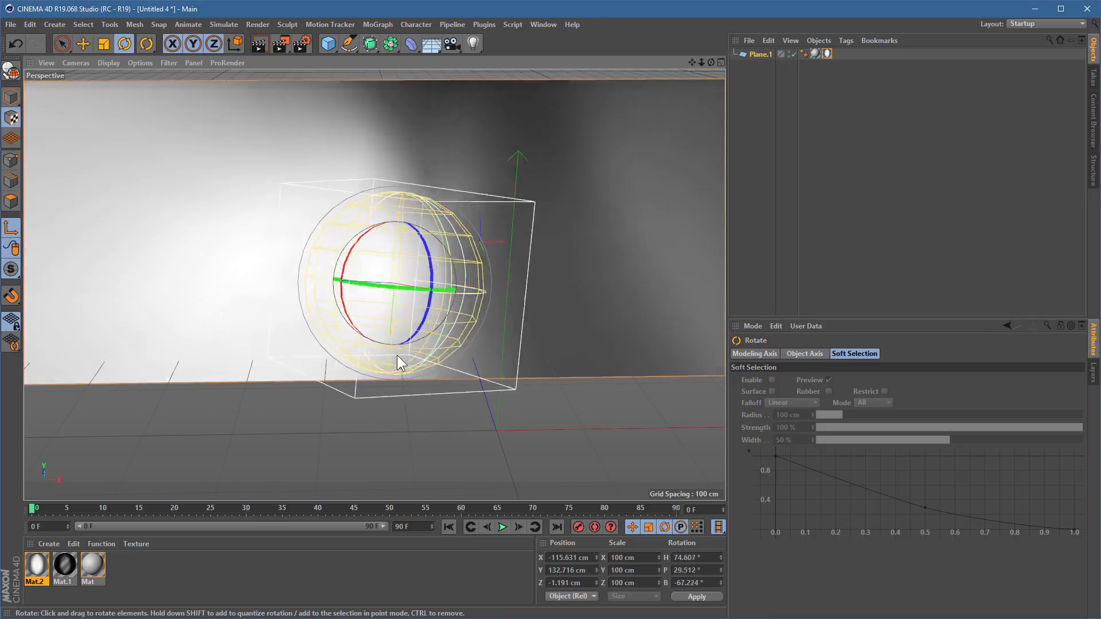
{"action": "left_click_drag", "start_coordinate": [400, 362], "coordinate": [351, 190]}
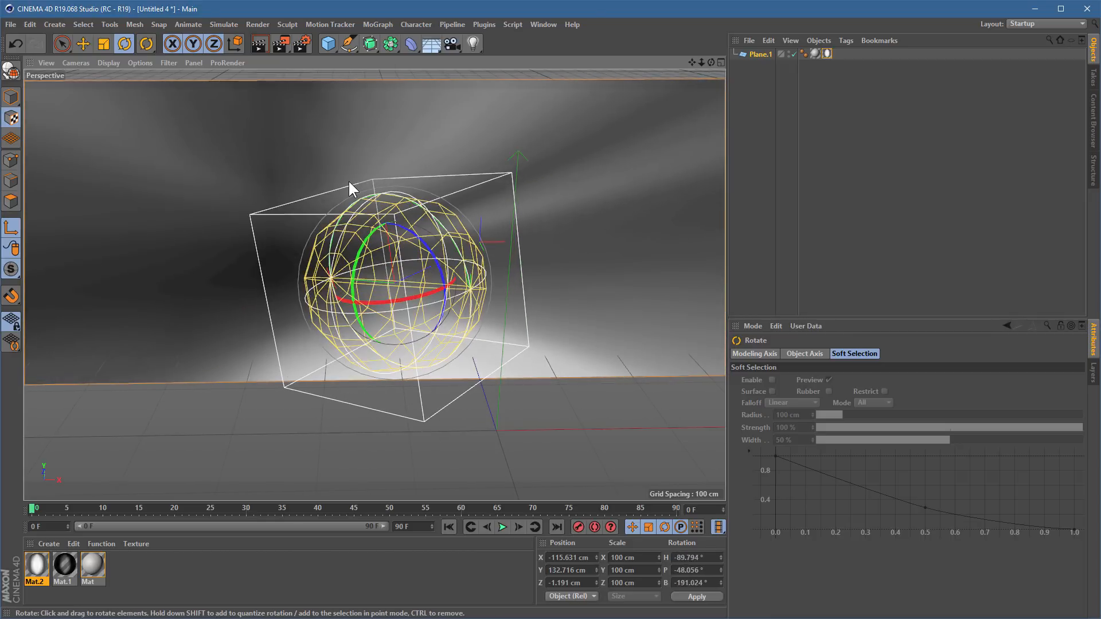
{"action": "left_click", "coordinate": [82, 44]}
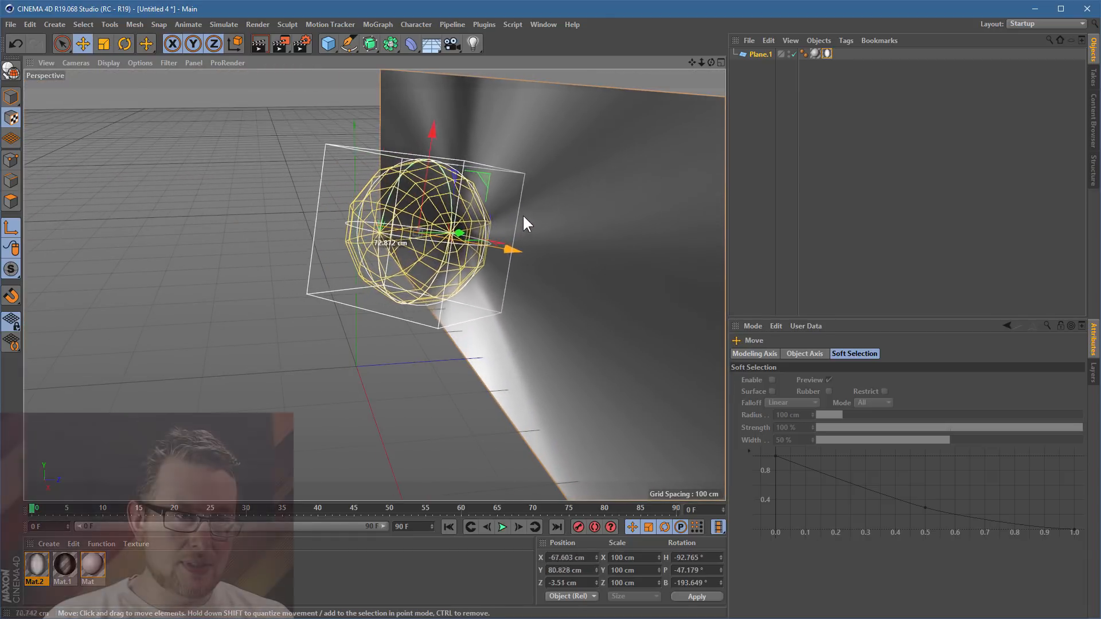